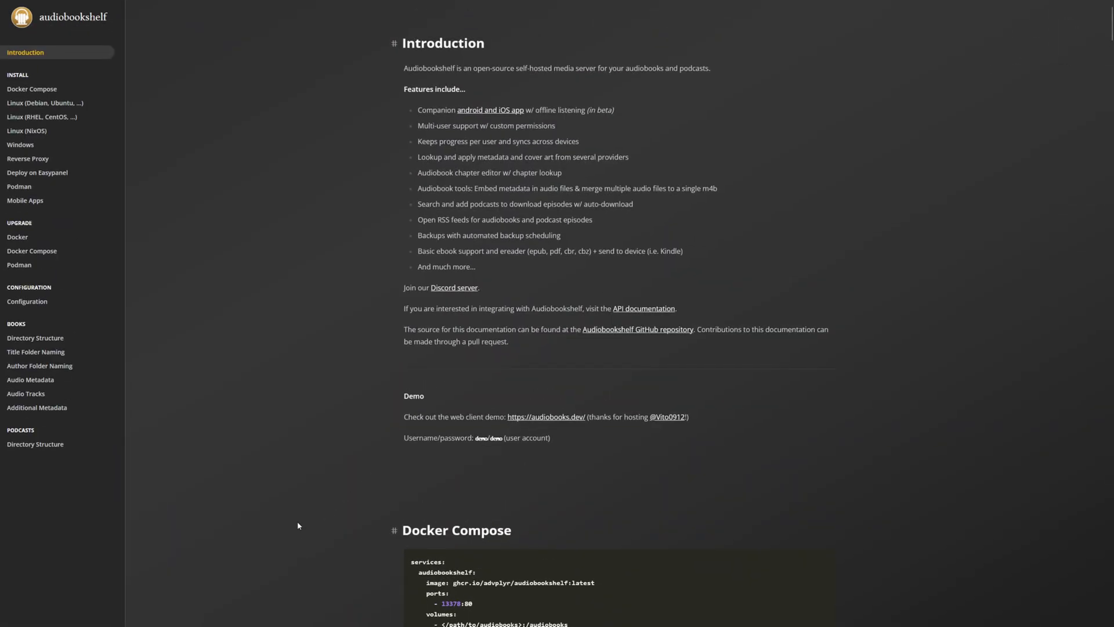
{"action": "mouse_move", "coordinate": [127, 332]}
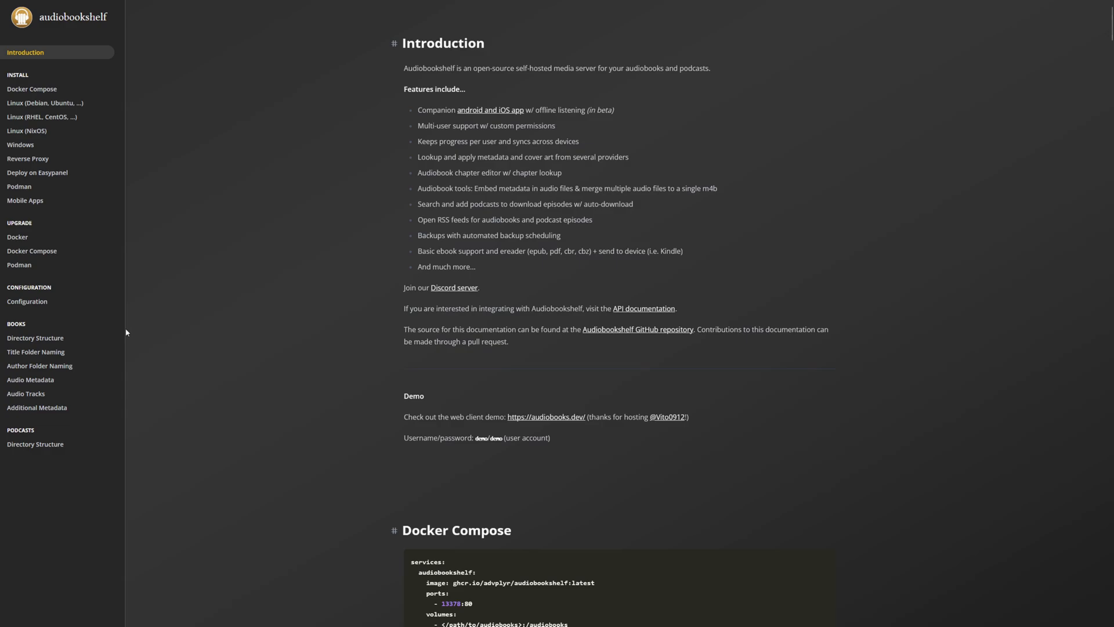
{"action": "mouse_move", "coordinate": [52, 97]}
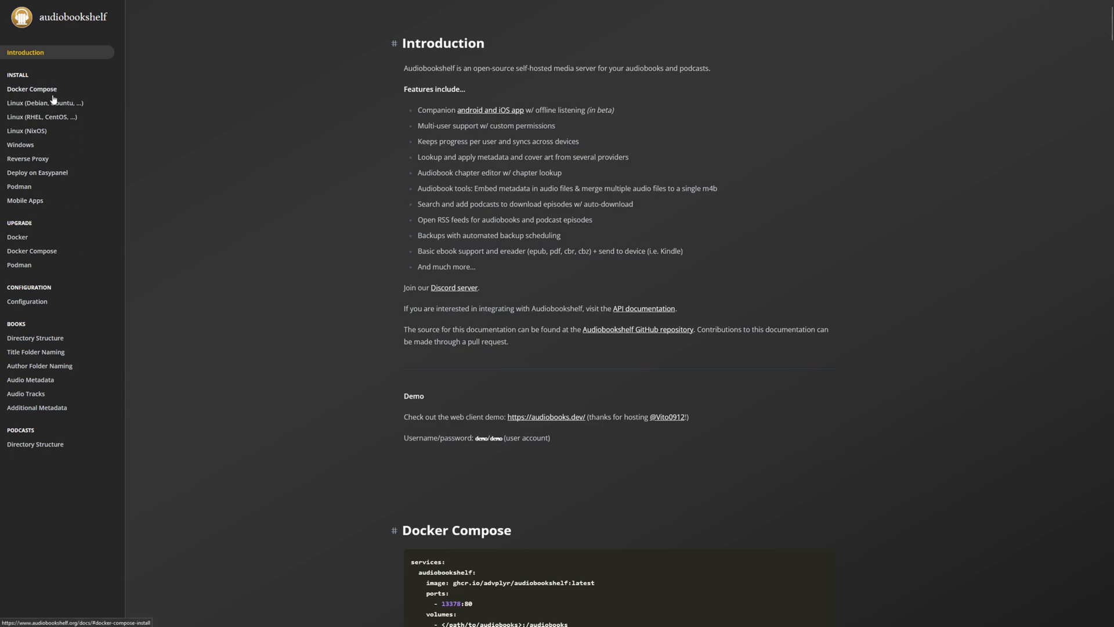
{"action": "mouse_move", "coordinate": [63, 118]}
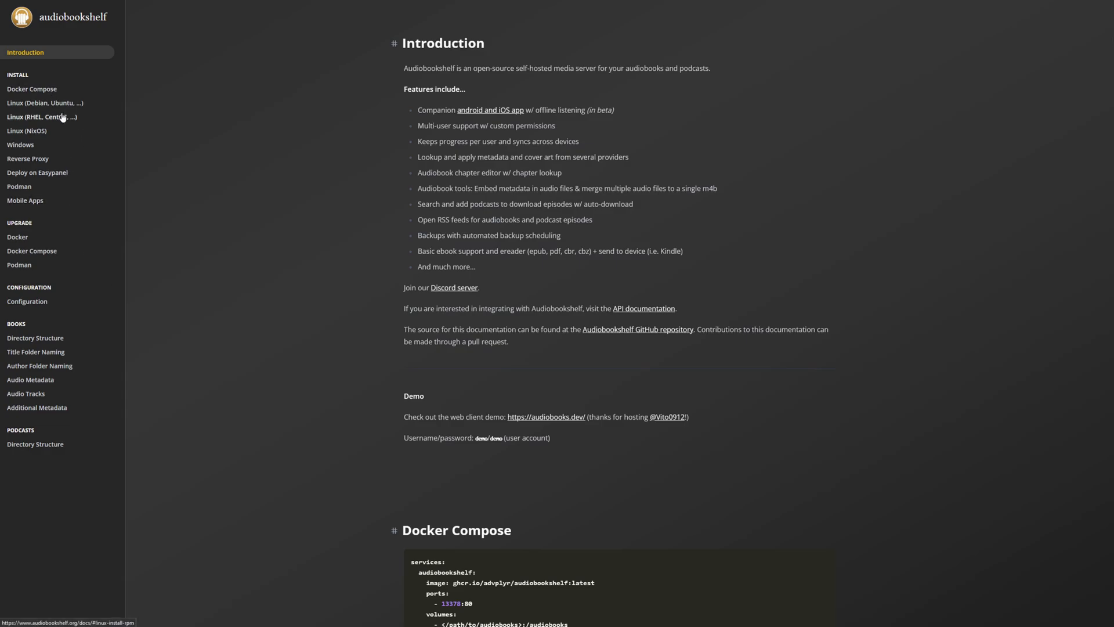
{"action": "mouse_move", "coordinate": [30, 149]}
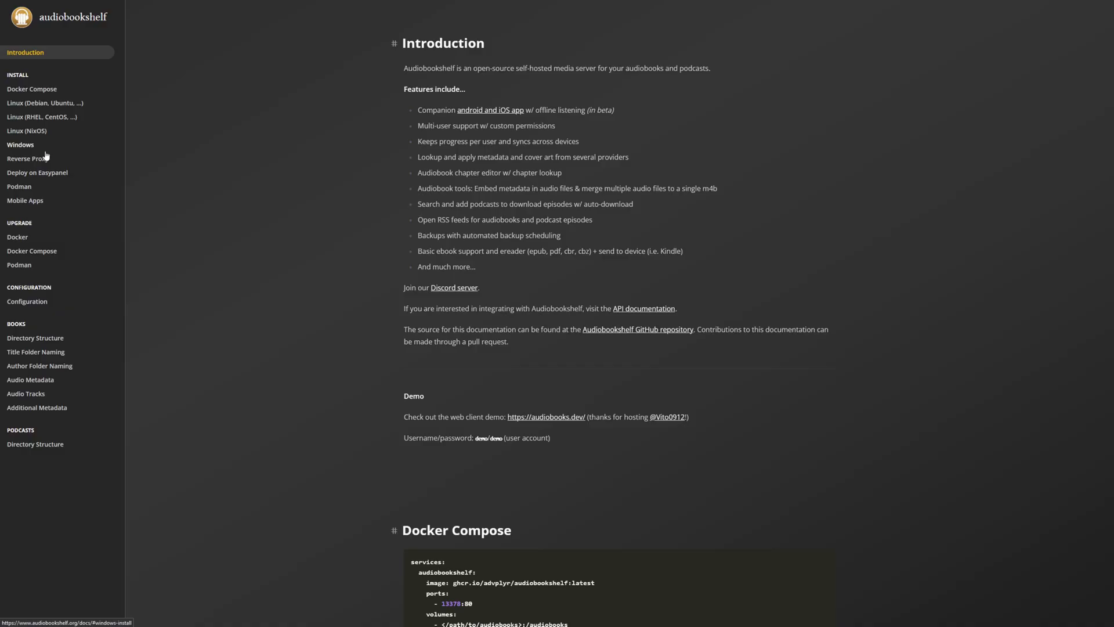
{"action": "mouse_move", "coordinate": [45, 154]}
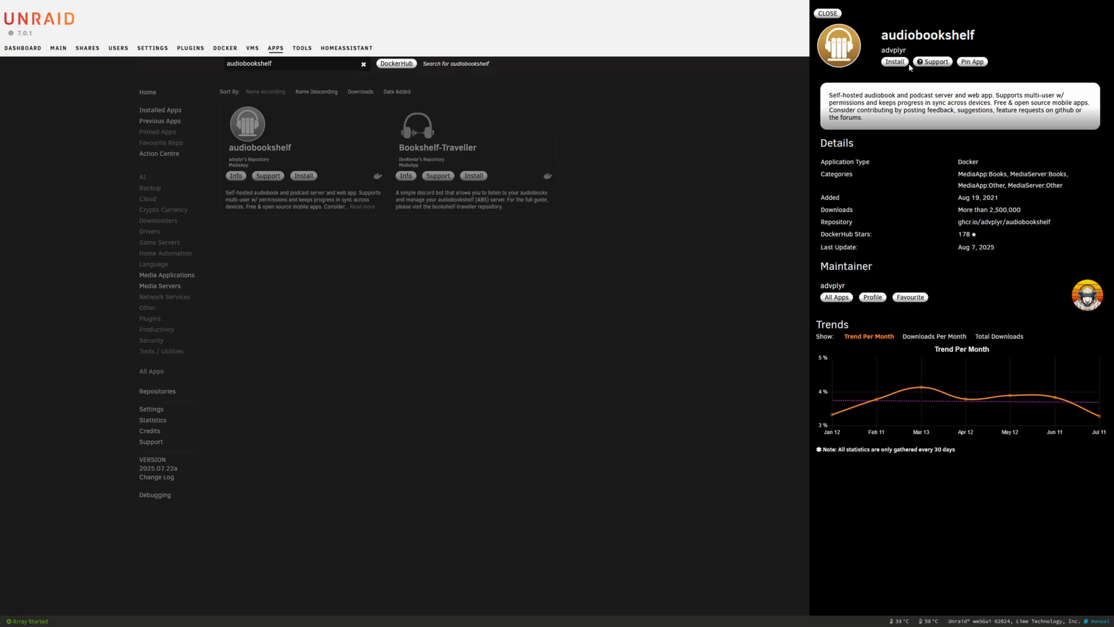
Install audiobookshelf with the Audiobooks host path /mnt/user/data/media/audiobooks/
{"action": "left_click", "coordinate": [894, 61]}
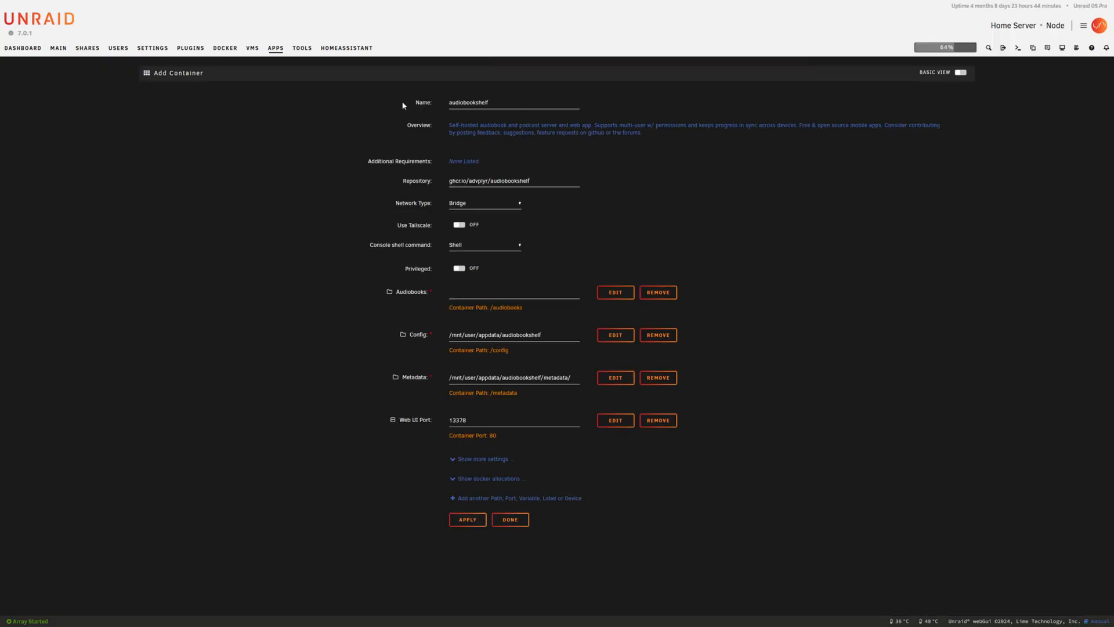
{"action": "mouse_move", "coordinate": [492, 207]}
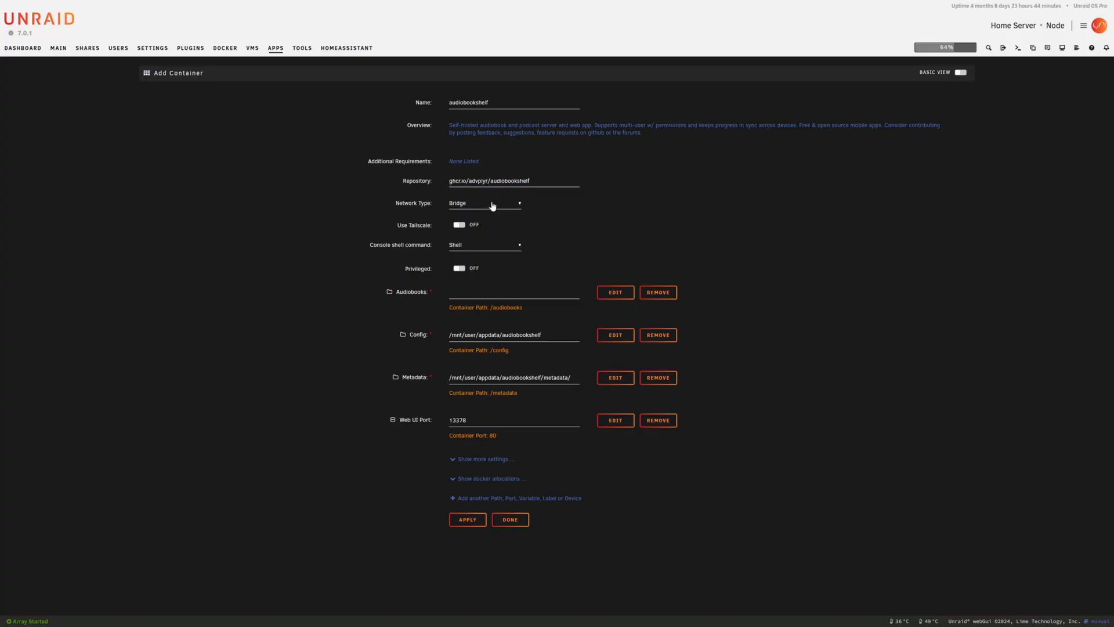
{"action": "mouse_move", "coordinate": [473, 236]}
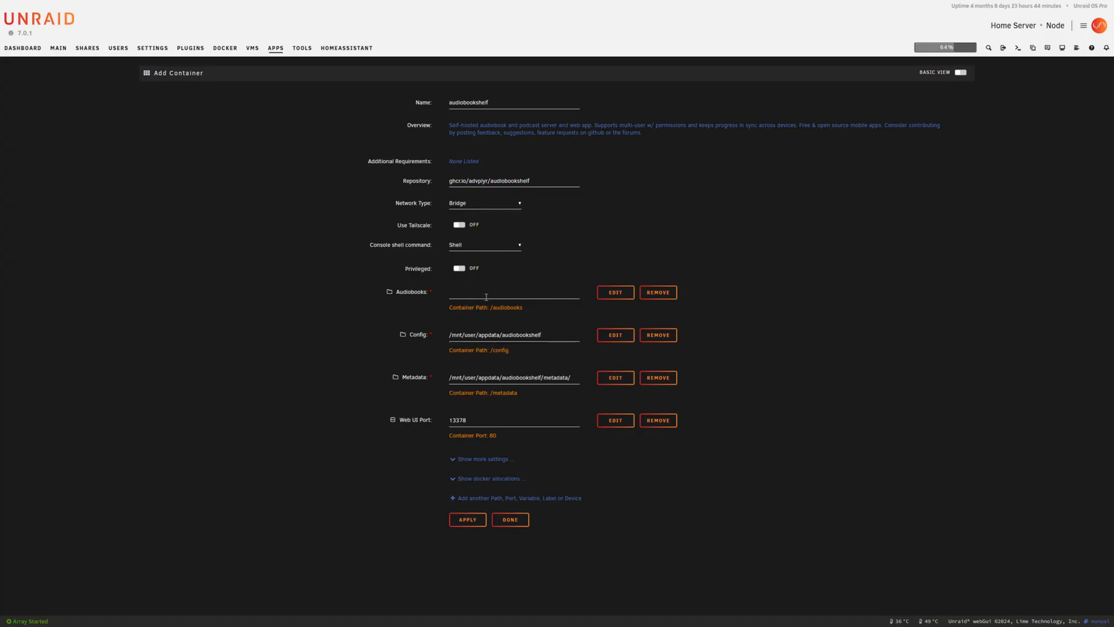
{"action": "left_click", "coordinate": [513, 293]}
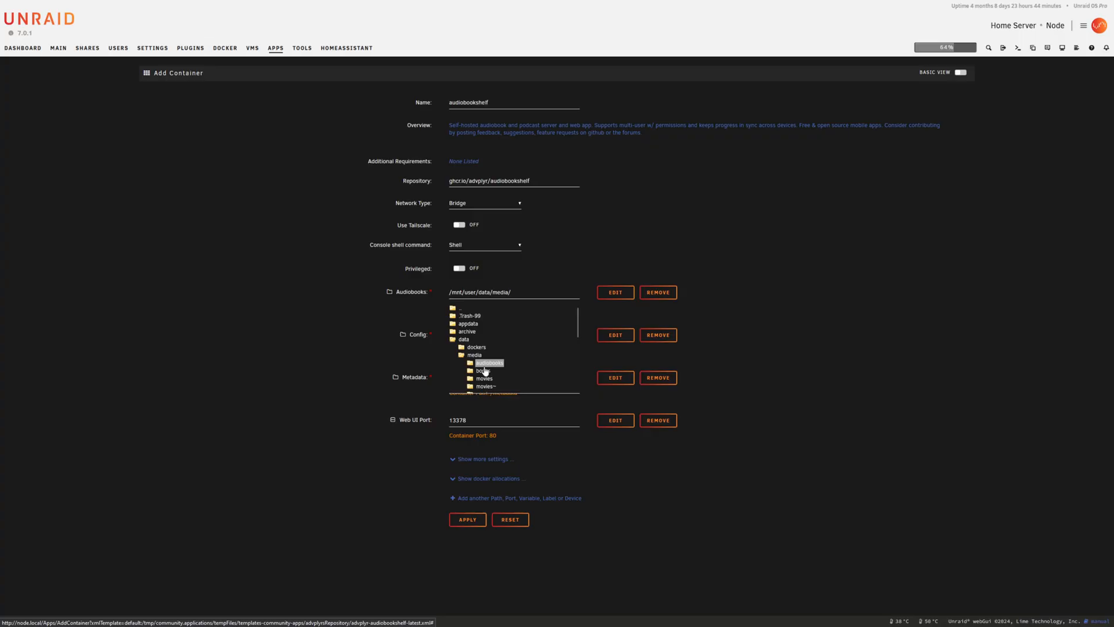
{"action": "left_click", "coordinate": [489, 362]}
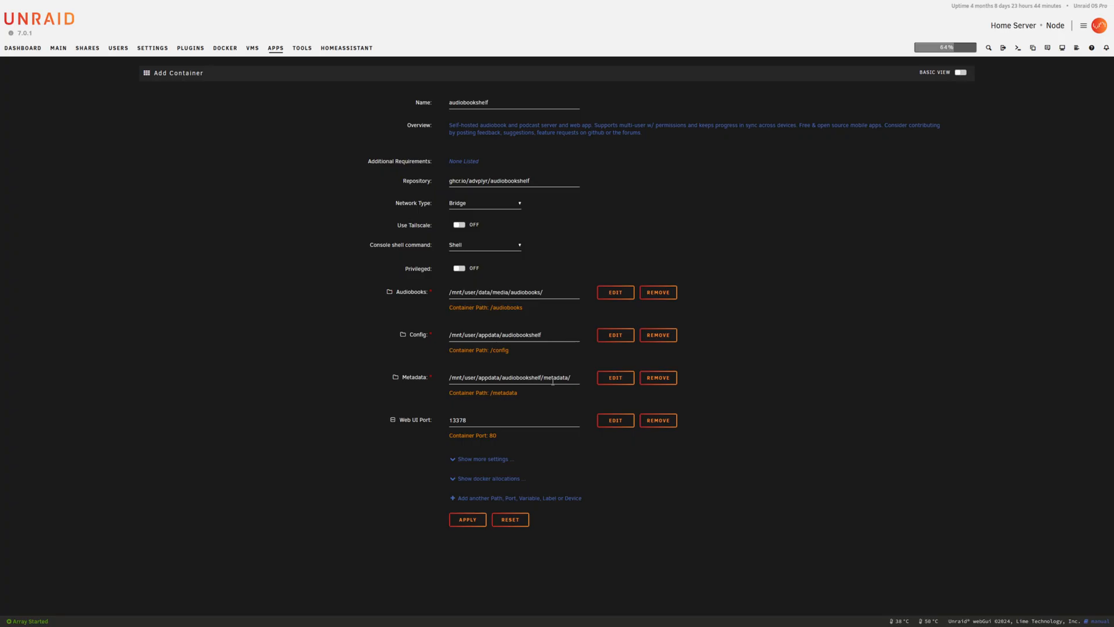
{"action": "mouse_move", "coordinate": [433, 420]}
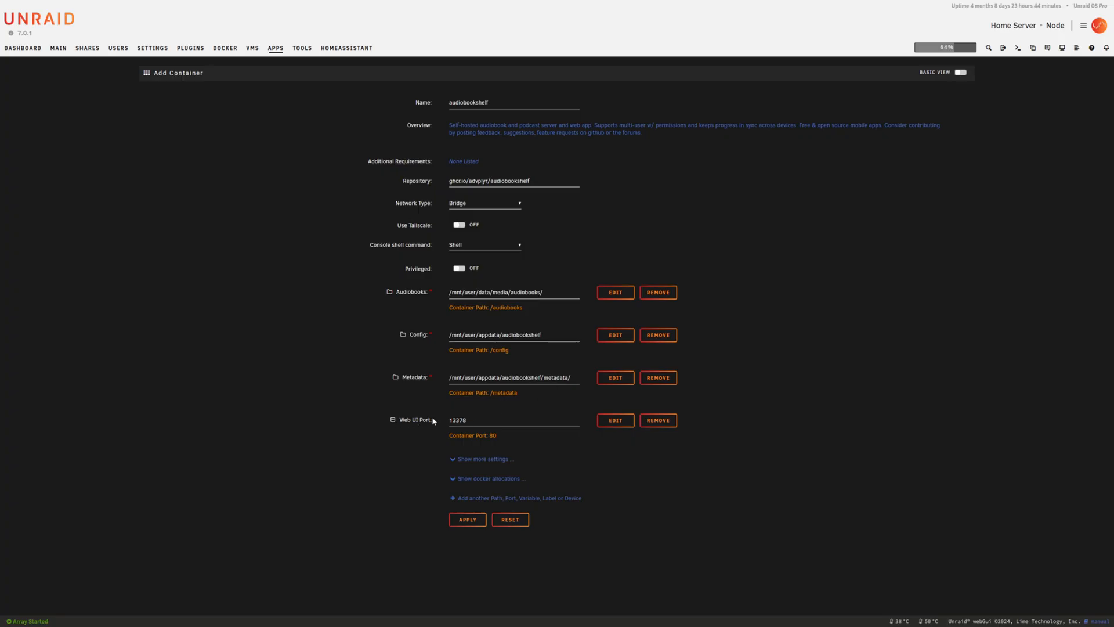
{"action": "left_click", "coordinate": [468, 520]}
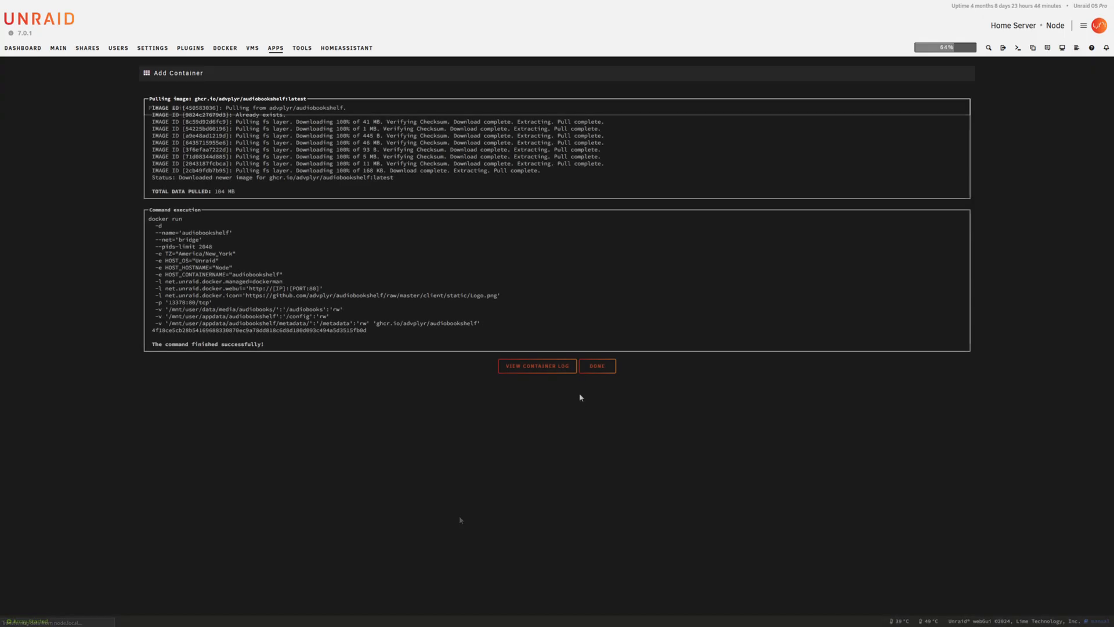
From the Docker container list, launch the audiobookshelf WebUI to reach its setup page
{"action": "left_click", "coordinate": [596, 366]}
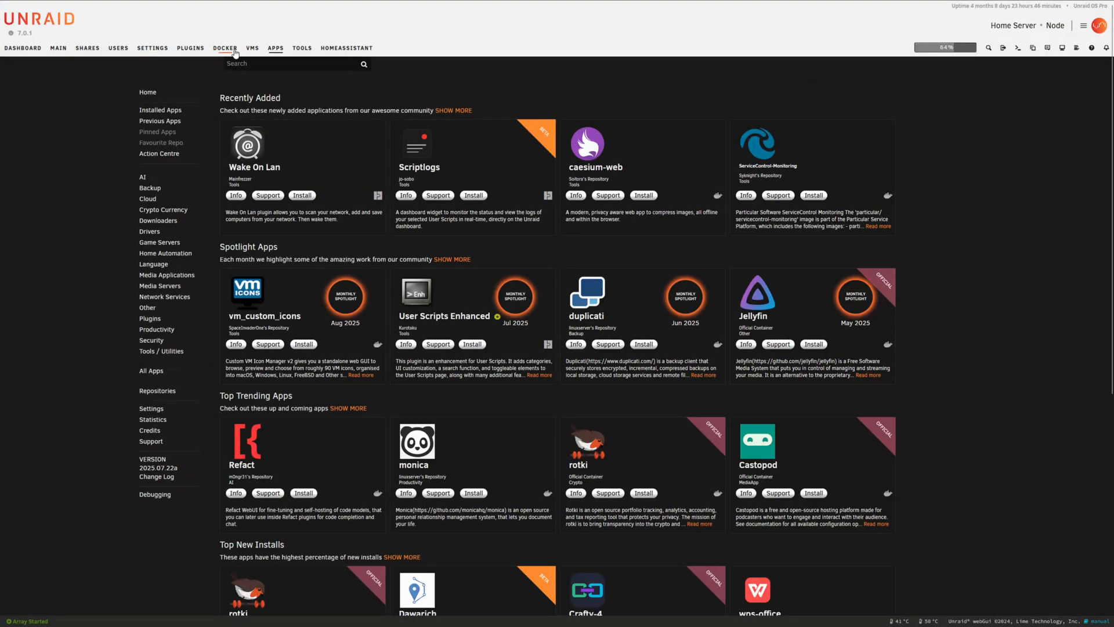
{"action": "left_click", "coordinate": [224, 47]}
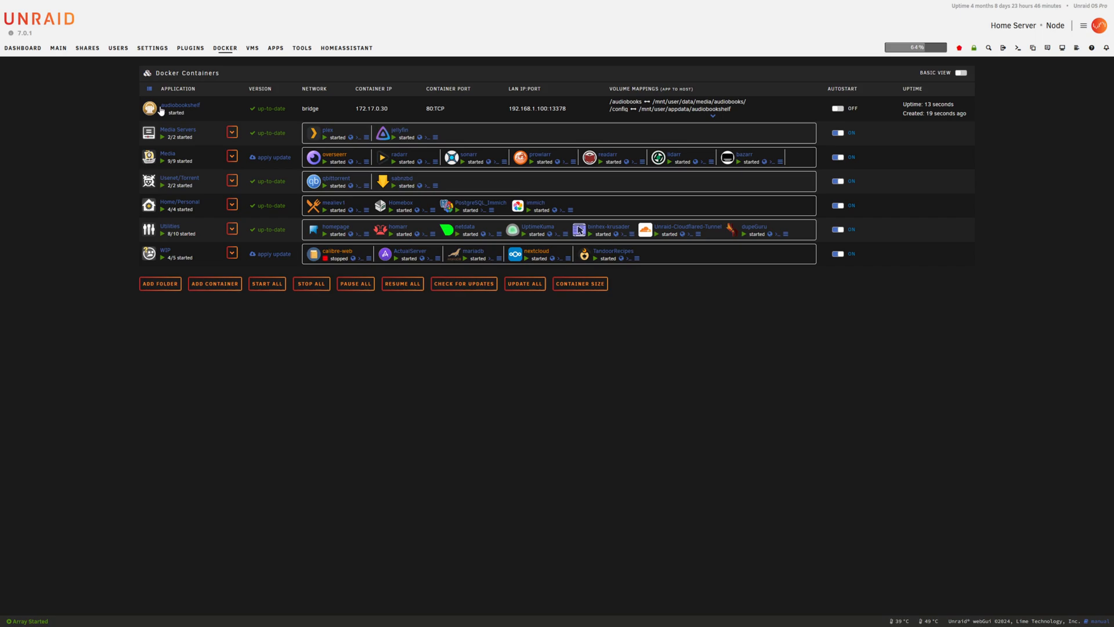
{"action": "mouse_move", "coordinate": [328, 176]}
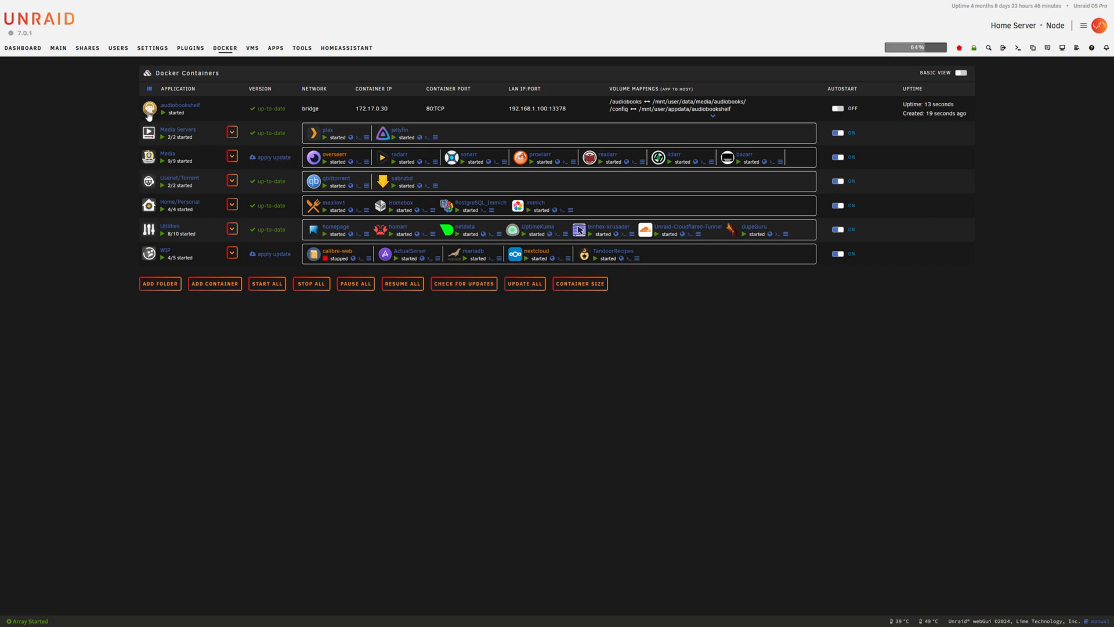
{"action": "left_click", "coordinate": [148, 109]}
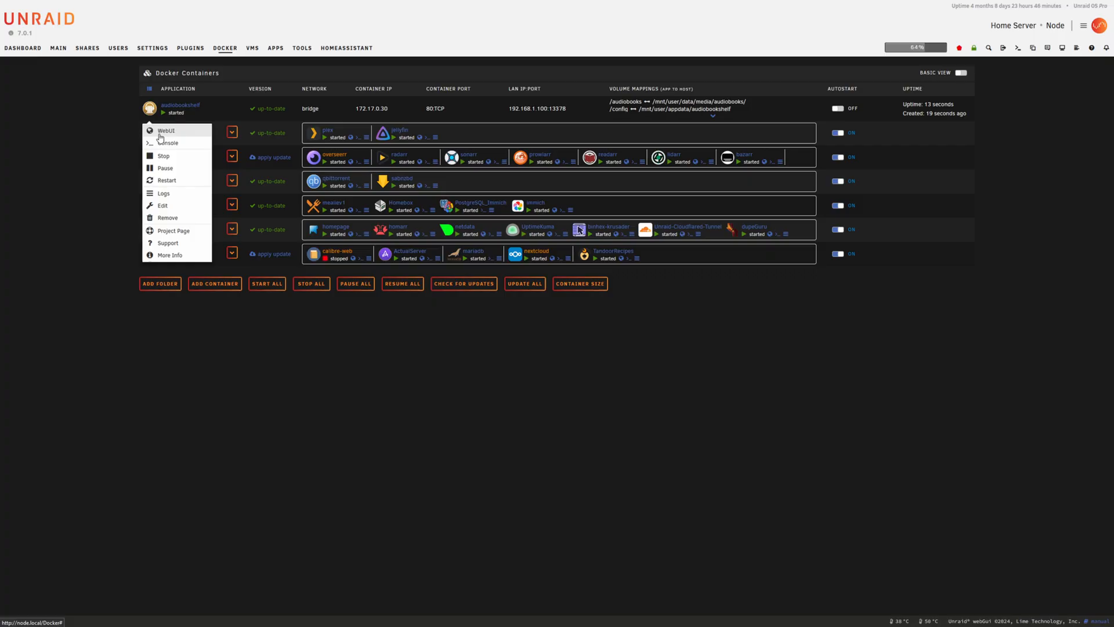
{"action": "left_click", "coordinate": [166, 131]}
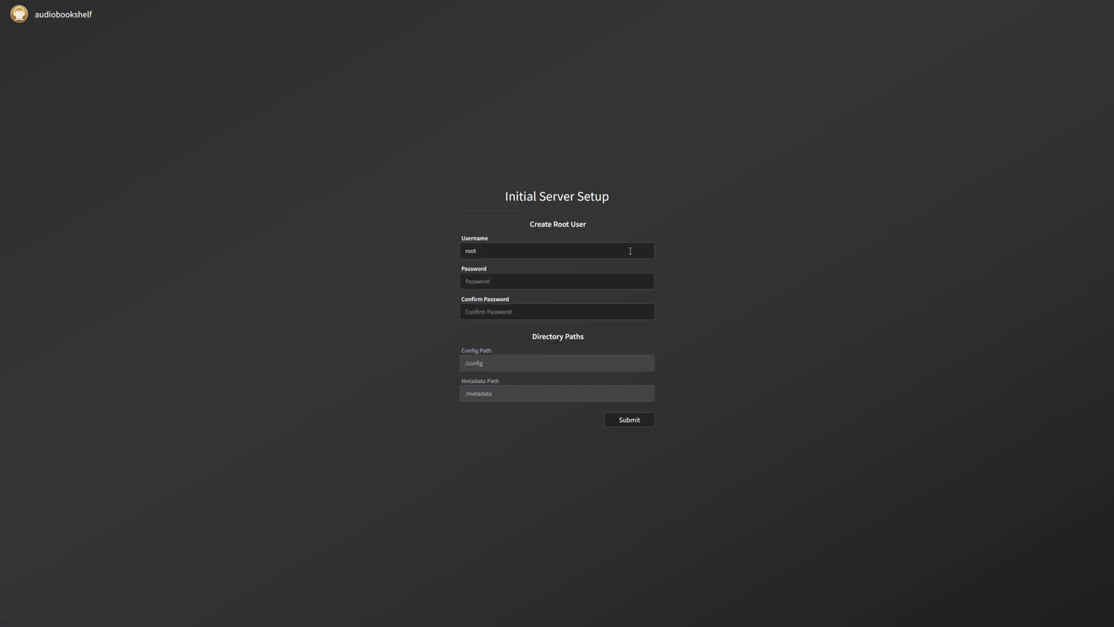
Create the root account on Initial Server Setup and log in as root
{"action": "left_click", "coordinate": [628, 419]}
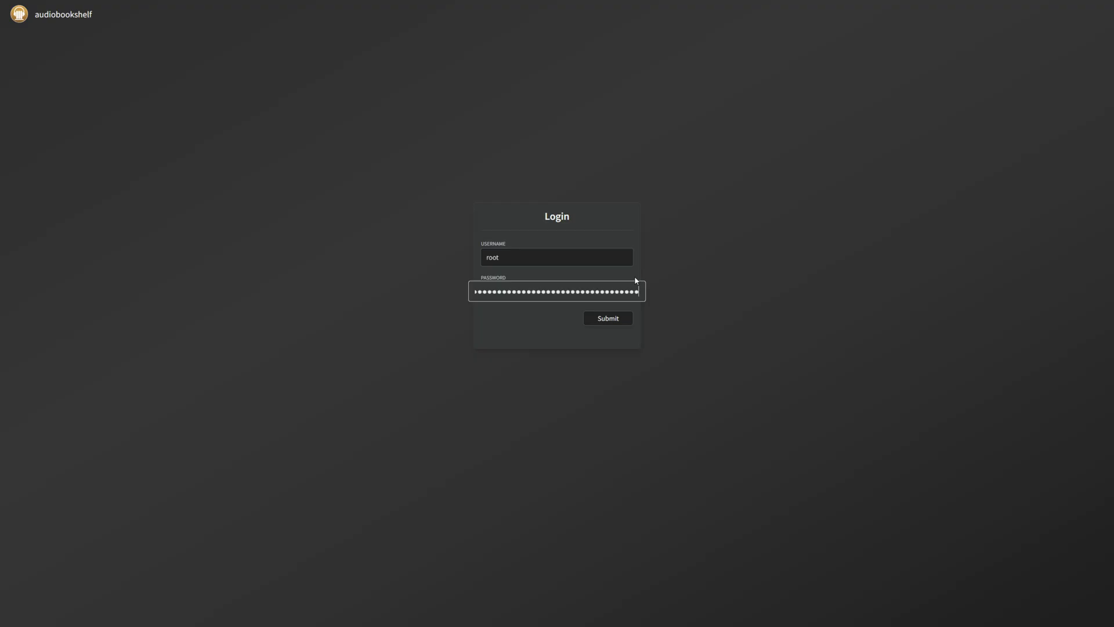
{"action": "left_click", "coordinate": [607, 319]}
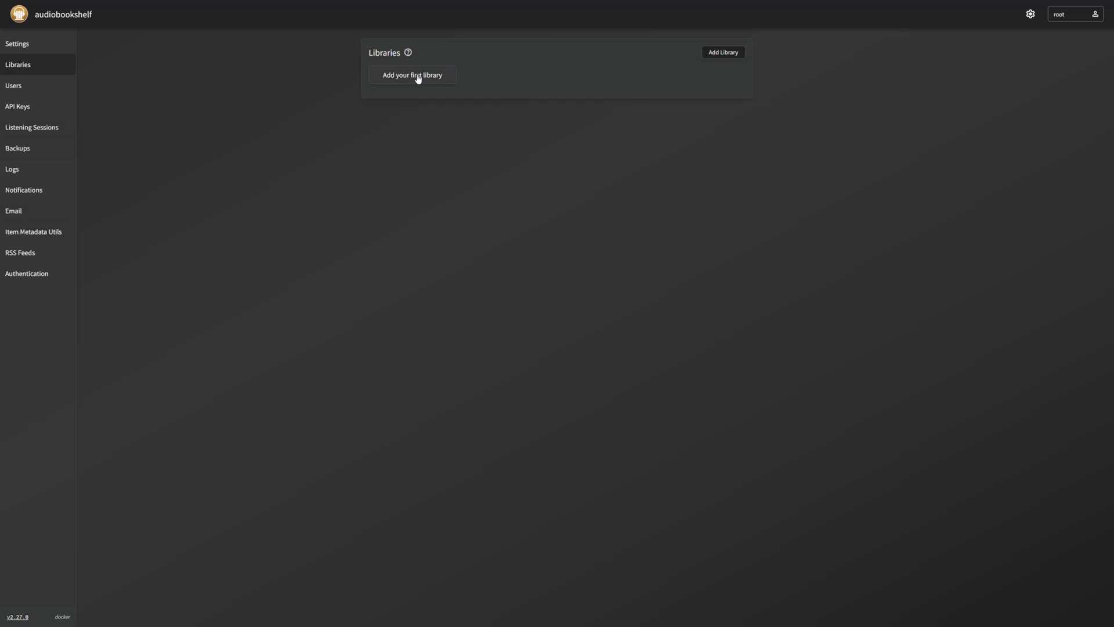
Start a new Books library and name it Audiobooks
{"action": "left_click", "coordinate": [412, 75]}
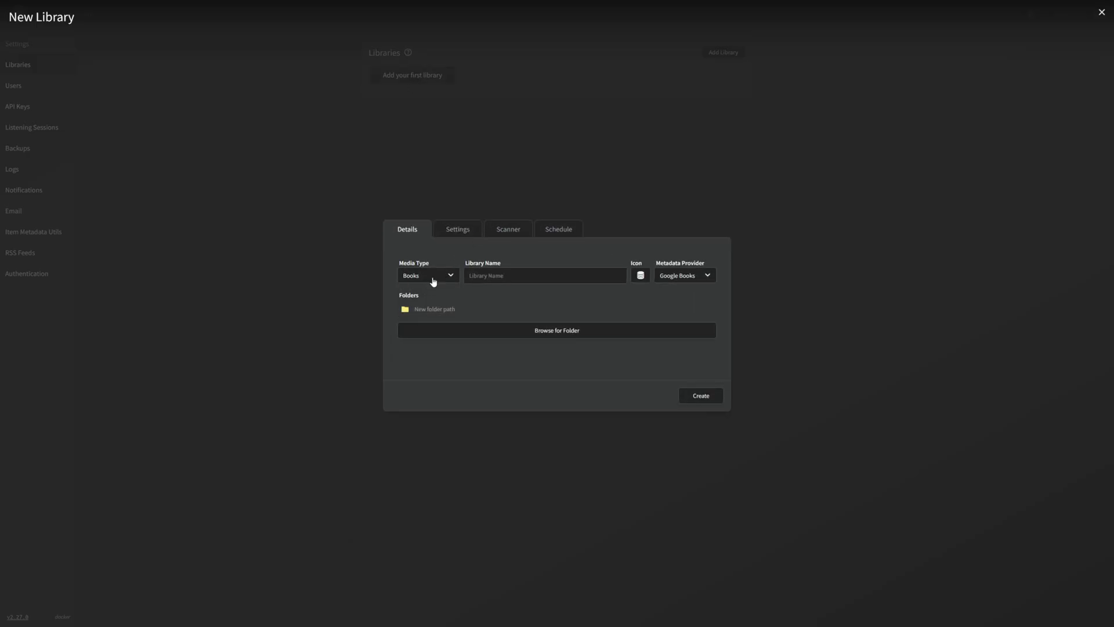
{"action": "left_click", "coordinate": [545, 276]}
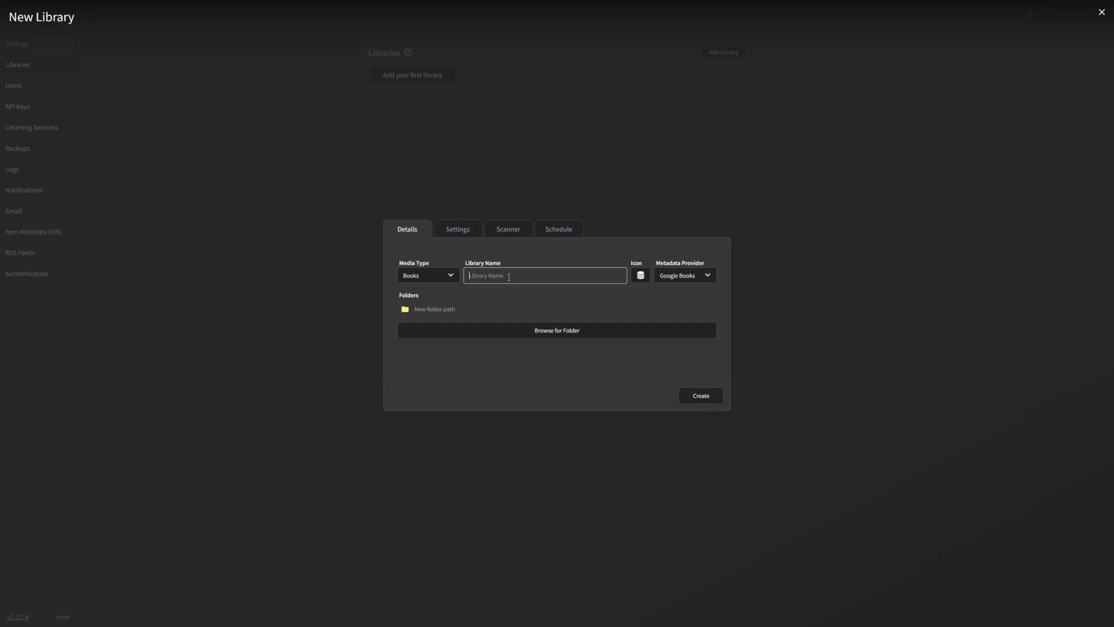
{"action": "type", "text": "Audiobooks"}
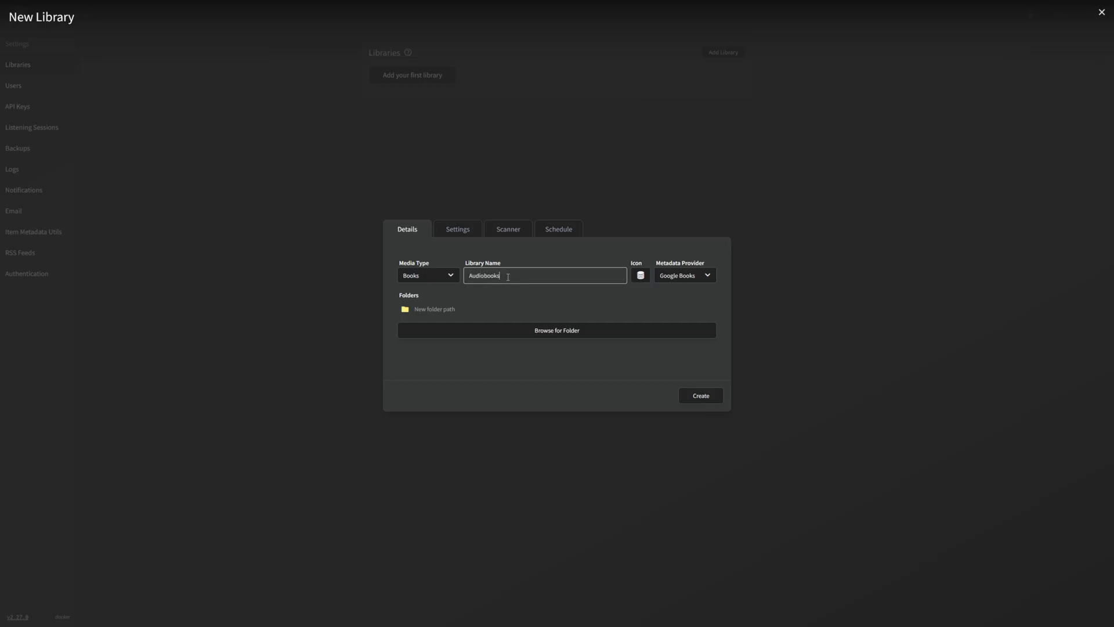
{"action": "mouse_move", "coordinate": [593, 343]}
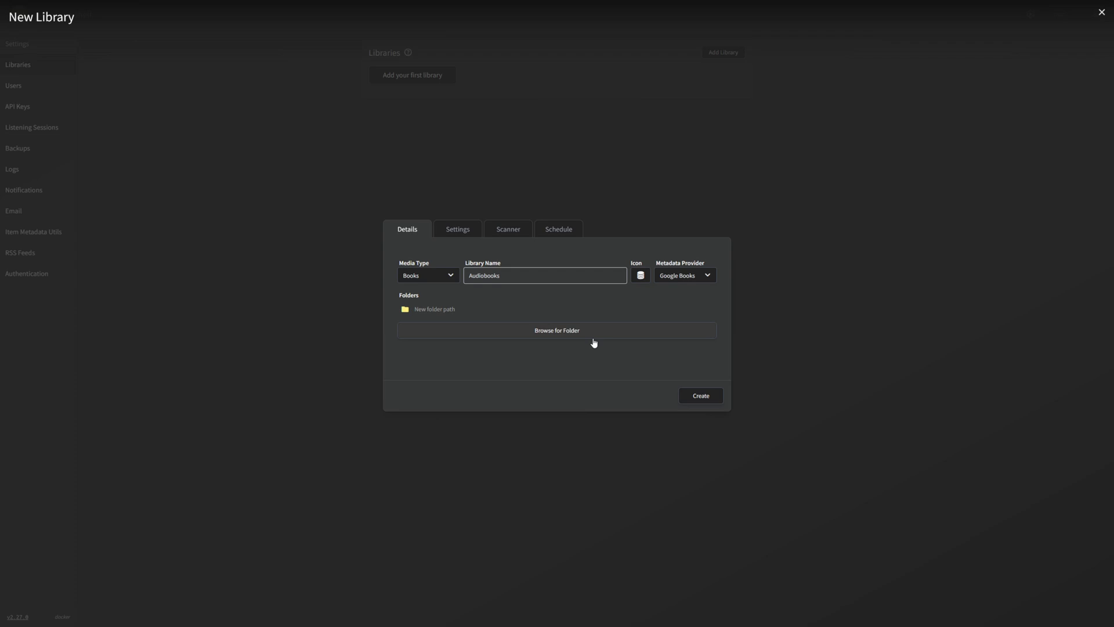
{"action": "left_click", "coordinate": [546, 276]}
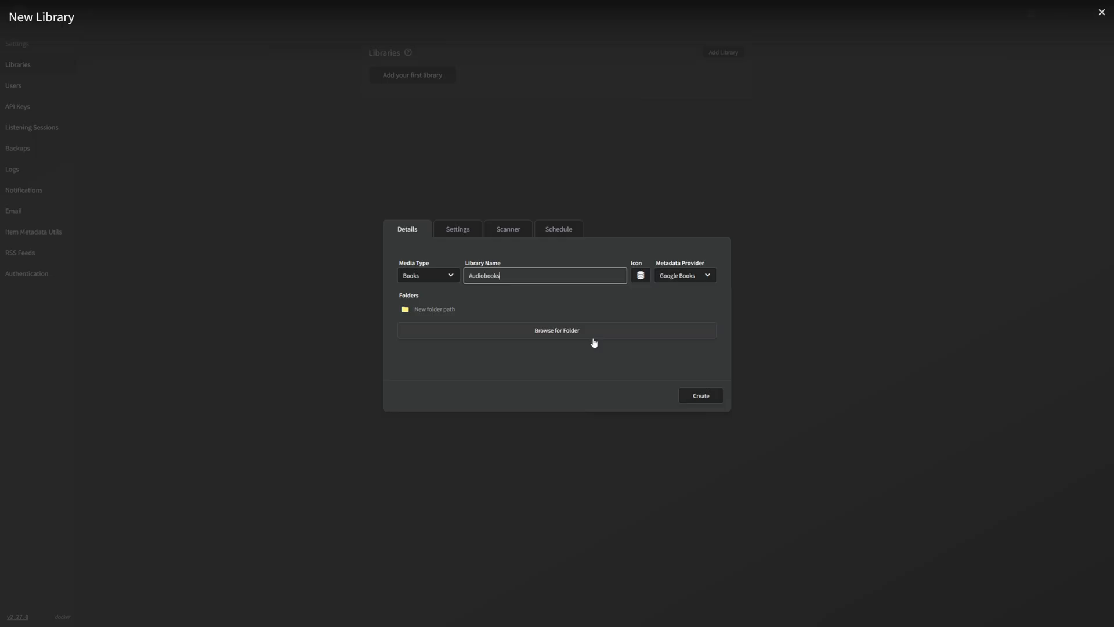
{"action": "mouse_move", "coordinate": [585, 351]}
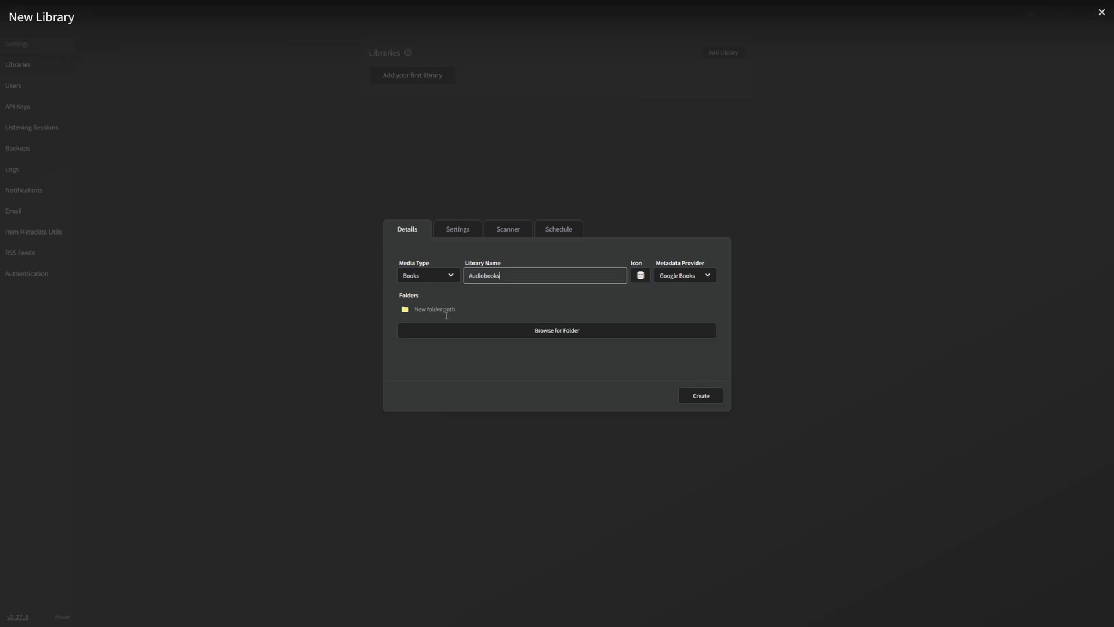
Add the /audiobooks folder and create the Audiobooks library
{"action": "left_click", "coordinate": [557, 330]}
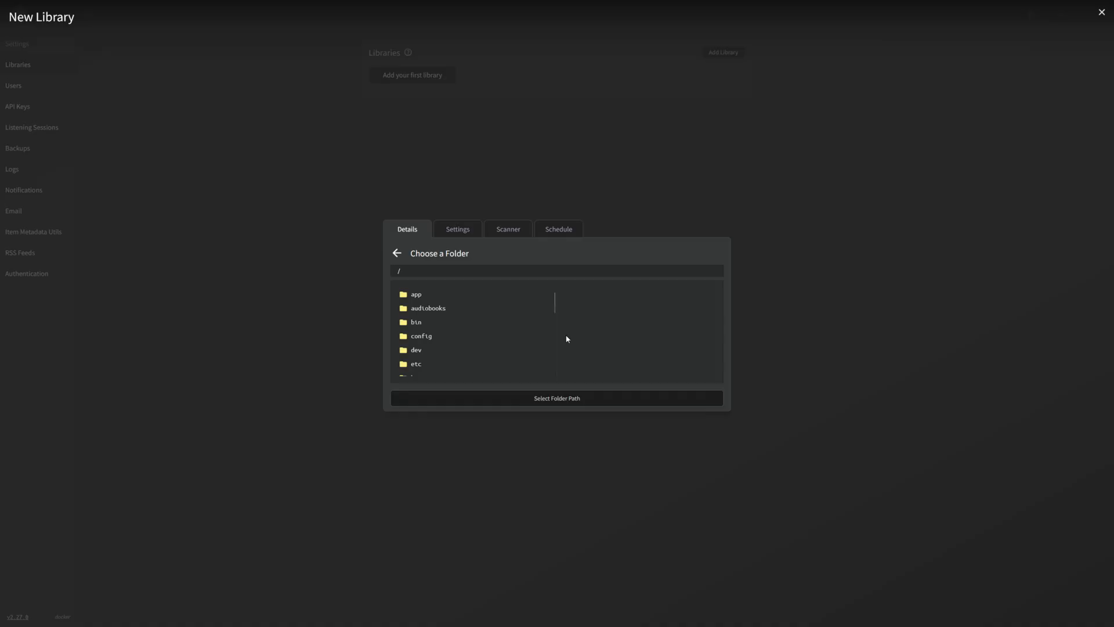
{"action": "left_click", "coordinate": [429, 308]}
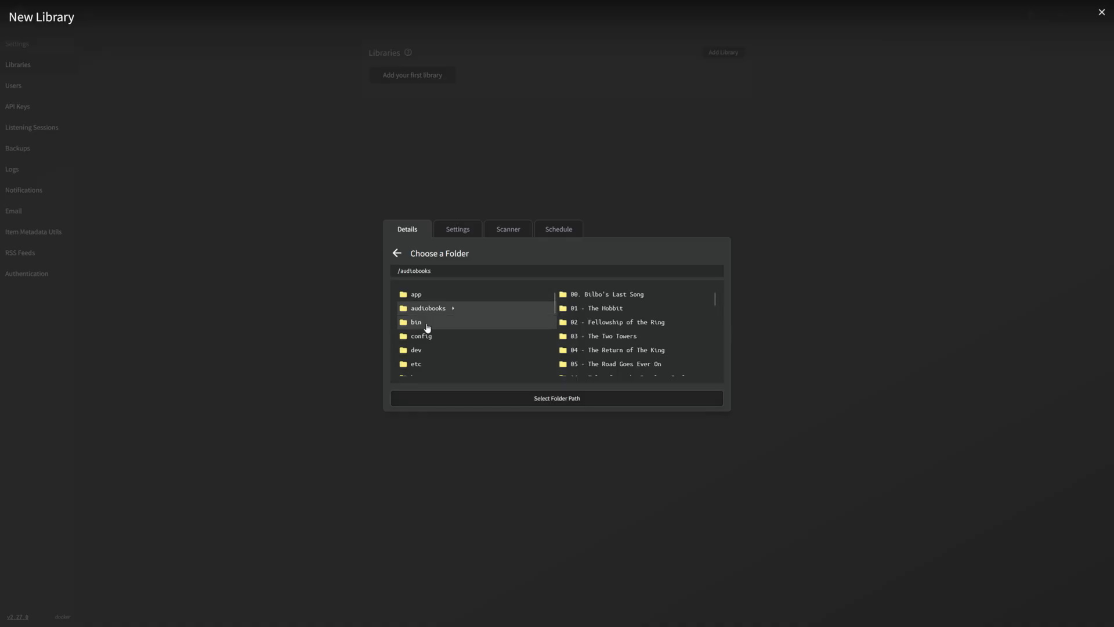
{"action": "left_click", "coordinate": [556, 398]}
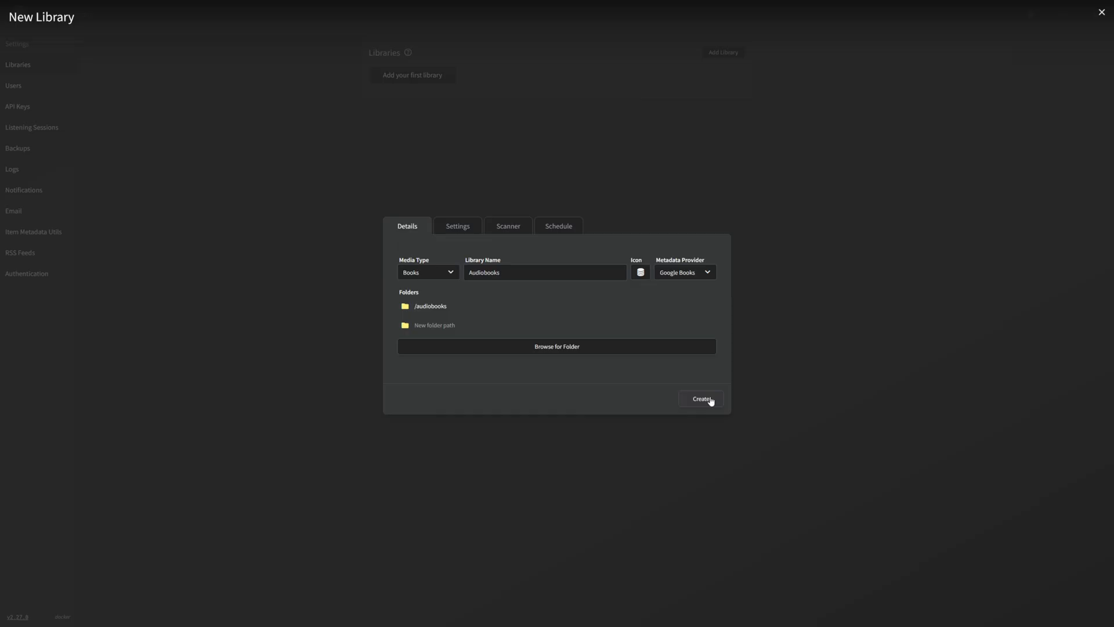
{"action": "left_click", "coordinate": [700, 398]}
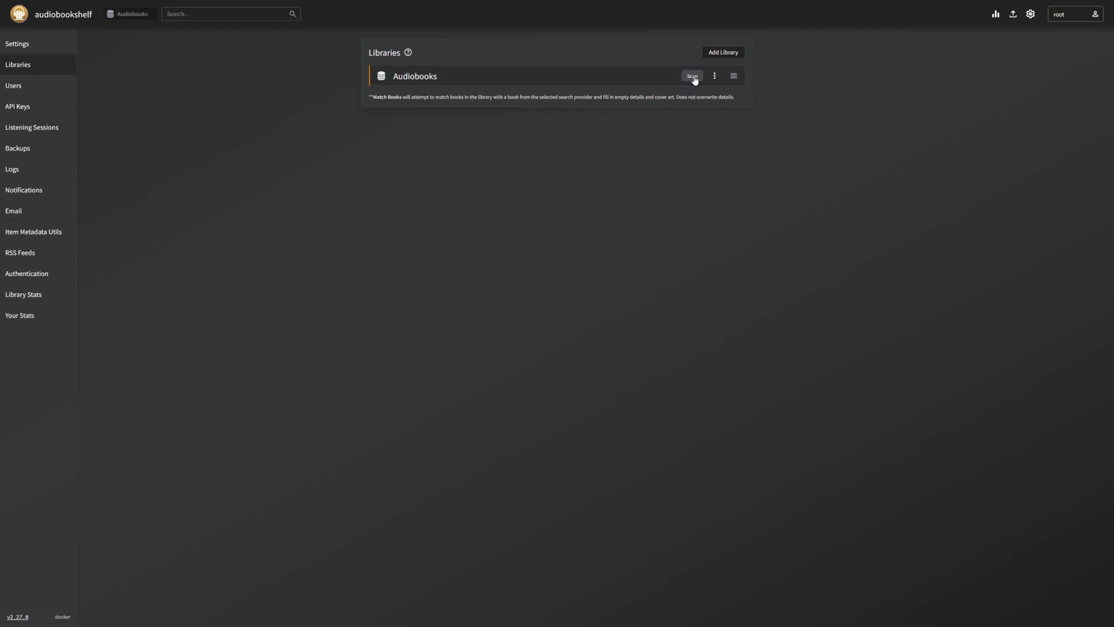
Scan the Audiobooks library and view its home page with the found Tolkien books
{"action": "left_click", "coordinate": [692, 75]}
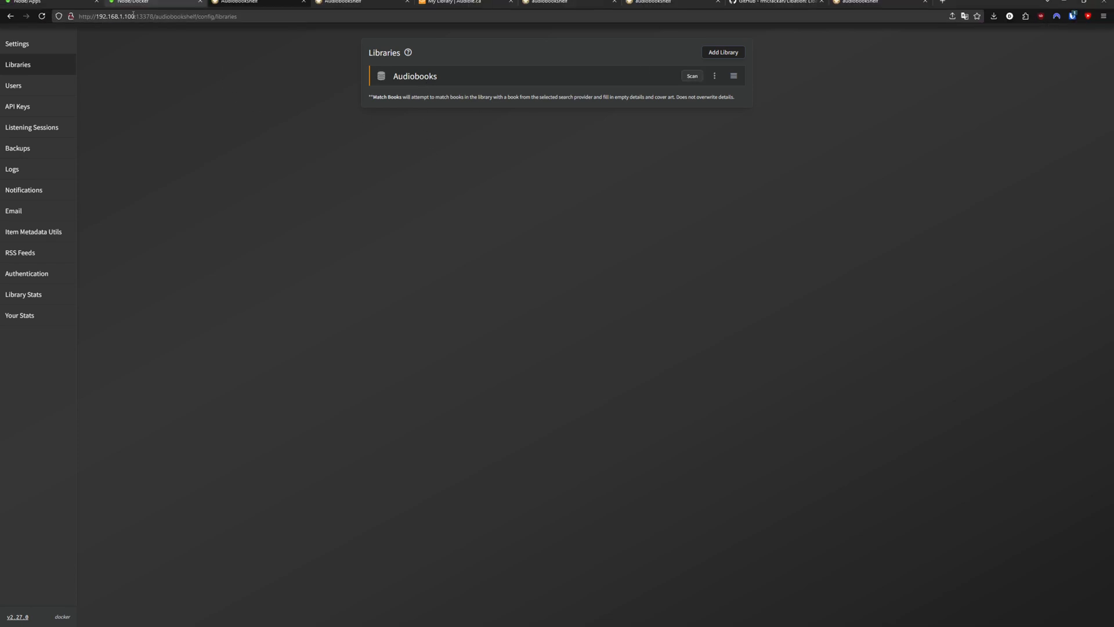
{"action": "left_click", "coordinate": [62, 14]}
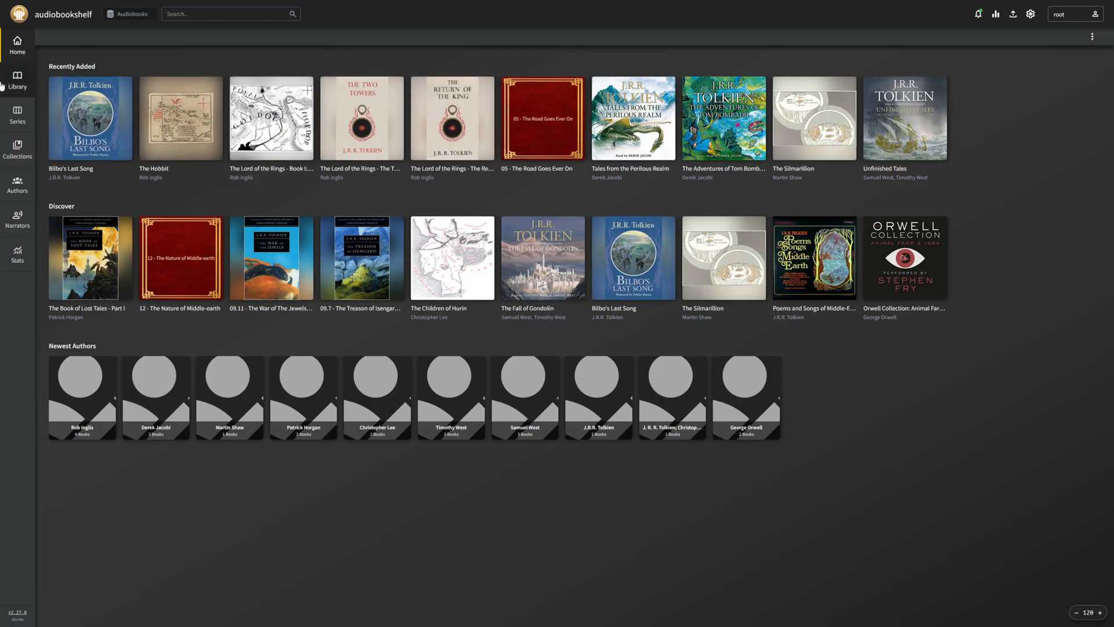
{"action": "mouse_move", "coordinate": [315, 448]}
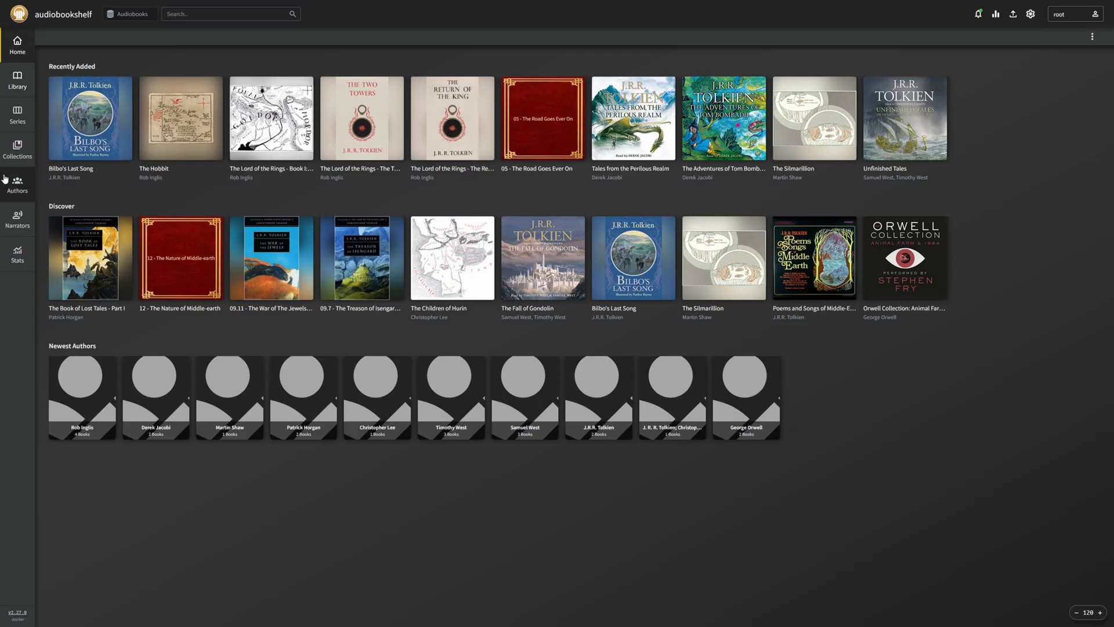
Browse the 32-book Library grid, the empty Collections page and the Authors page
{"action": "left_click", "coordinate": [17, 78]}
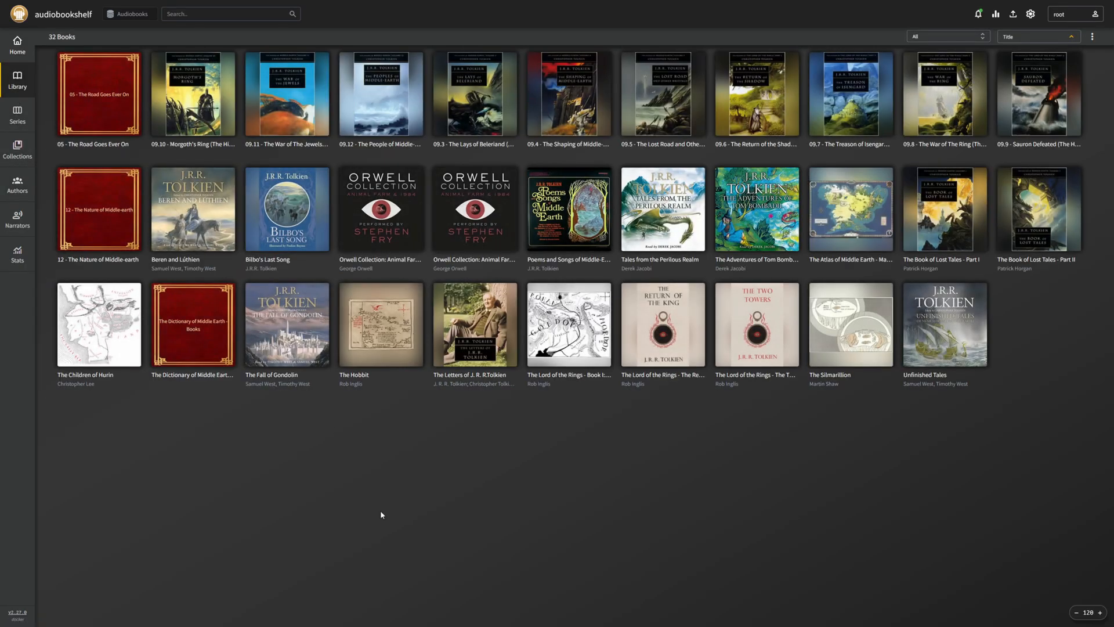
{"action": "mouse_move", "coordinate": [475, 324]}
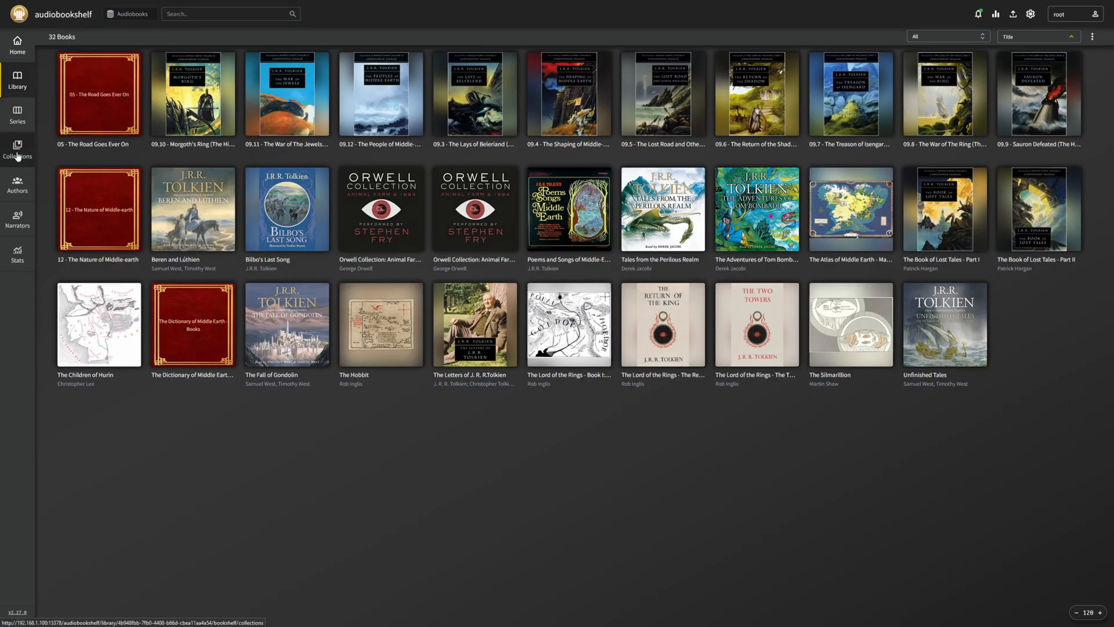
{"action": "left_click", "coordinate": [18, 150]}
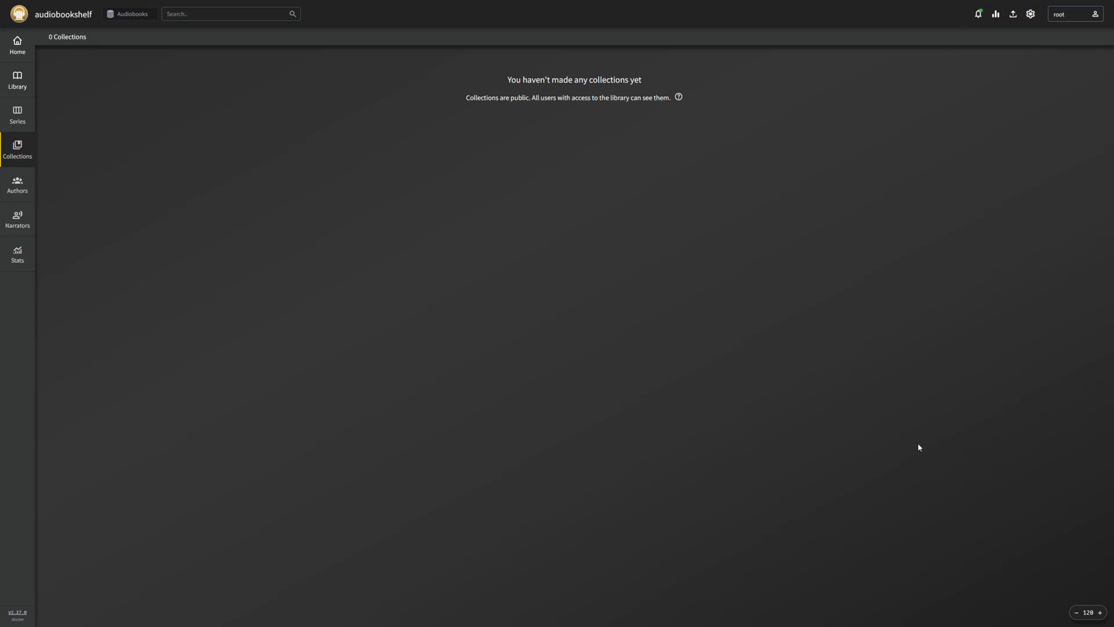
{"action": "mouse_move", "coordinate": [176, 239]}
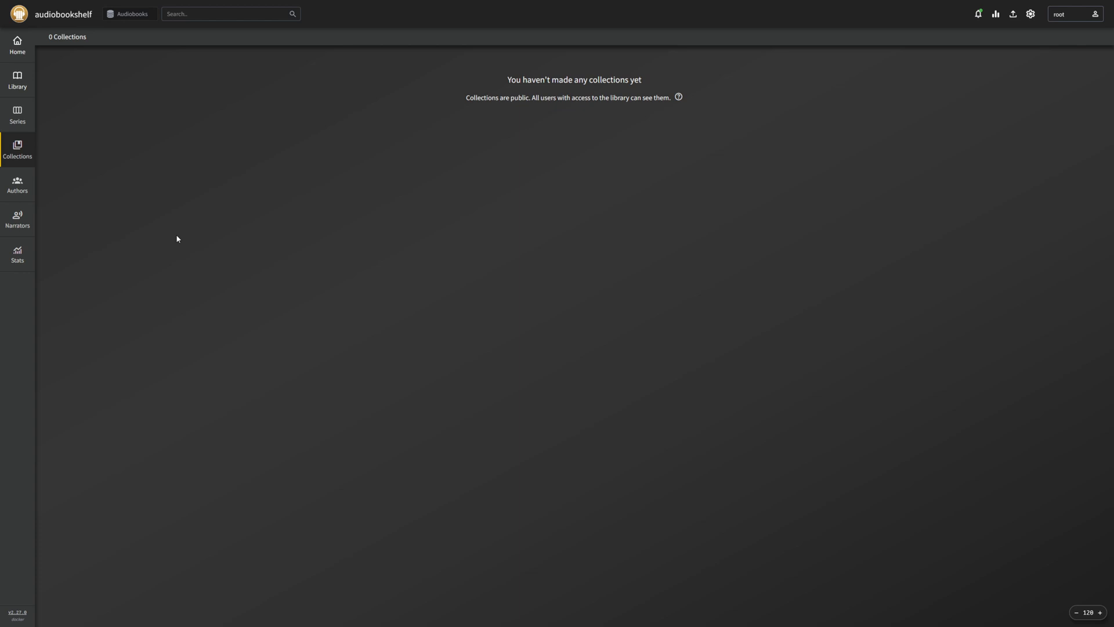
{"action": "left_click", "coordinate": [17, 184]}
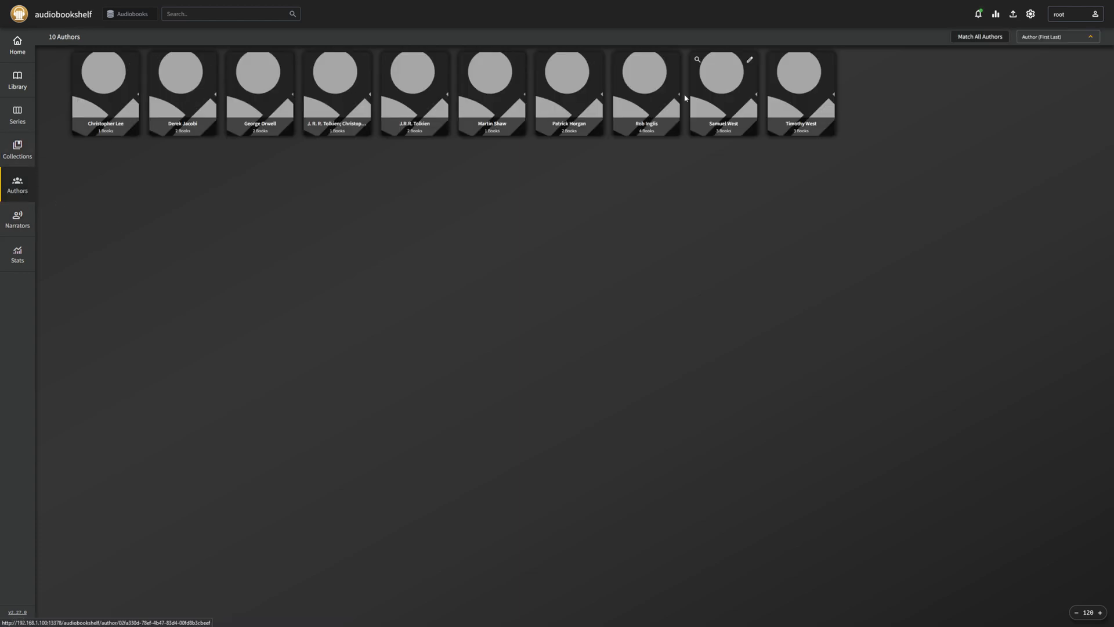
{"action": "mouse_move", "coordinate": [796, 102]}
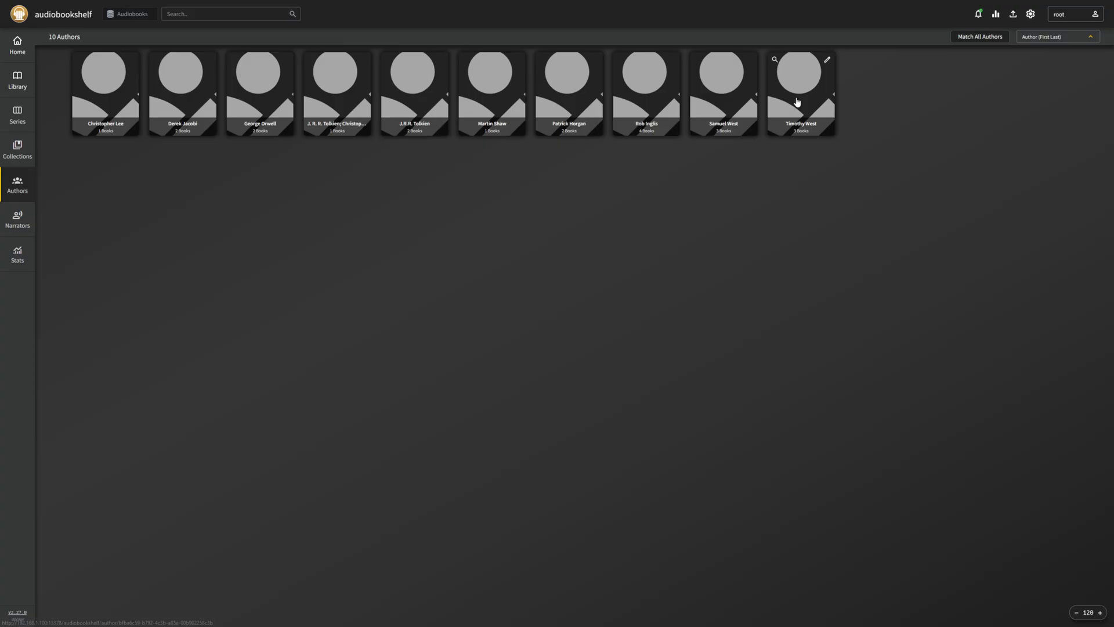
{"action": "mouse_move", "coordinate": [413, 67]}
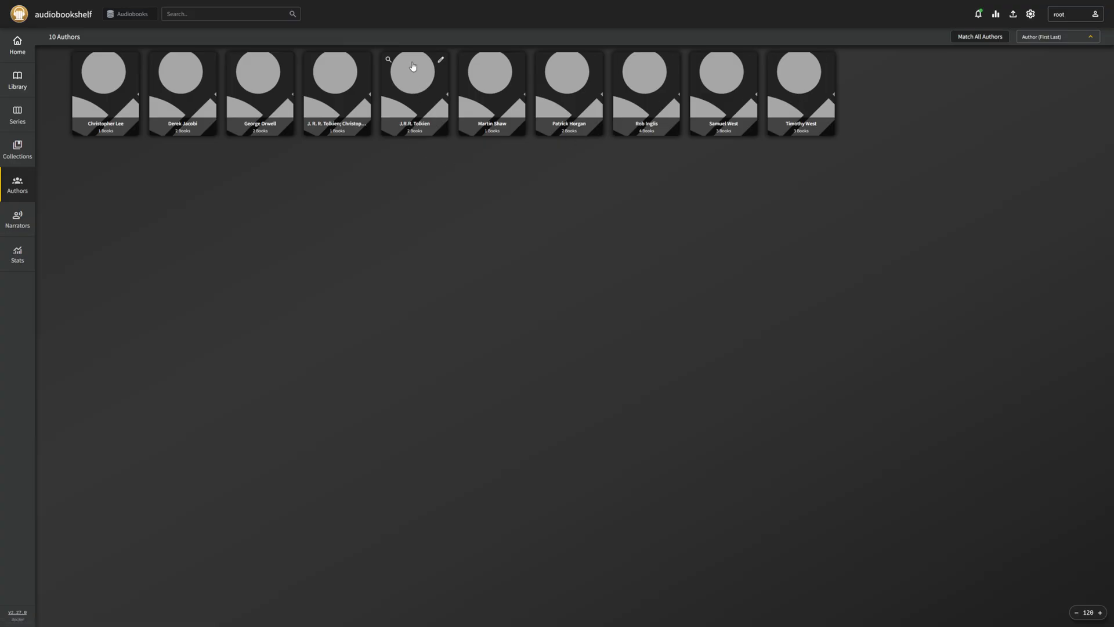
Match photos for Tolkien, George Orwell and all remaining authors, then return home
{"action": "left_click", "coordinate": [414, 84]}
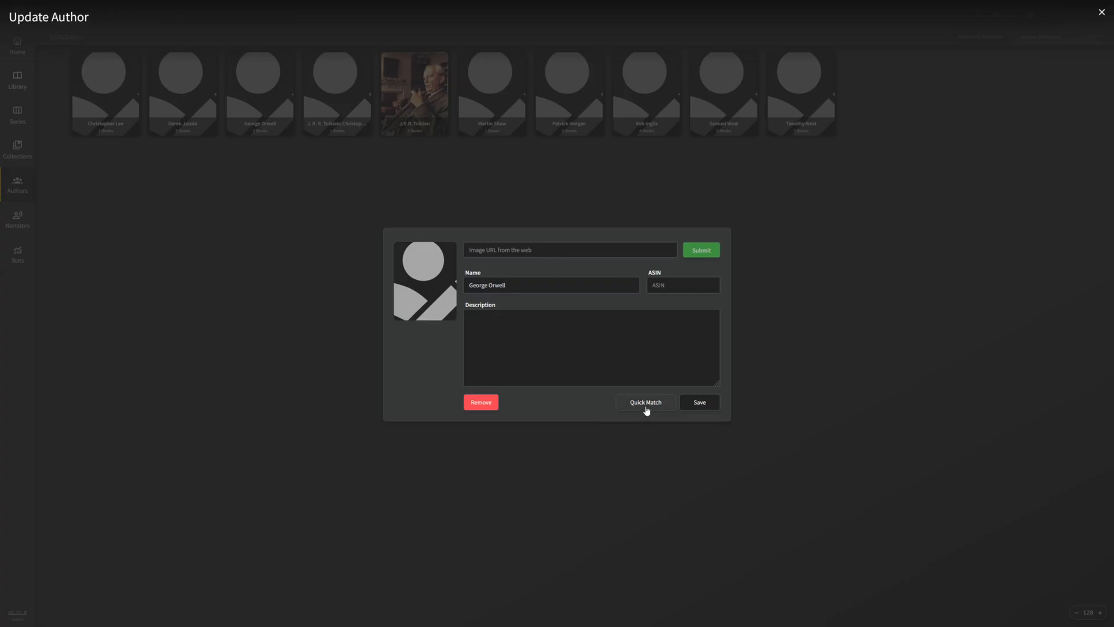
{"action": "left_click", "coordinate": [644, 403]}
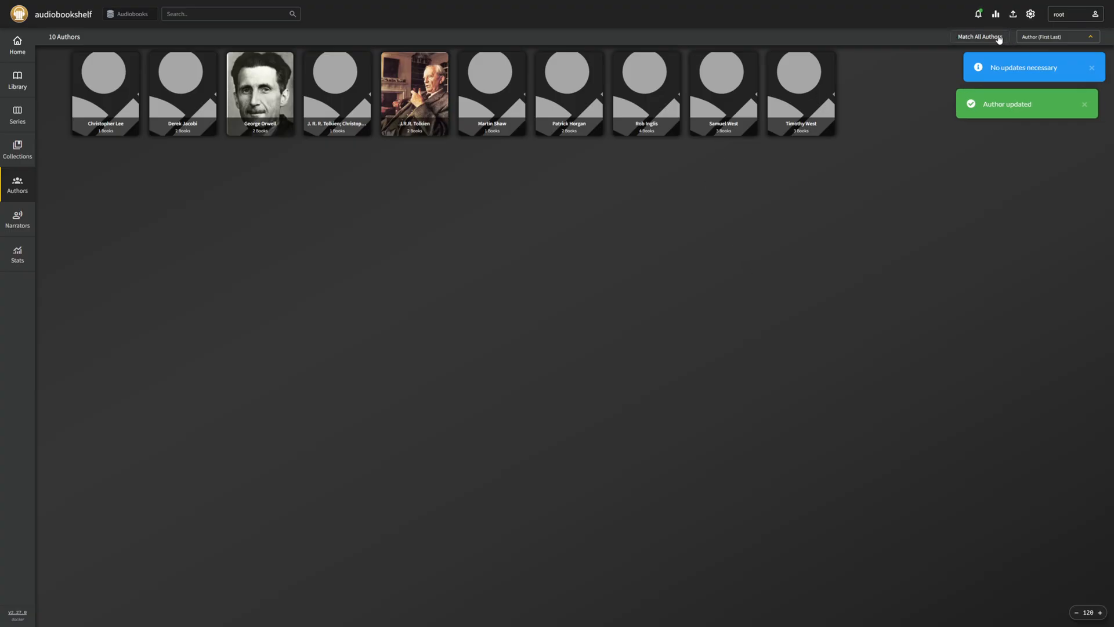
{"action": "left_click", "coordinate": [978, 36]}
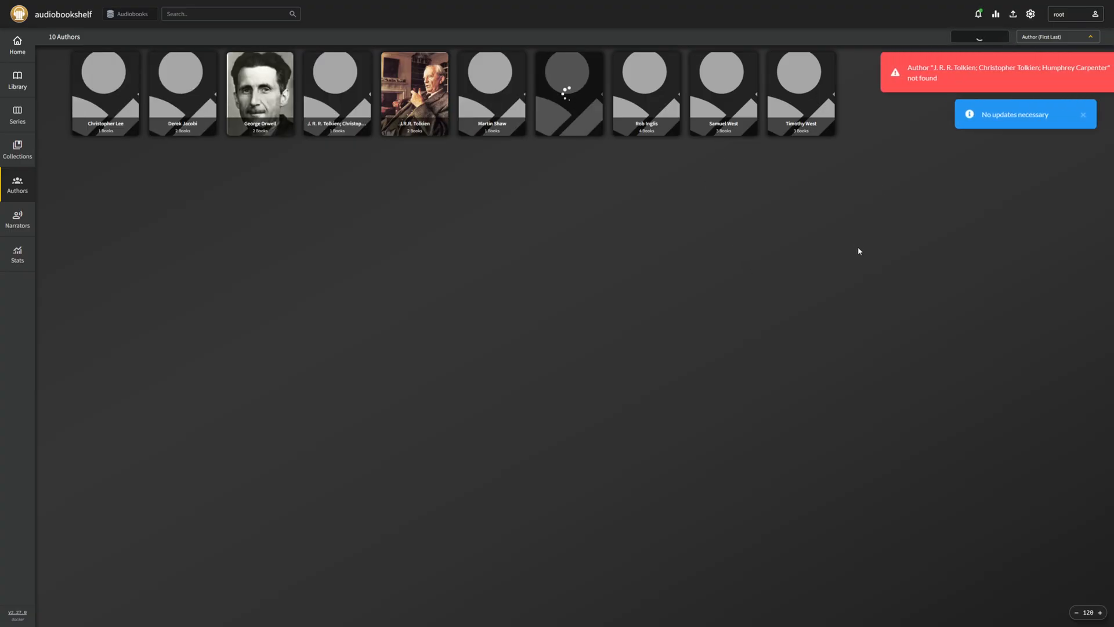
{"action": "left_click", "coordinate": [980, 36]}
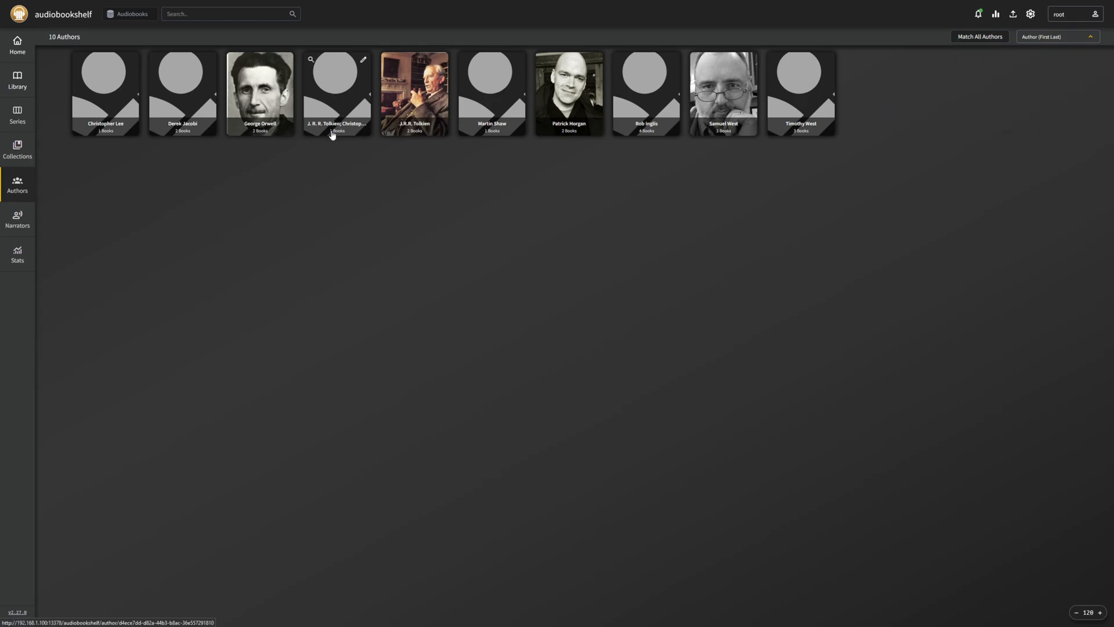
{"action": "left_click", "coordinate": [17, 46]}
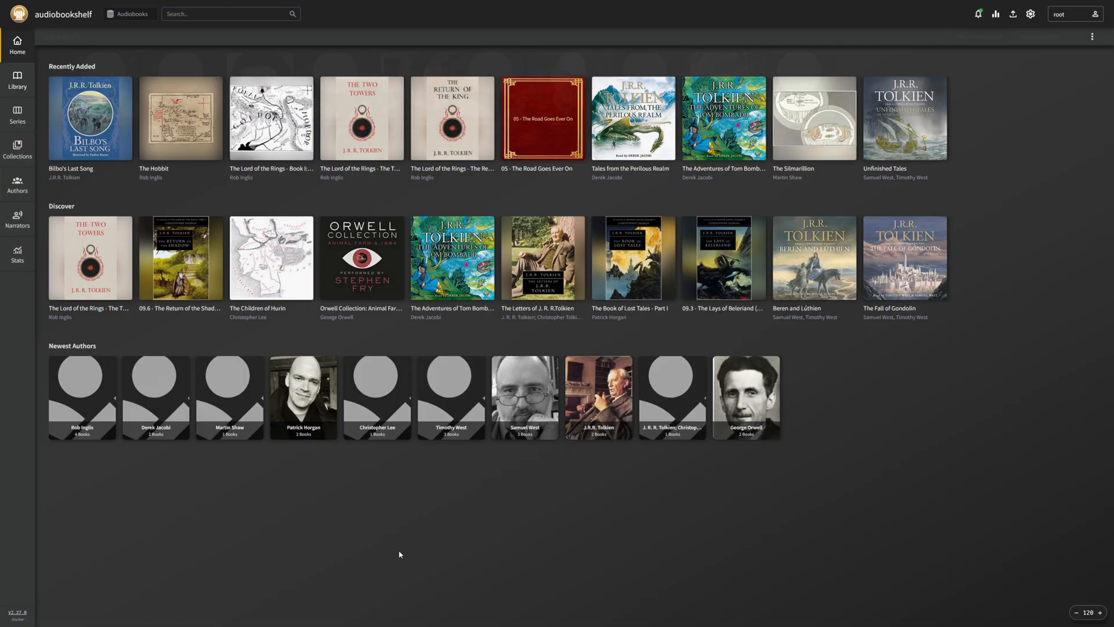
{"action": "mouse_move", "coordinate": [180, 118]}
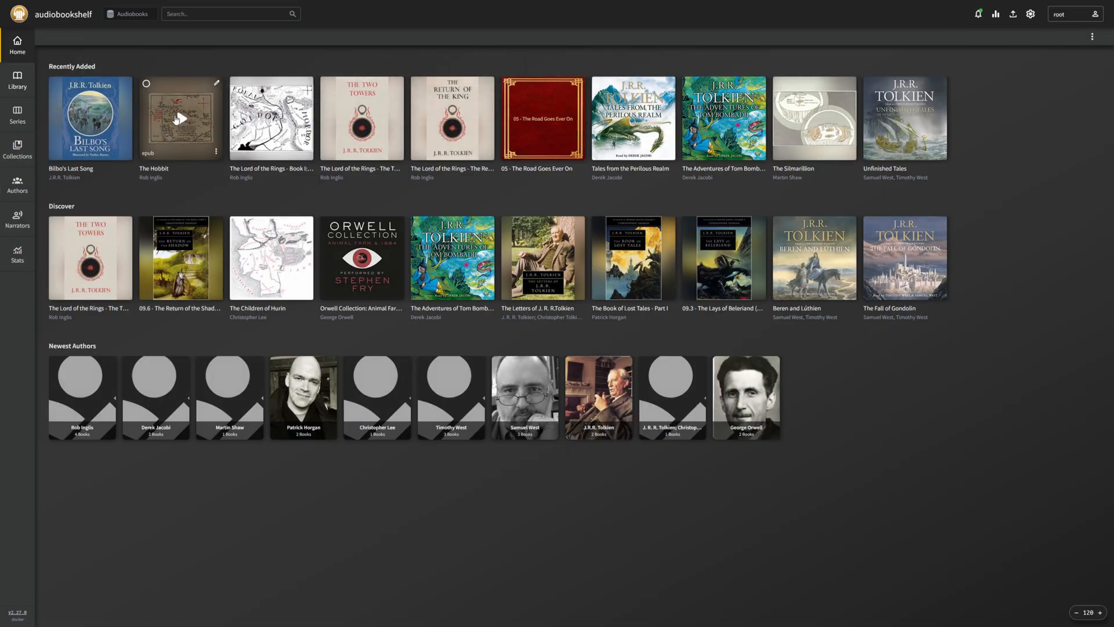
Play The Hobbit from its home-page cover, starting Chapter 1
{"action": "left_click", "coordinate": [179, 119]}
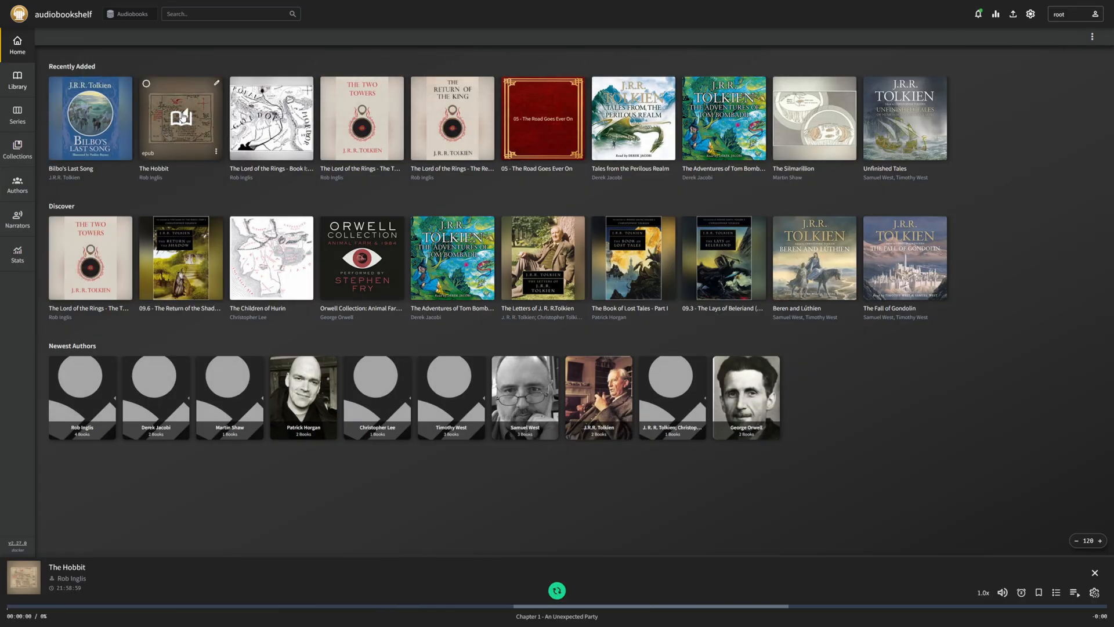
{"action": "left_click", "coordinate": [557, 591]}
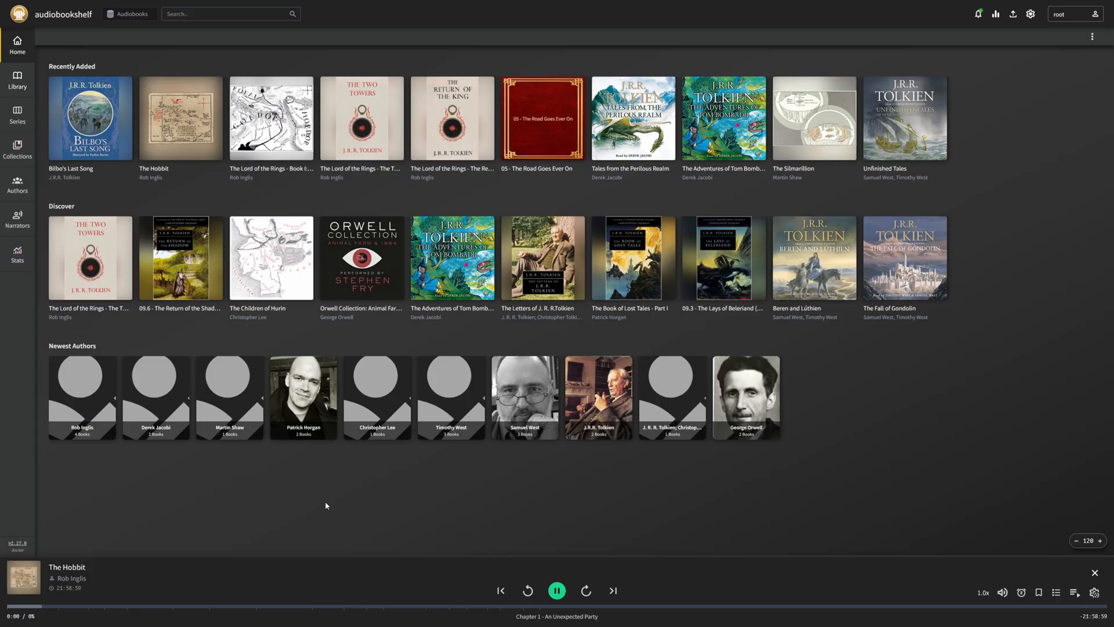
{"action": "mouse_move", "coordinate": [398, 473]}
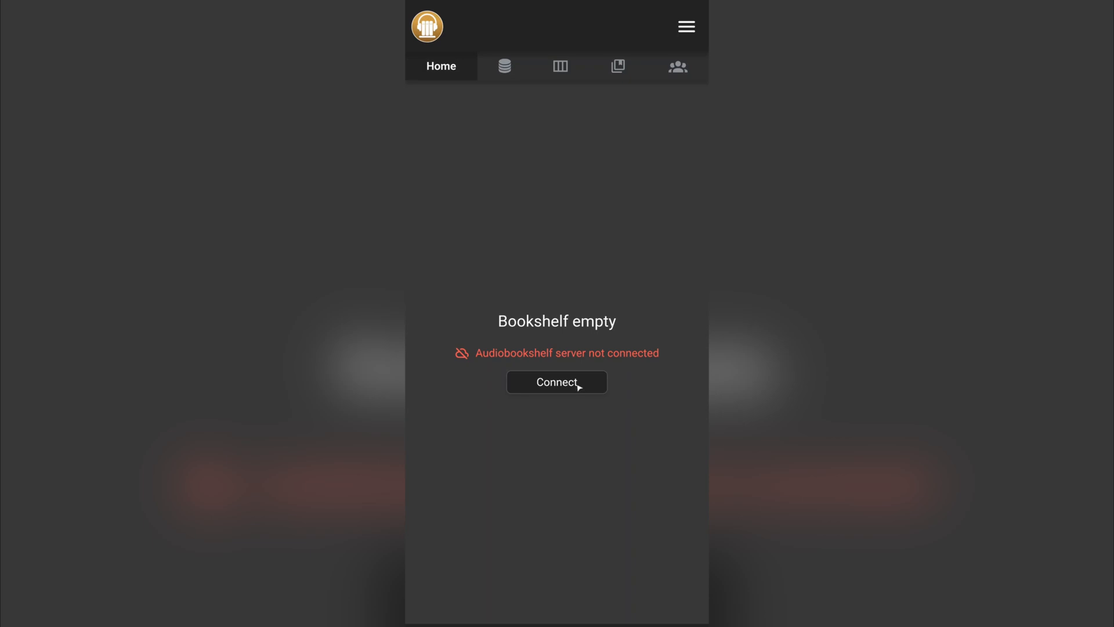
Connect the mobile app to the pasted home server address
{"action": "left_click", "coordinate": [556, 381]}
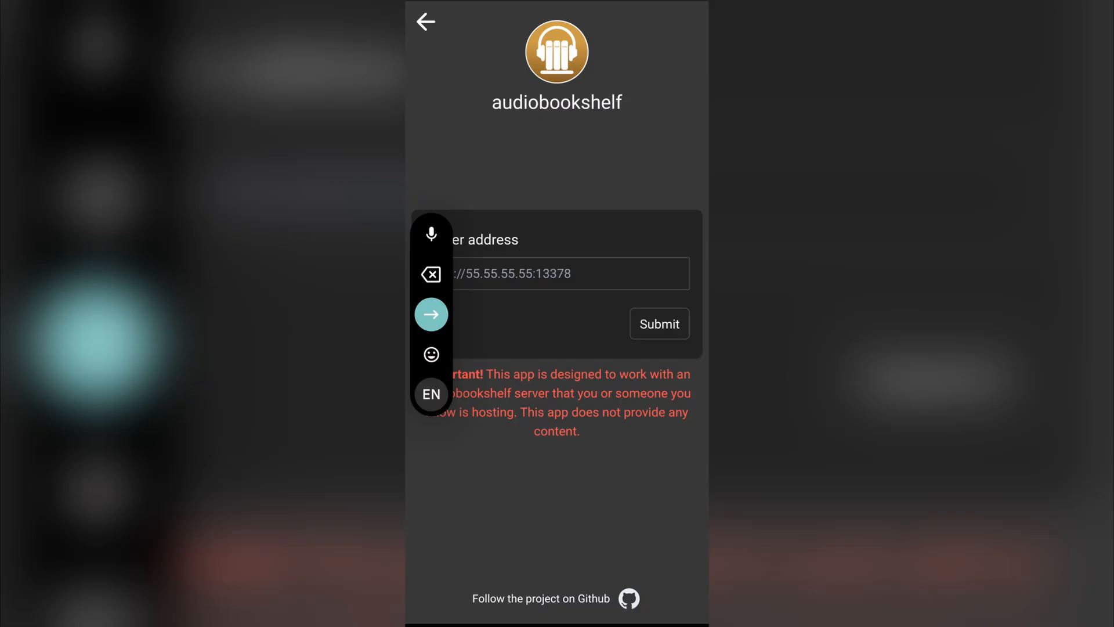
{"action": "left_click", "coordinate": [556, 274]}
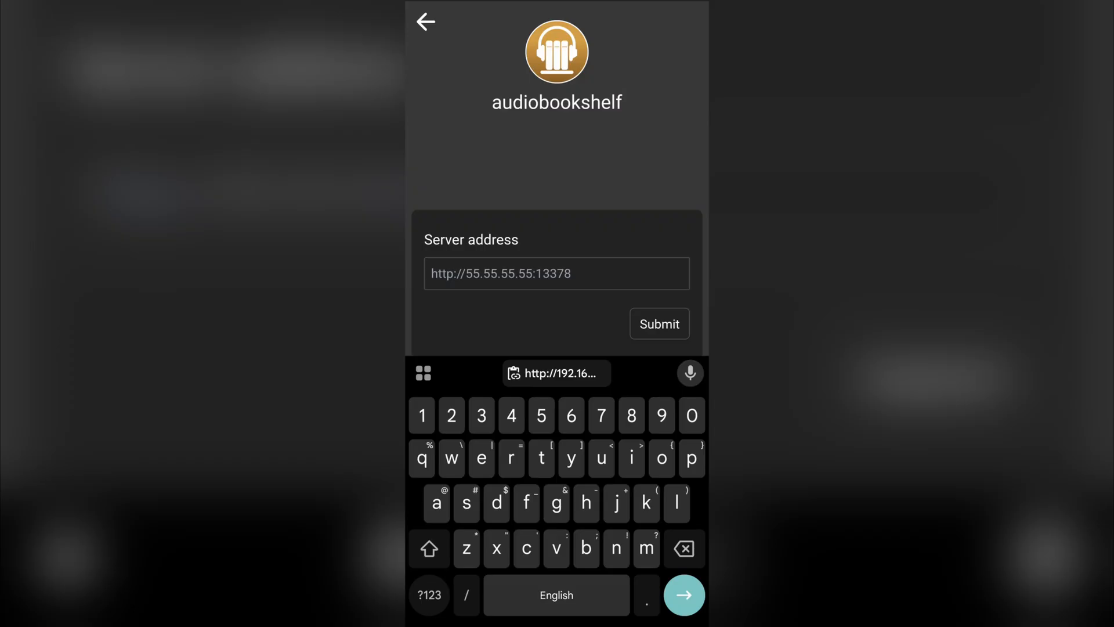
{"action": "left_click", "coordinate": [556, 272]}
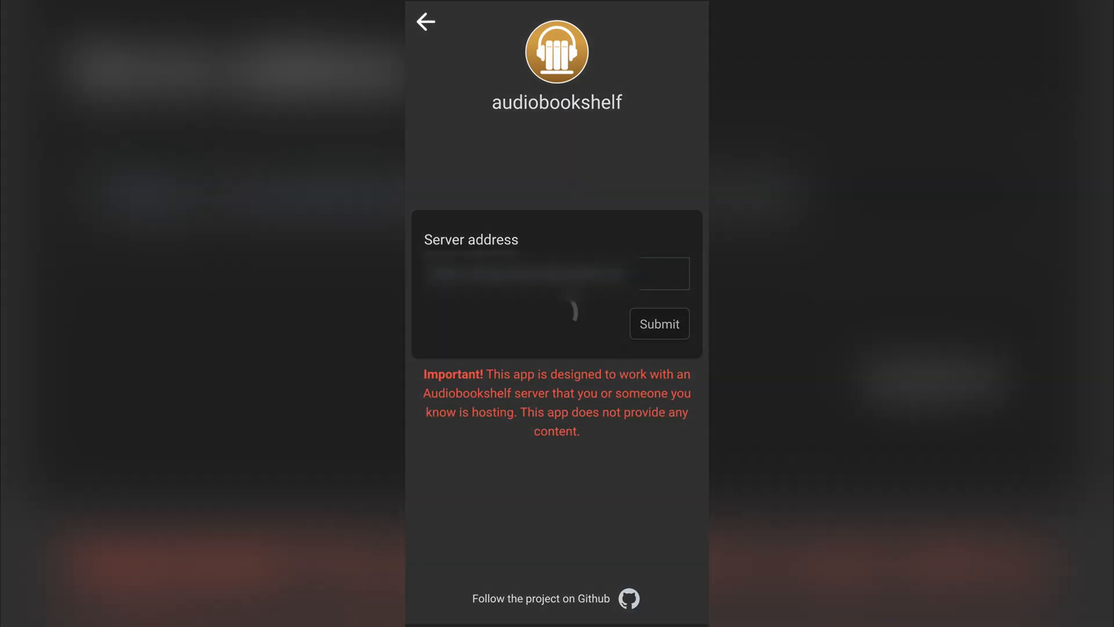
{"action": "left_click", "coordinate": [657, 324]}
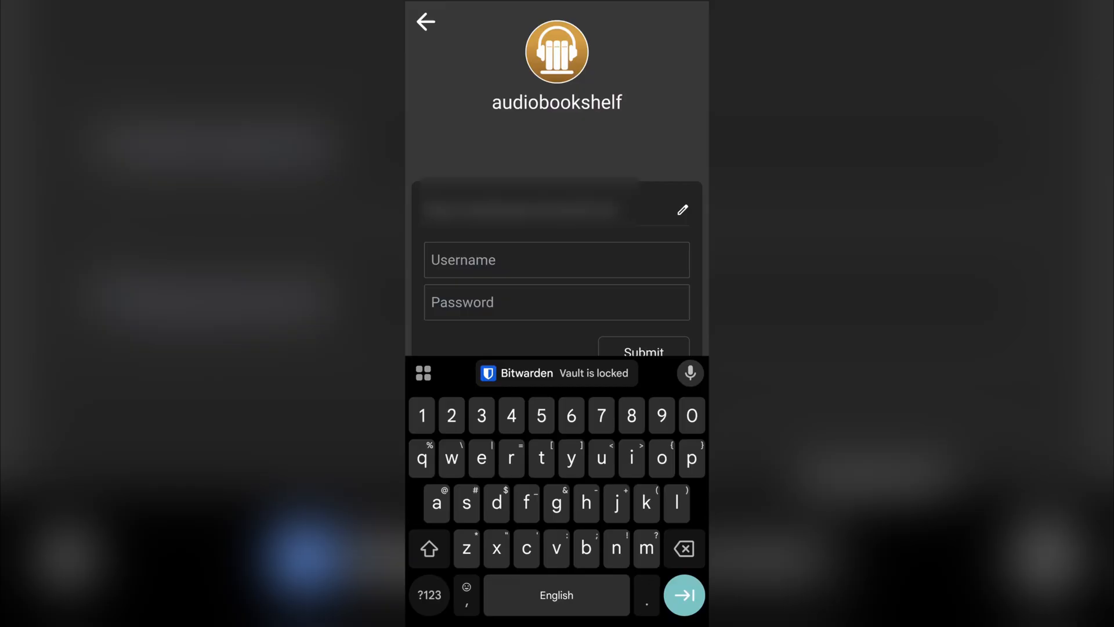
Sign in as root so the Audiobooks library home shelf appears
{"action": "type", "text": "root"}
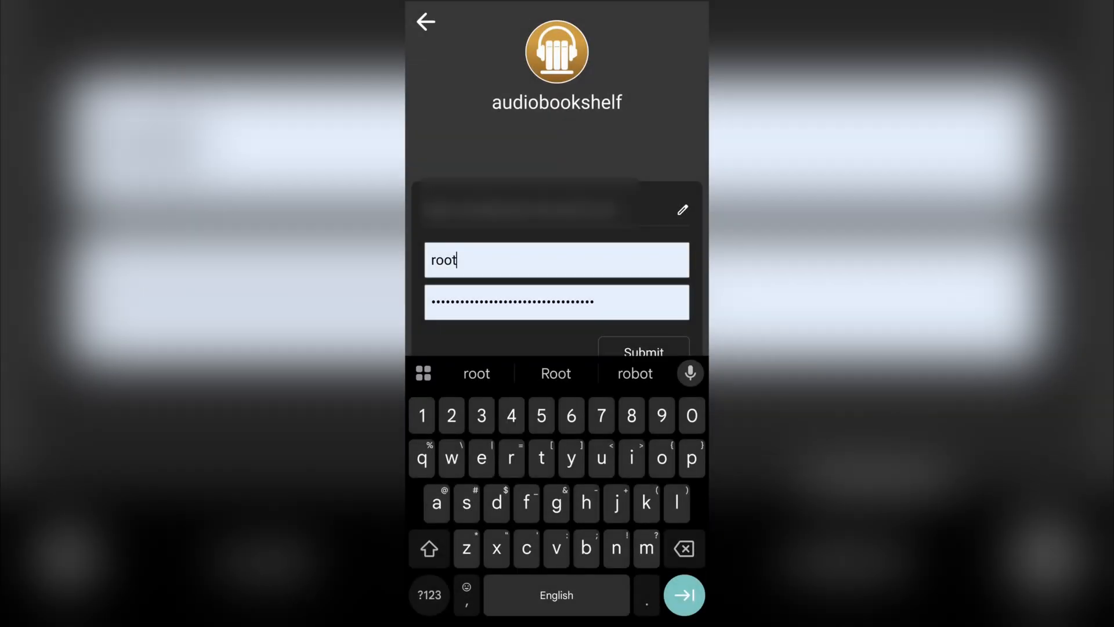
{"action": "left_click", "coordinate": [643, 353]}
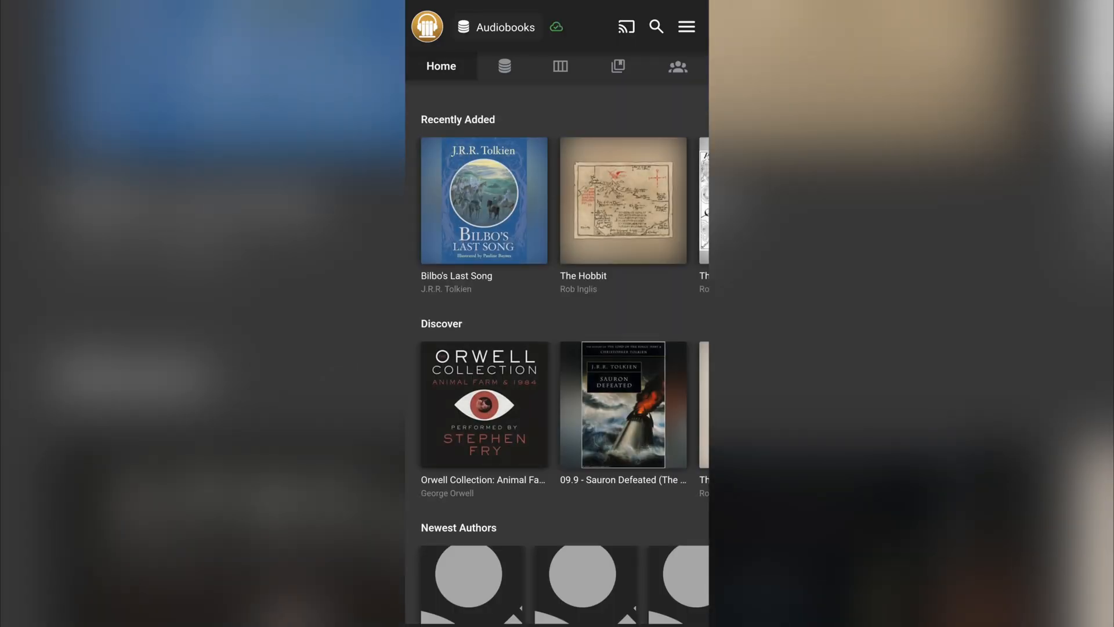
{"action": "scroll", "scroll_direction": "down", "scroll_amount": 3}
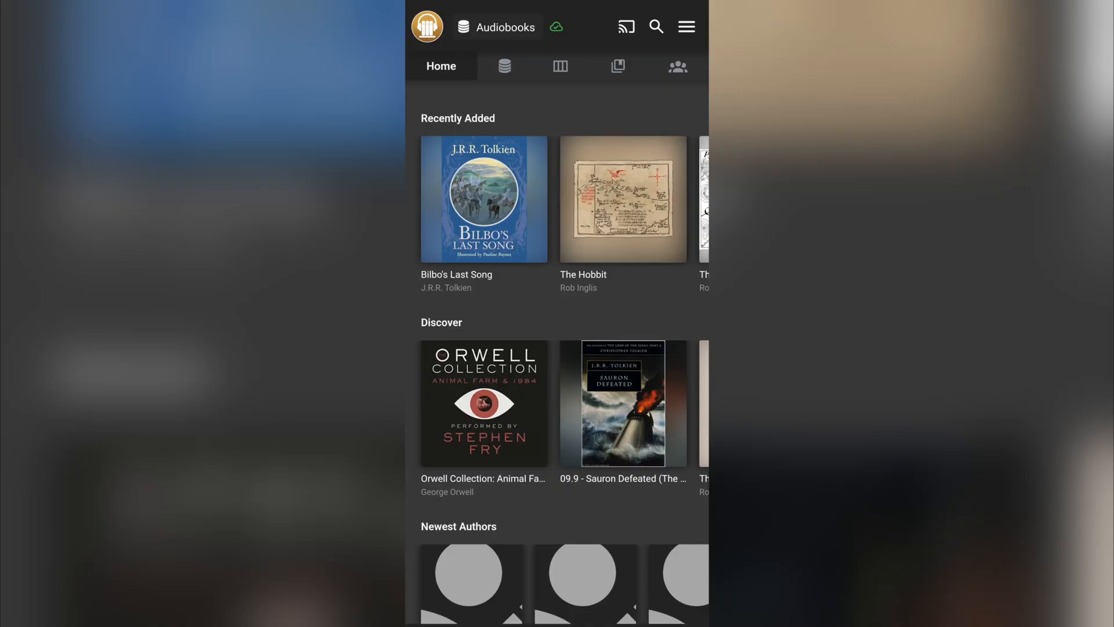
{"action": "left_click", "coordinate": [622, 198]}
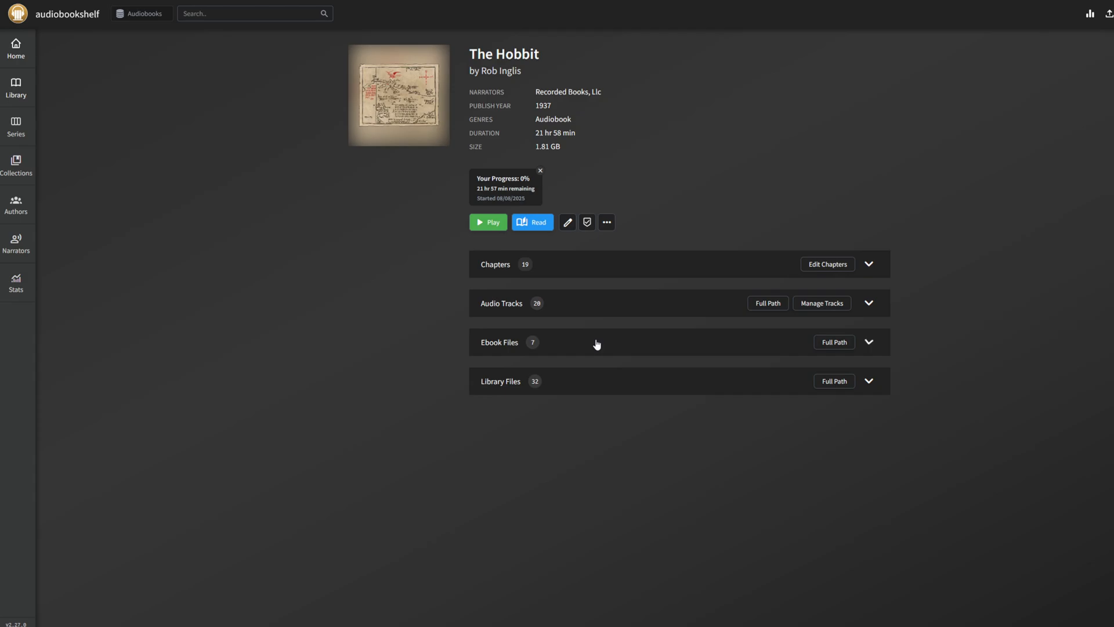
{"action": "mouse_move", "coordinate": [628, 270]}
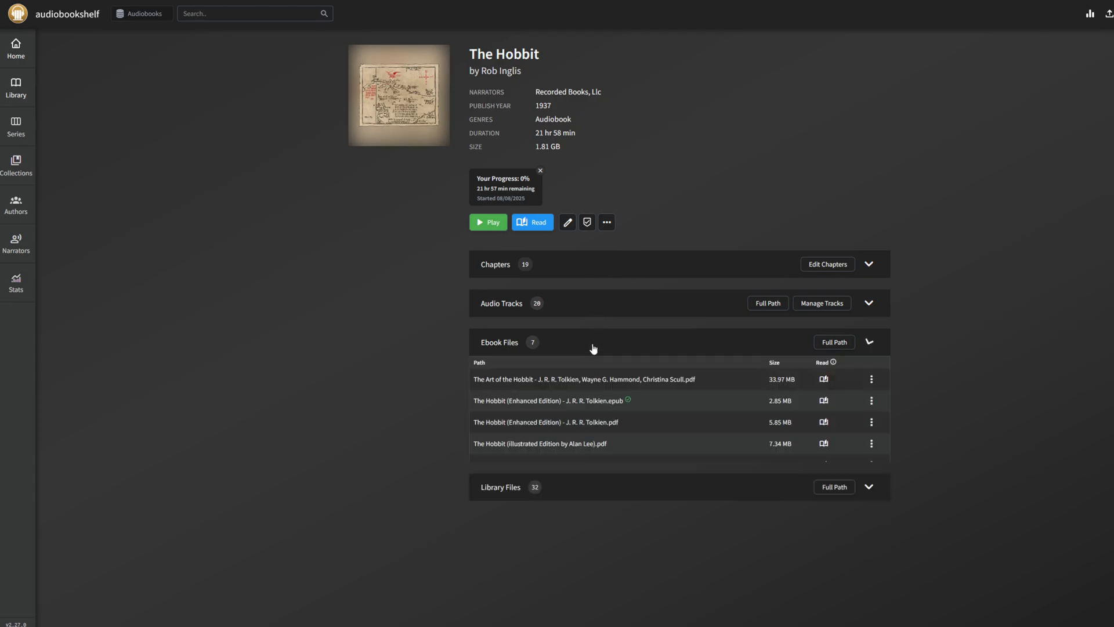
Expand The Hobbit's Ebook Files and Library Files lists, then collapse them
{"action": "left_click", "coordinate": [868, 341]}
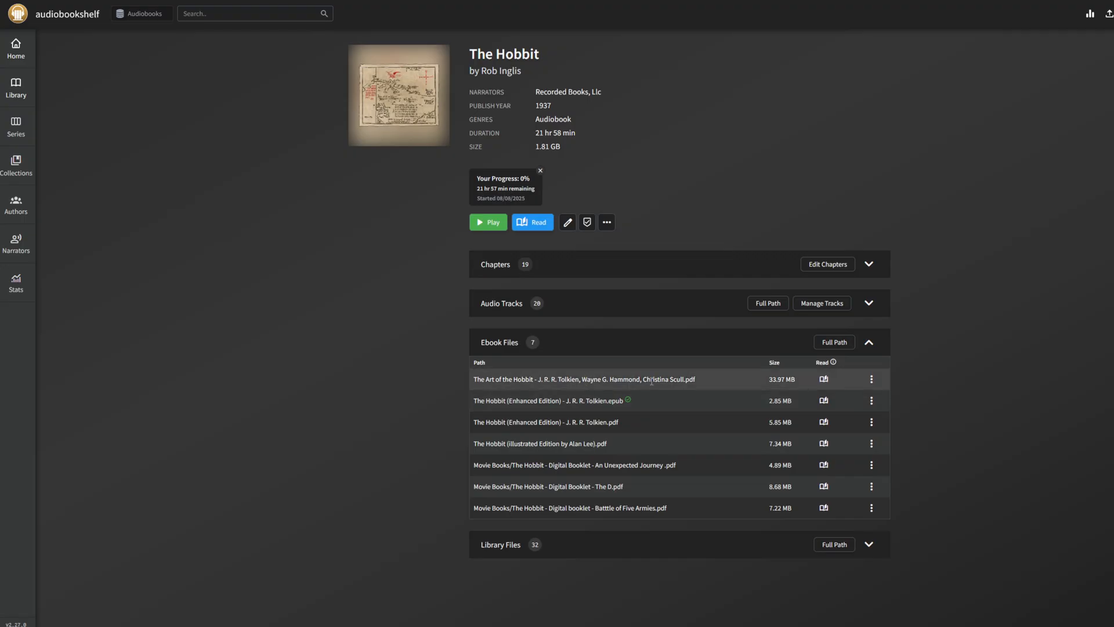
{"action": "scroll", "scroll_direction": "down", "scroll_amount": 3}
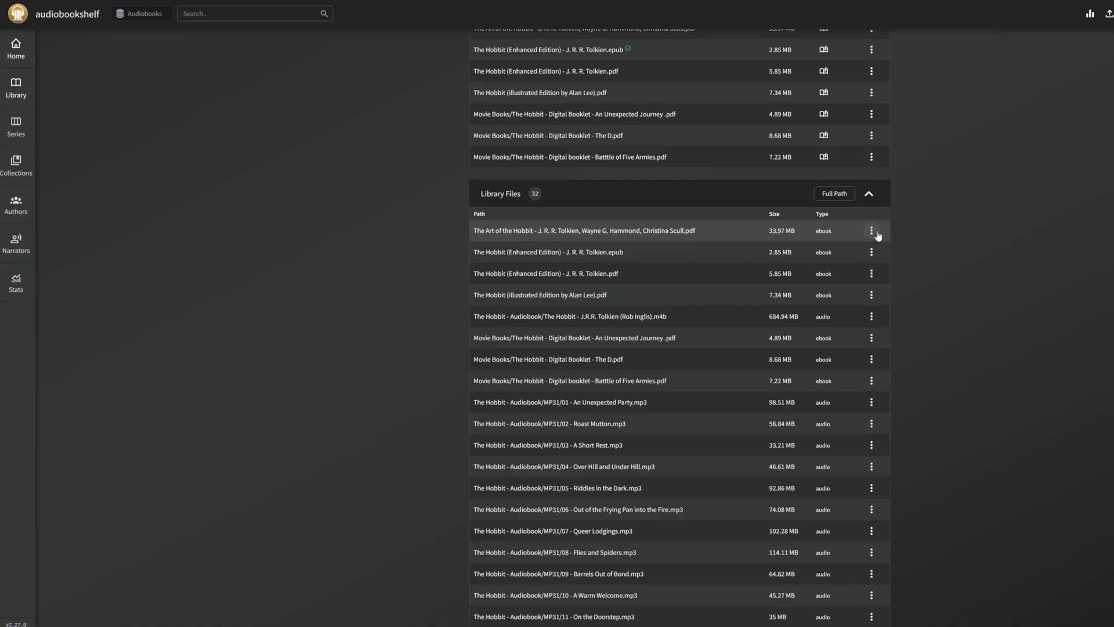
{"action": "left_click", "coordinate": [872, 230]}
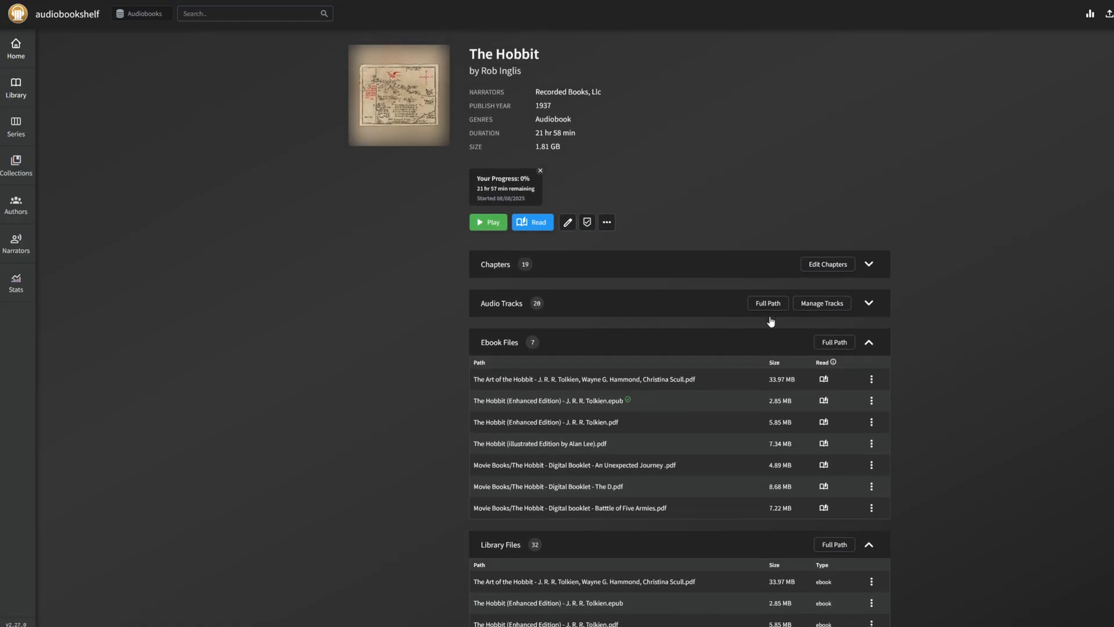
{"action": "left_click", "coordinate": [868, 341]}
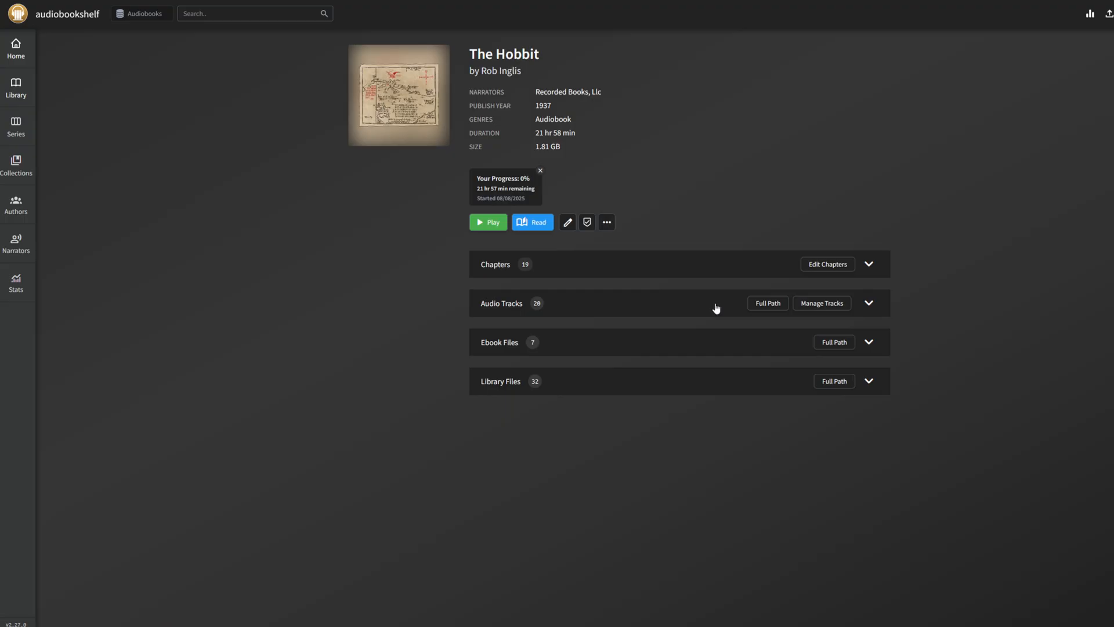
Expand Audio Tracks and the 19-chapter list, then start playback at 6:44:04
{"action": "left_click", "coordinate": [868, 303]}
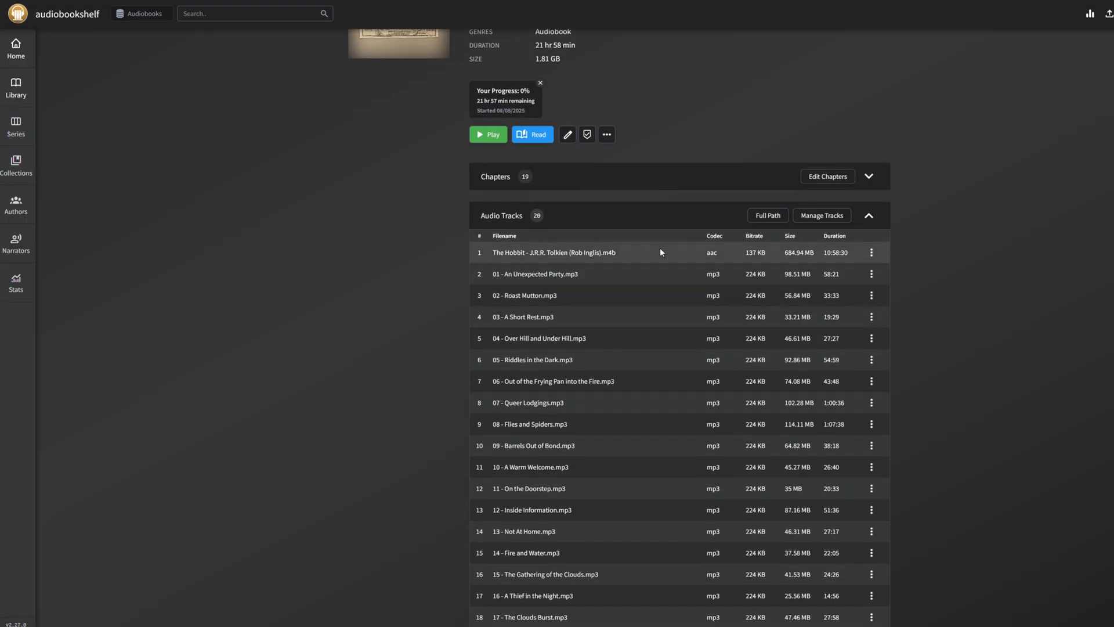
{"action": "left_click", "coordinate": [872, 252]}
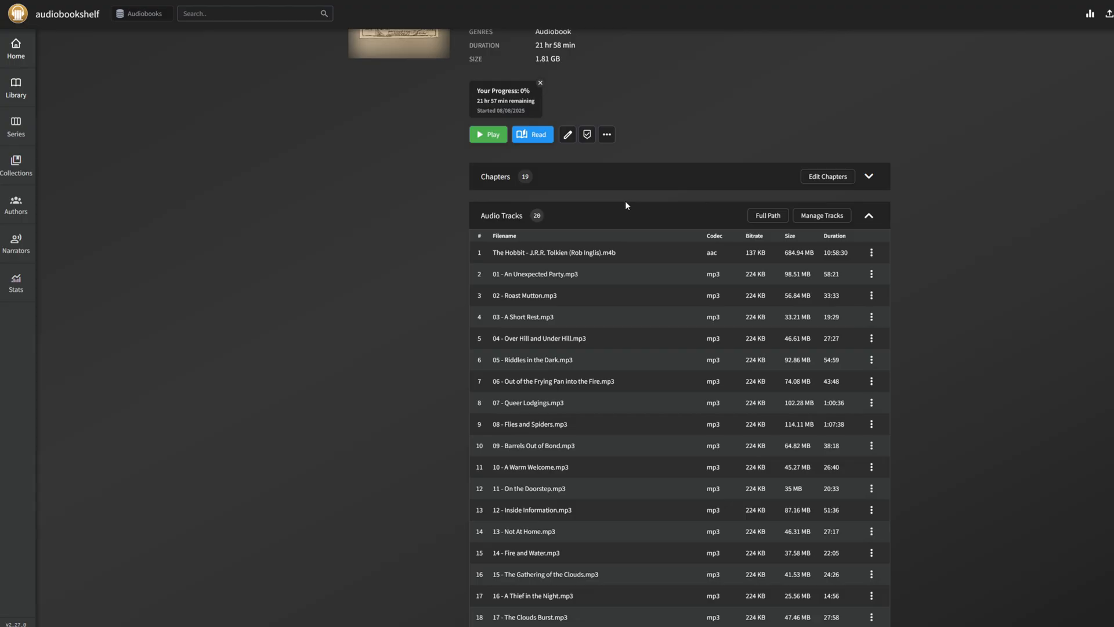
{"action": "left_click", "coordinate": [868, 176]}
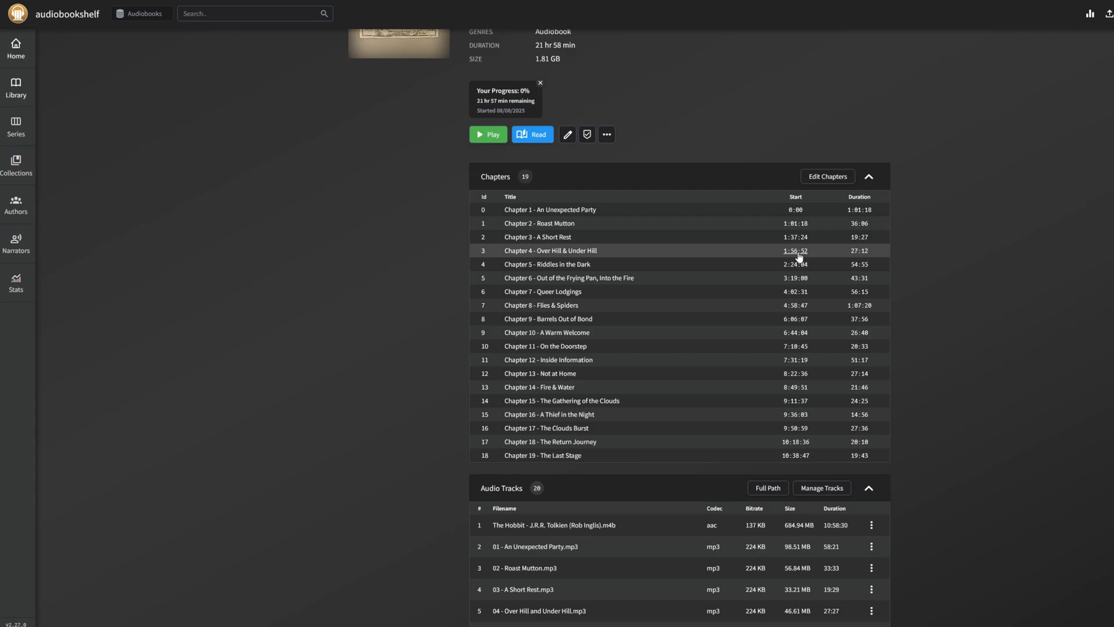
{"action": "left_click", "coordinate": [796, 333]}
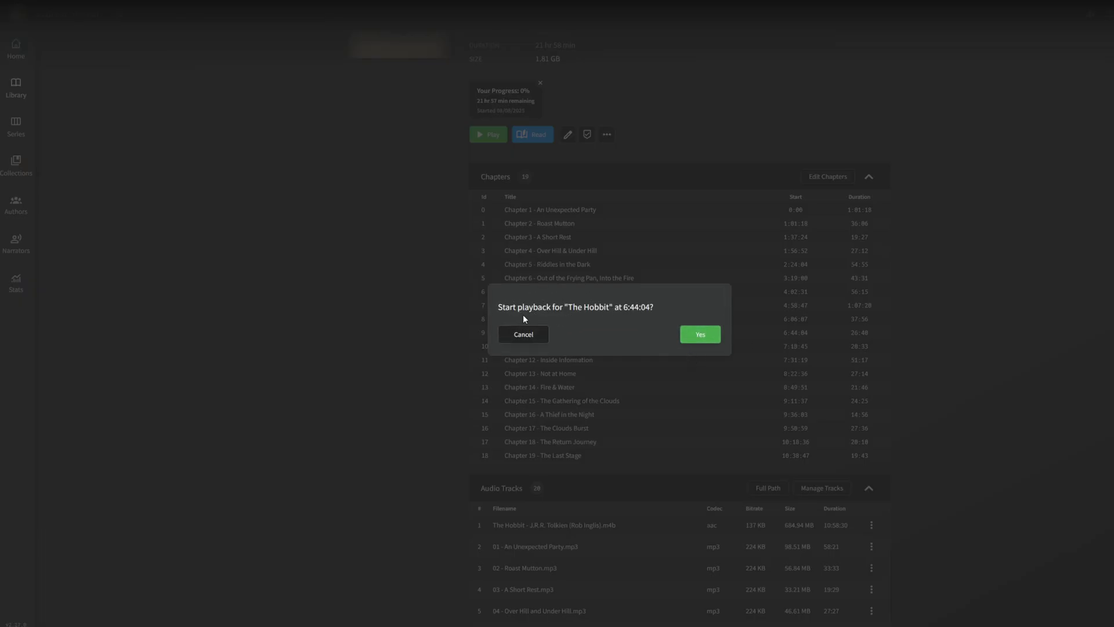
{"action": "left_click", "coordinate": [523, 334]}
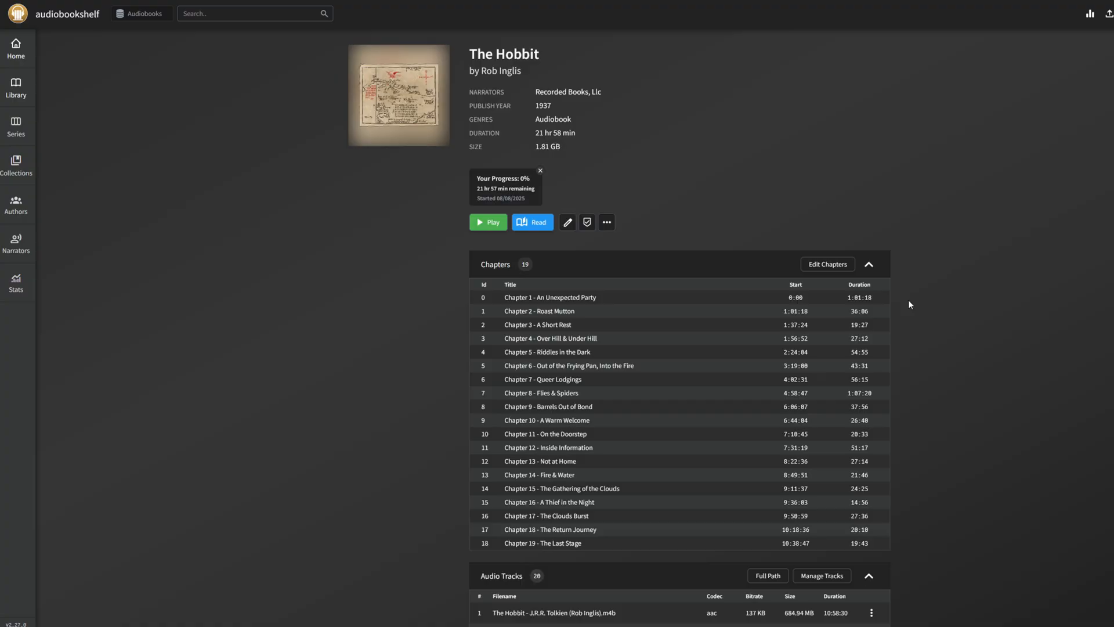
{"action": "mouse_move", "coordinate": [904, 294]}
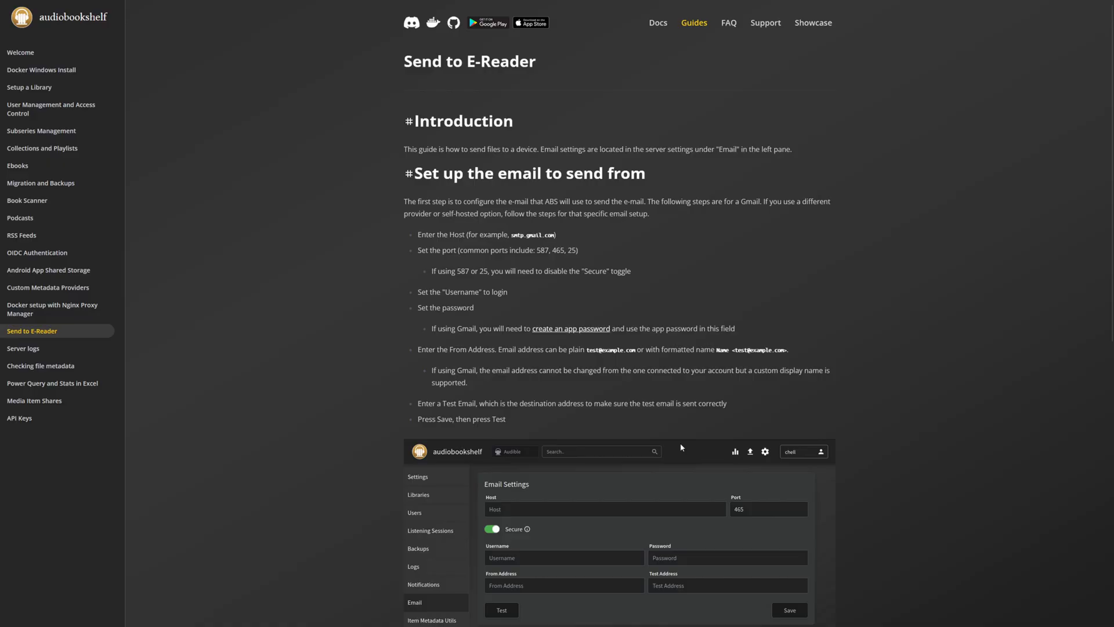
Scroll down the Send to E-Reader guide, then bring up Unraid's Docker container list
{"action": "scroll", "scroll_direction": "down", "scroll_amount": 3}
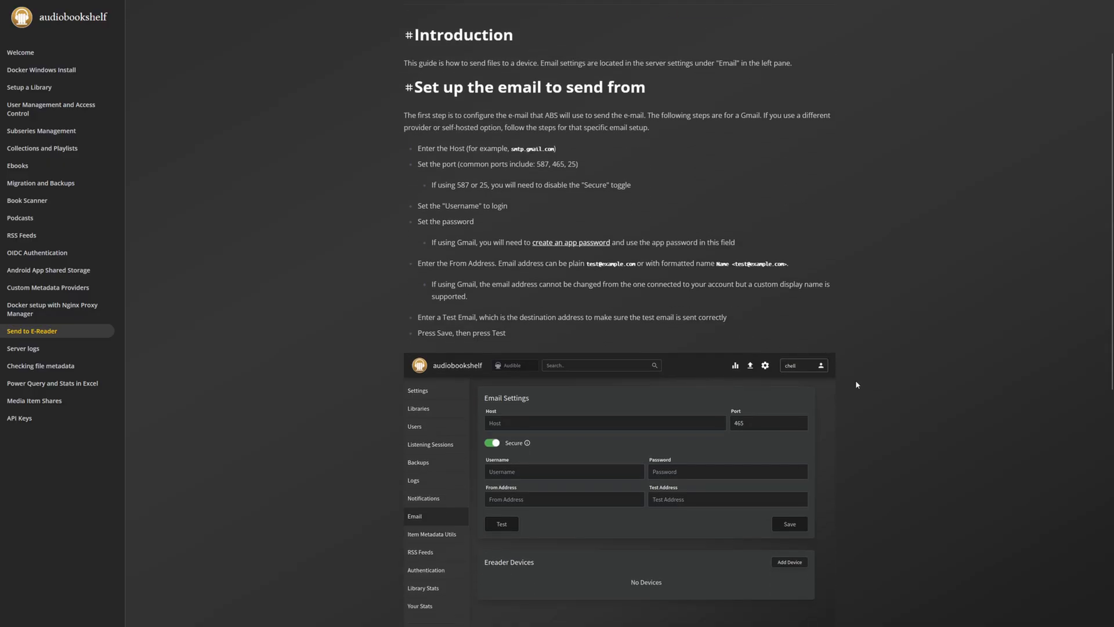
{"action": "scroll", "scroll_direction": "down", "scroll_amount": 3}
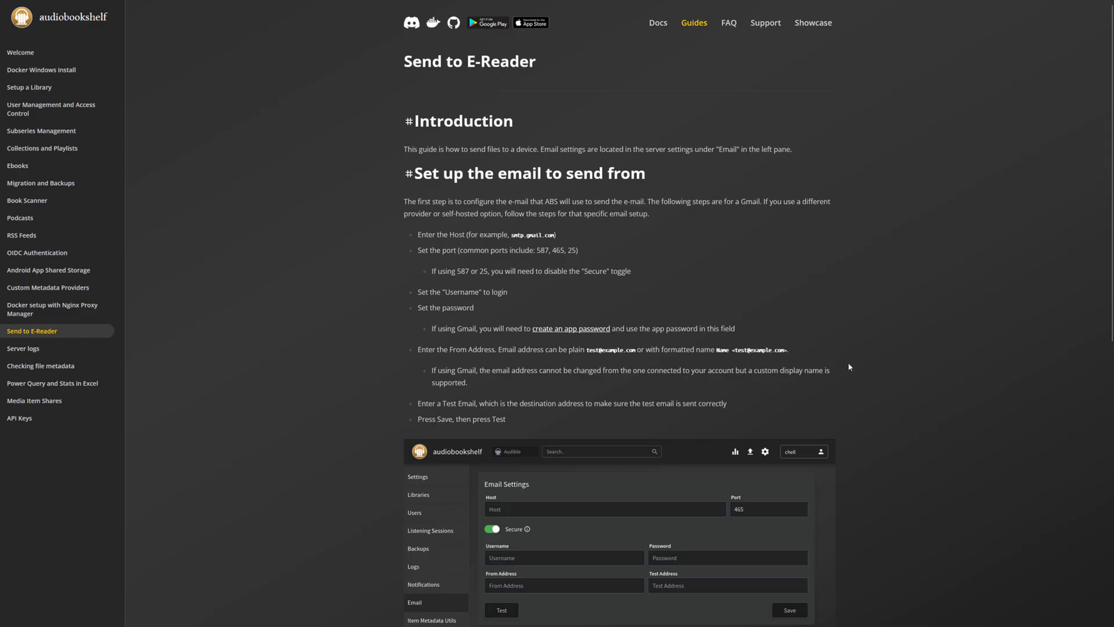
{"action": "mouse_move", "coordinate": [845, 357]}
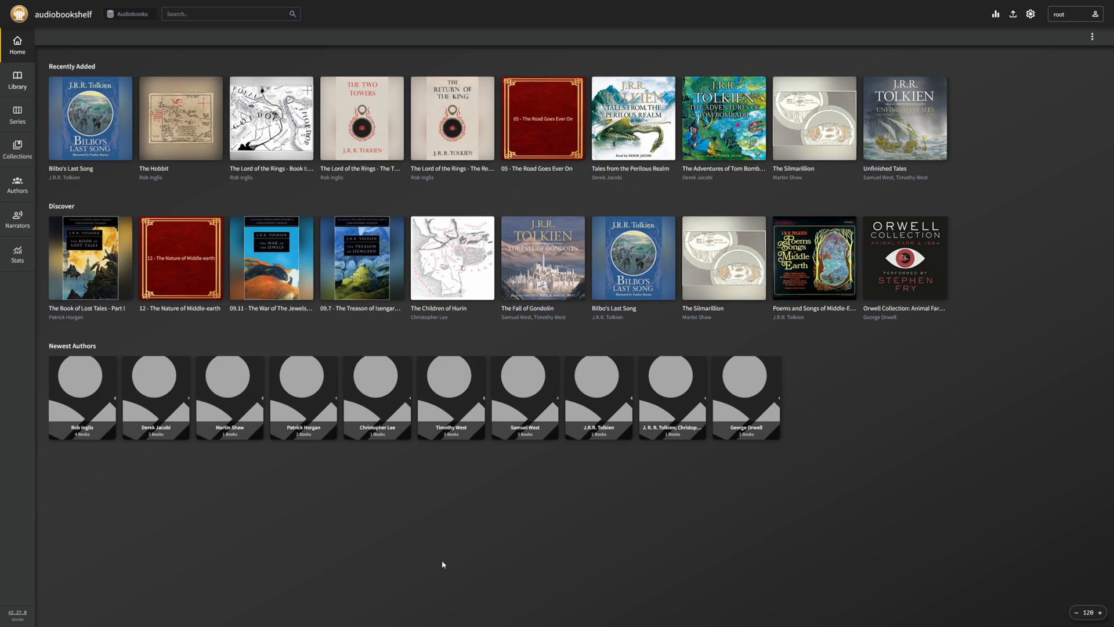
{"action": "mouse_move", "coordinate": [398, 457]}
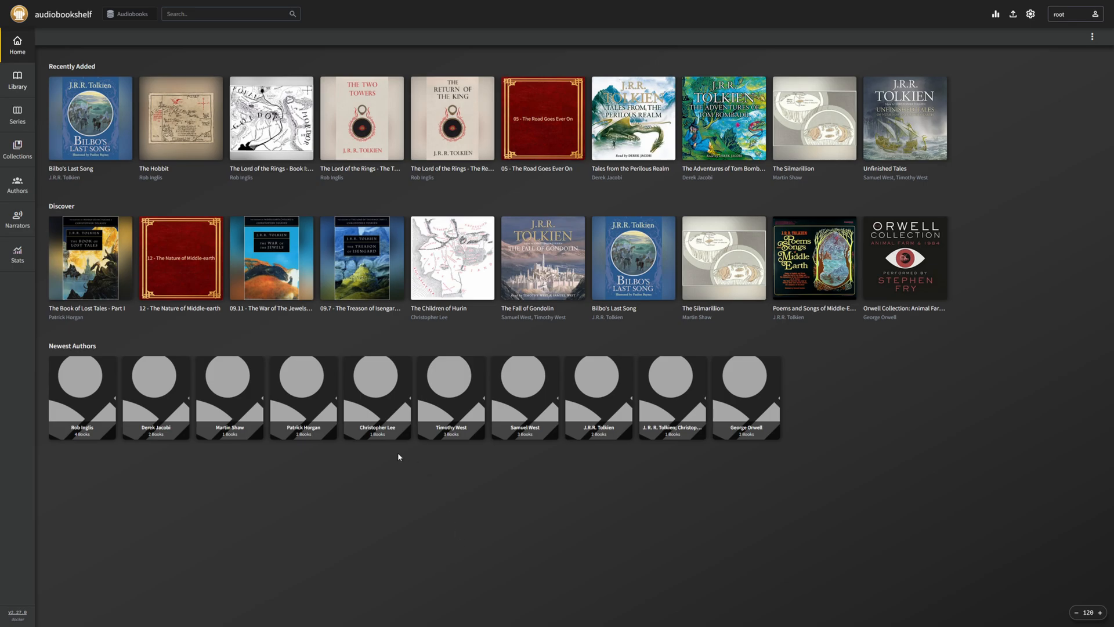
{"action": "left_click", "coordinate": [107, 8]}
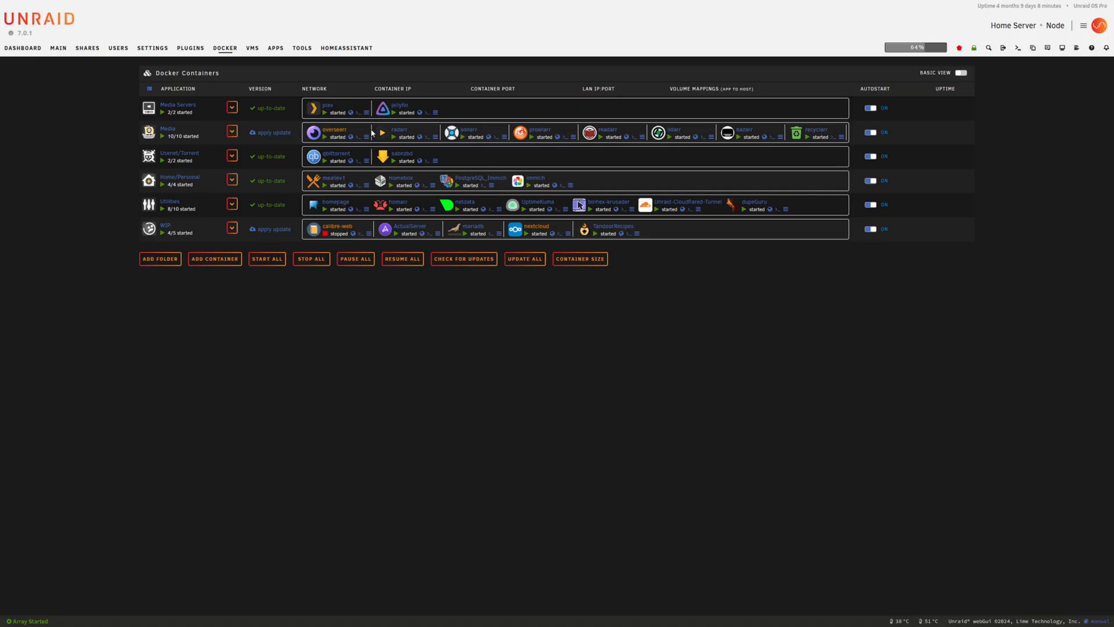
Change the audiobookshelf container's Audiobooks host path to /mnt/user/data/media/ and apply the update
{"action": "left_click", "coordinate": [232, 131]}
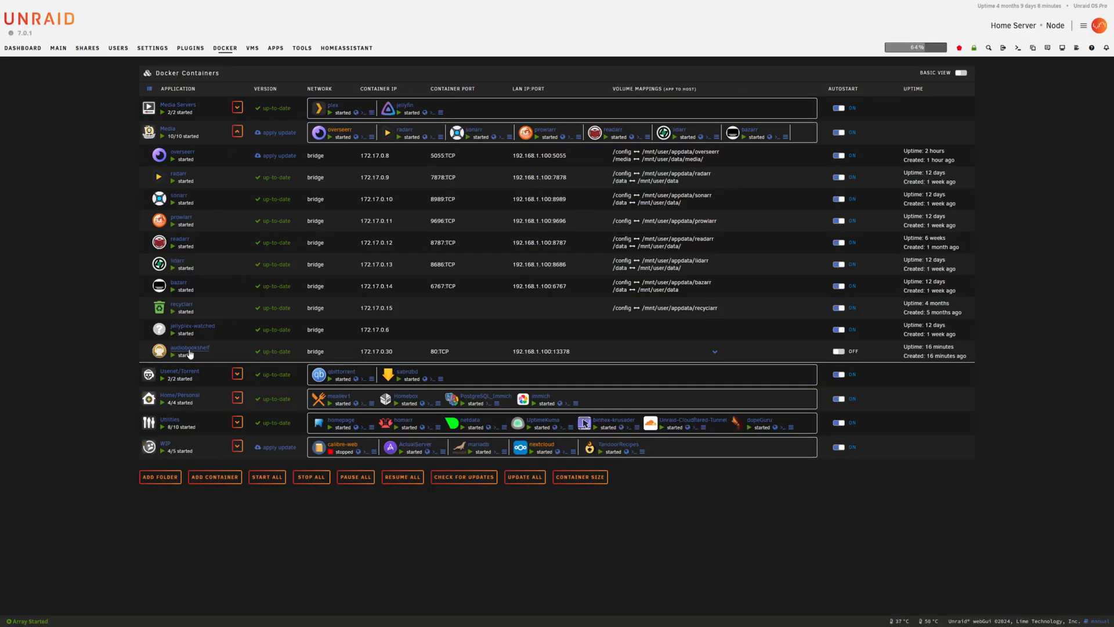
{"action": "left_click", "coordinate": [189, 349]}
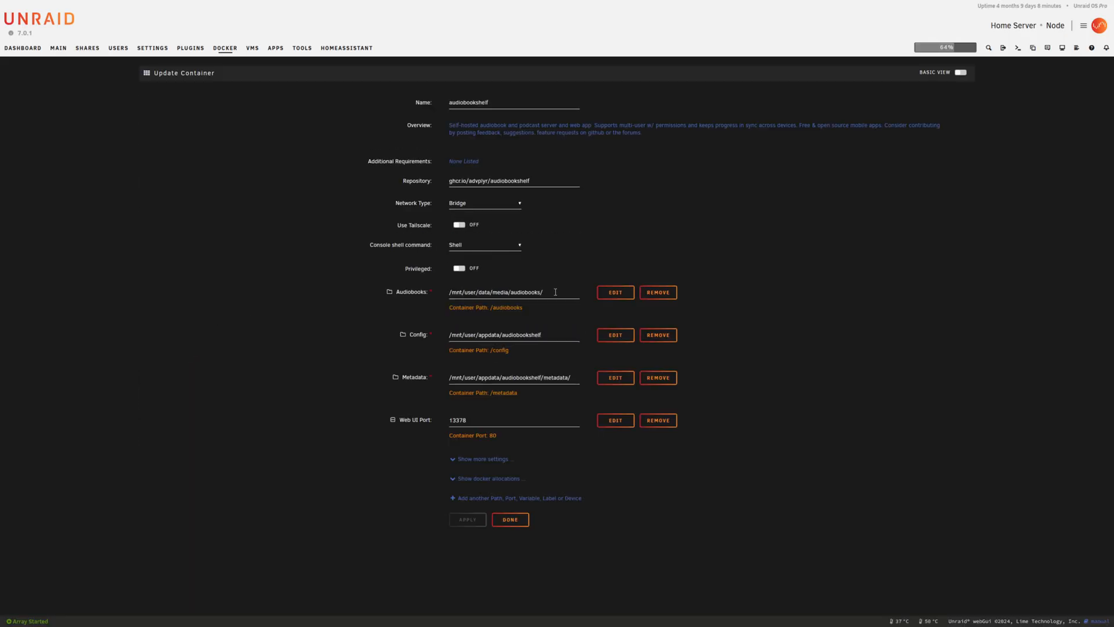
{"action": "double_click", "coordinate": [526, 293]}
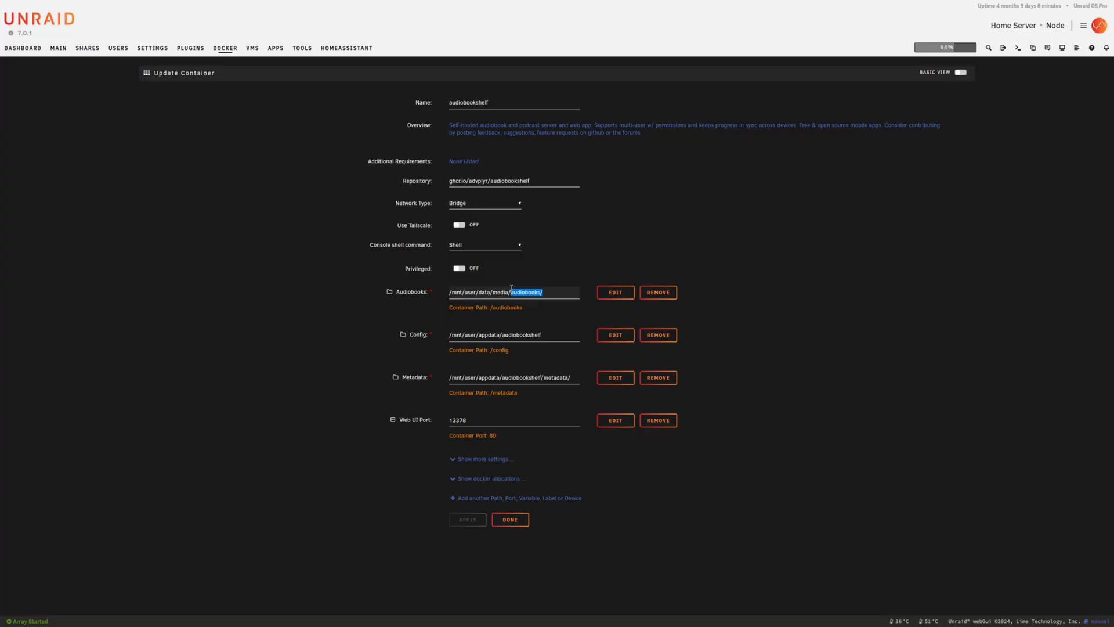
{"action": "key", "text": "Delete"}
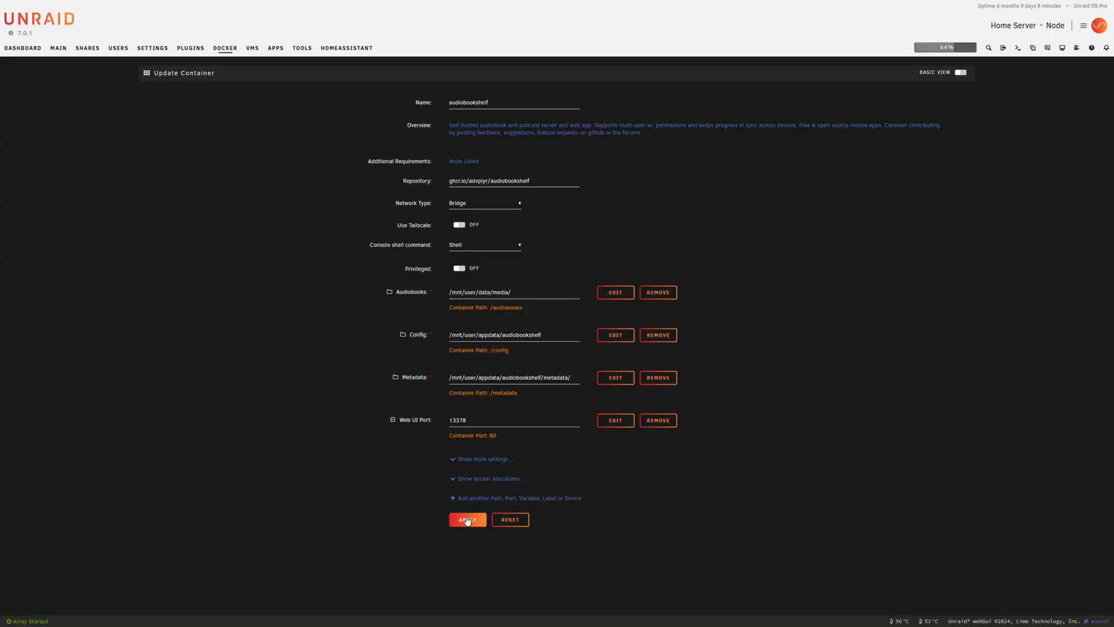
{"action": "left_click", "coordinate": [511, 292]}
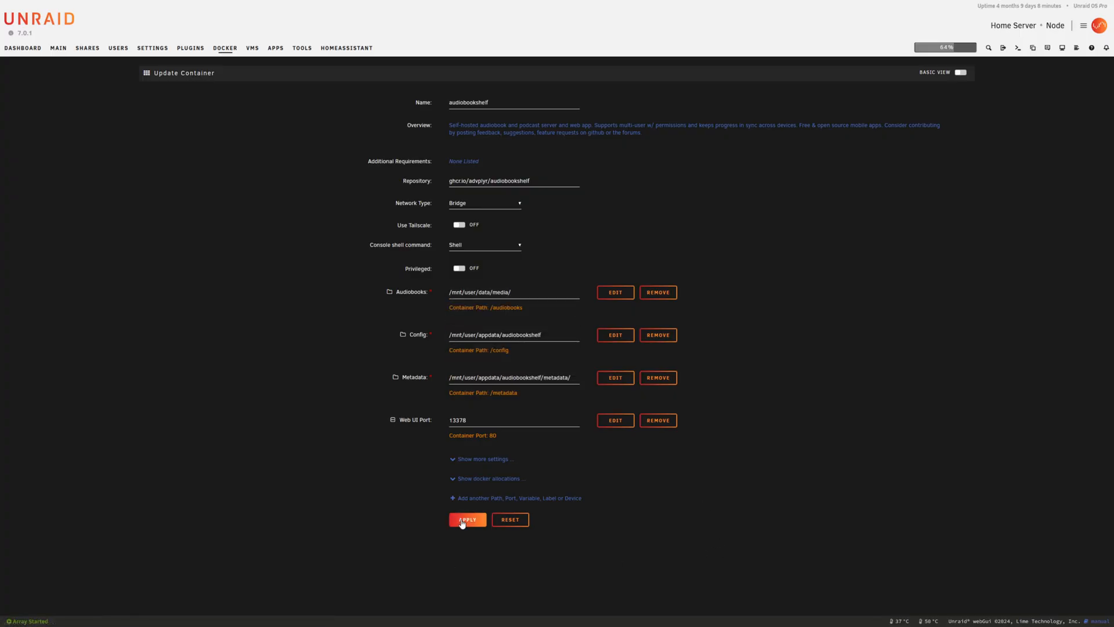
{"action": "left_click", "coordinate": [466, 520]}
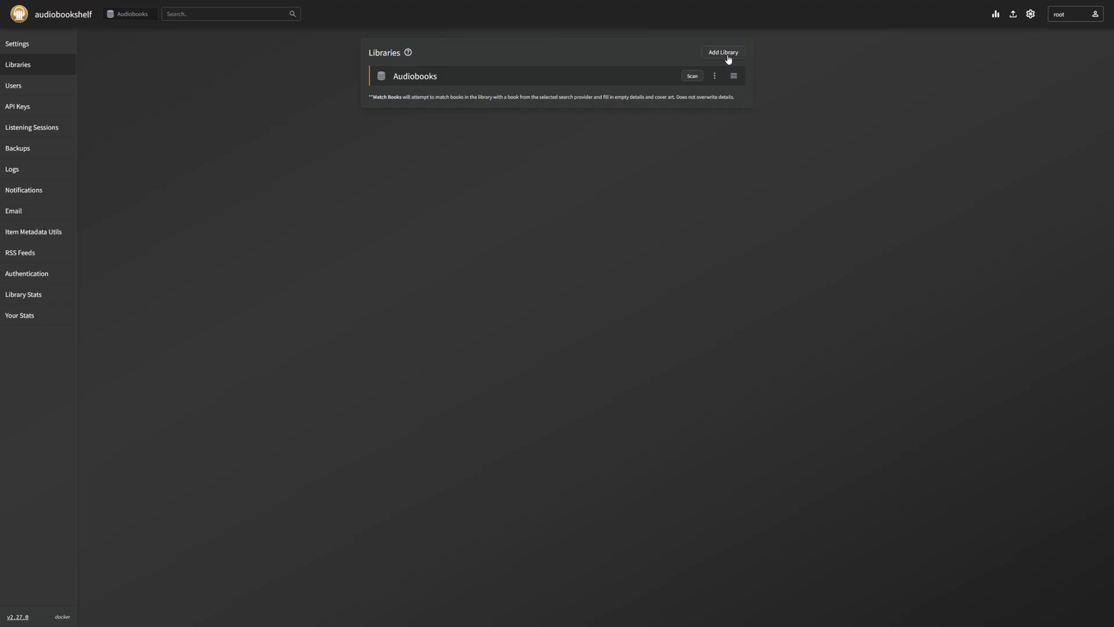
Add a library named Ebooks using the /audiobooks/books folder and create it
{"action": "left_click", "coordinate": [723, 52]}
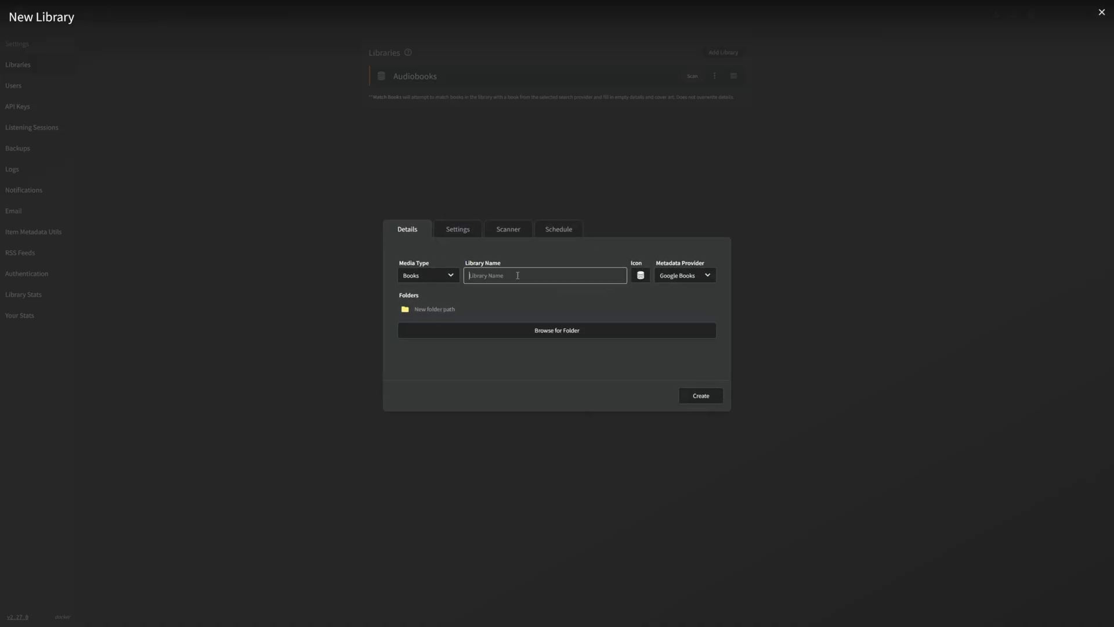
{"action": "type", "text": "Ebooks"}
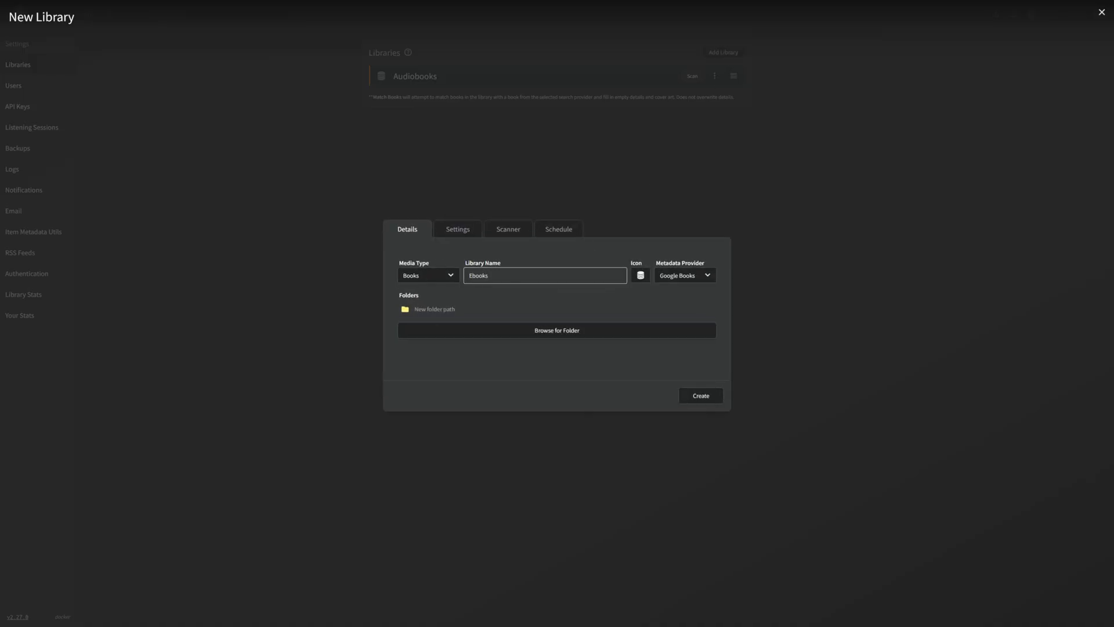
{"action": "left_click", "coordinate": [556, 329]}
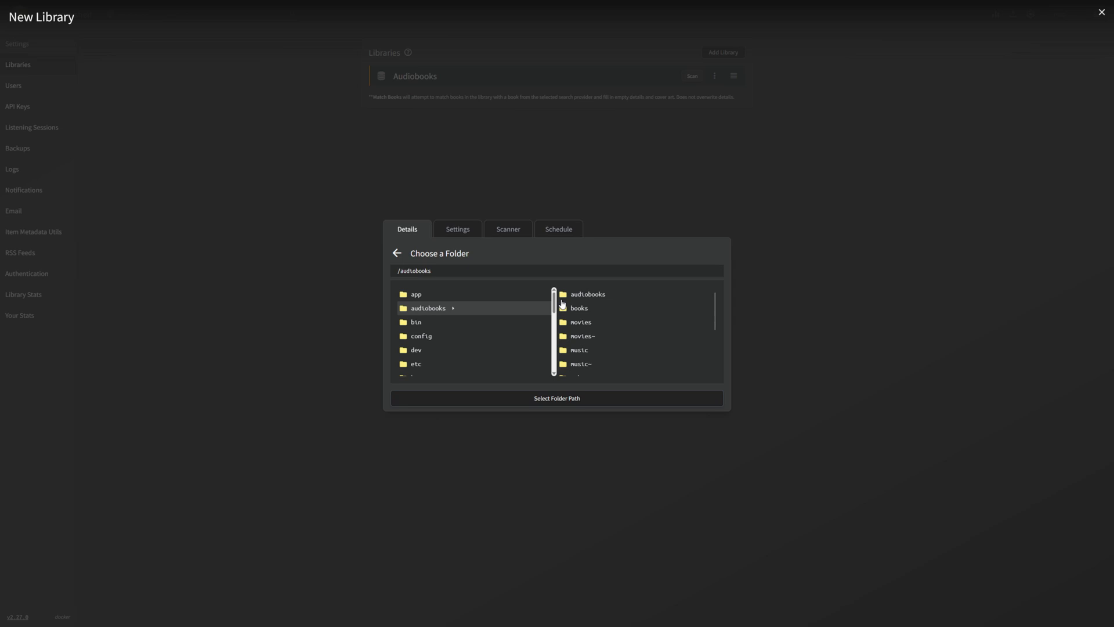
{"action": "left_click", "coordinate": [578, 308]}
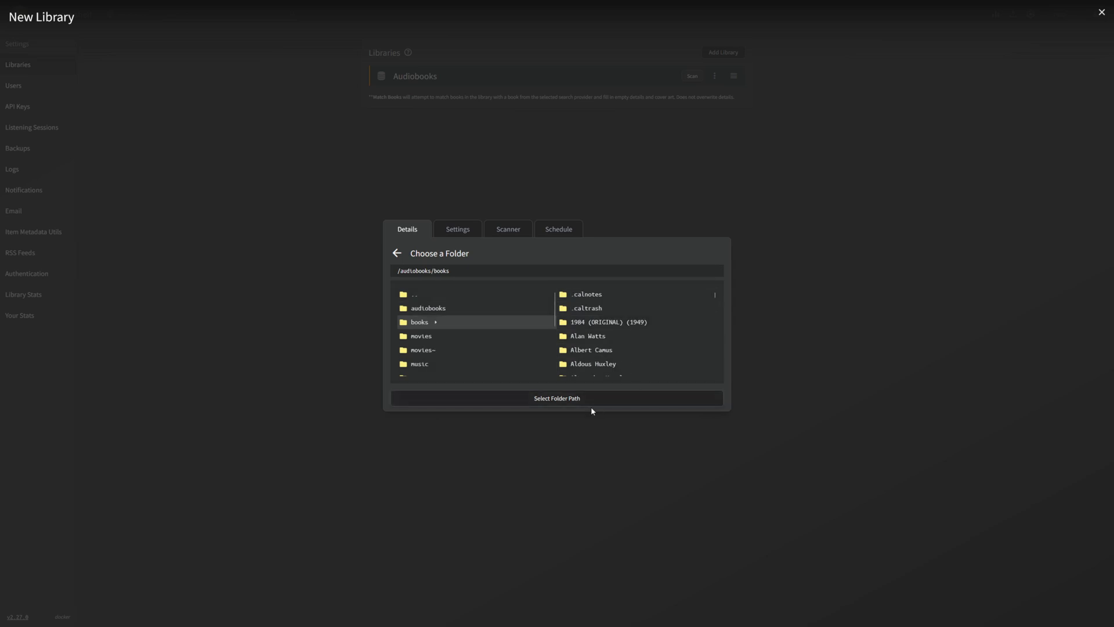
{"action": "left_click", "coordinate": [556, 398]}
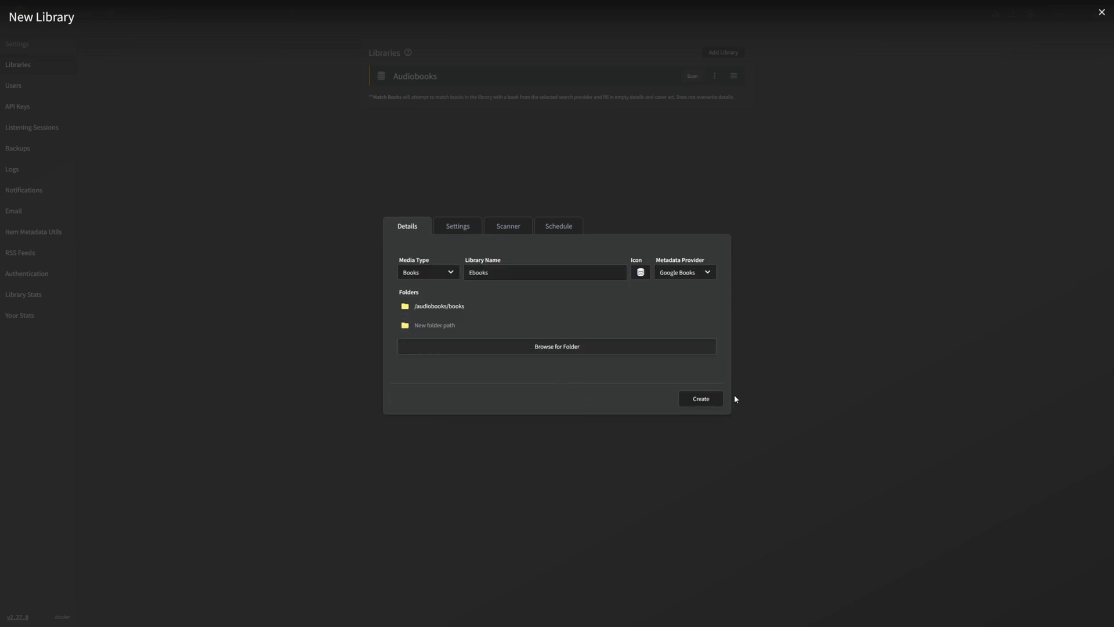
{"action": "left_click", "coordinate": [700, 398]}
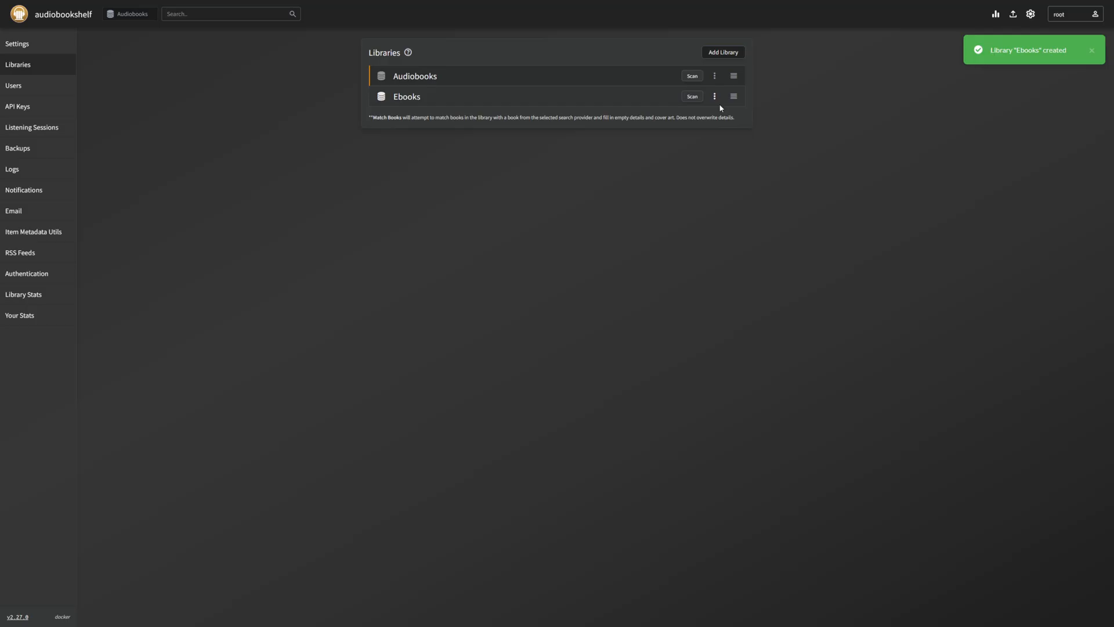
{"action": "left_click", "coordinate": [732, 97]}
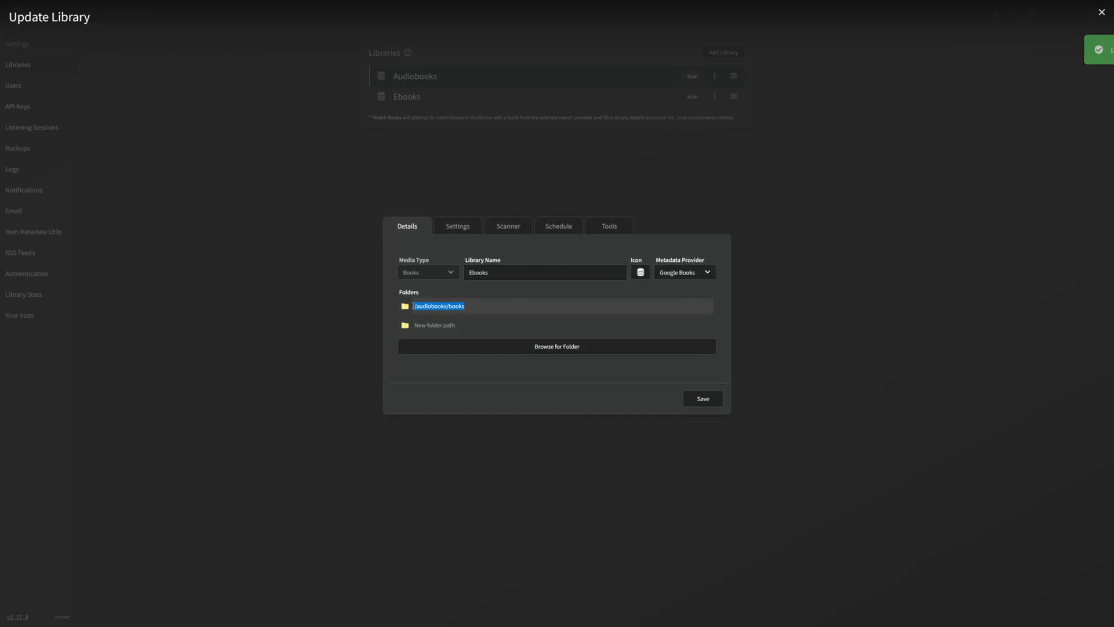
Edit the Audiobooks library to keep only /audiobooks/audiobooks, removing the /audiobooks root folder, and save
{"action": "left_click", "coordinate": [1103, 11]}
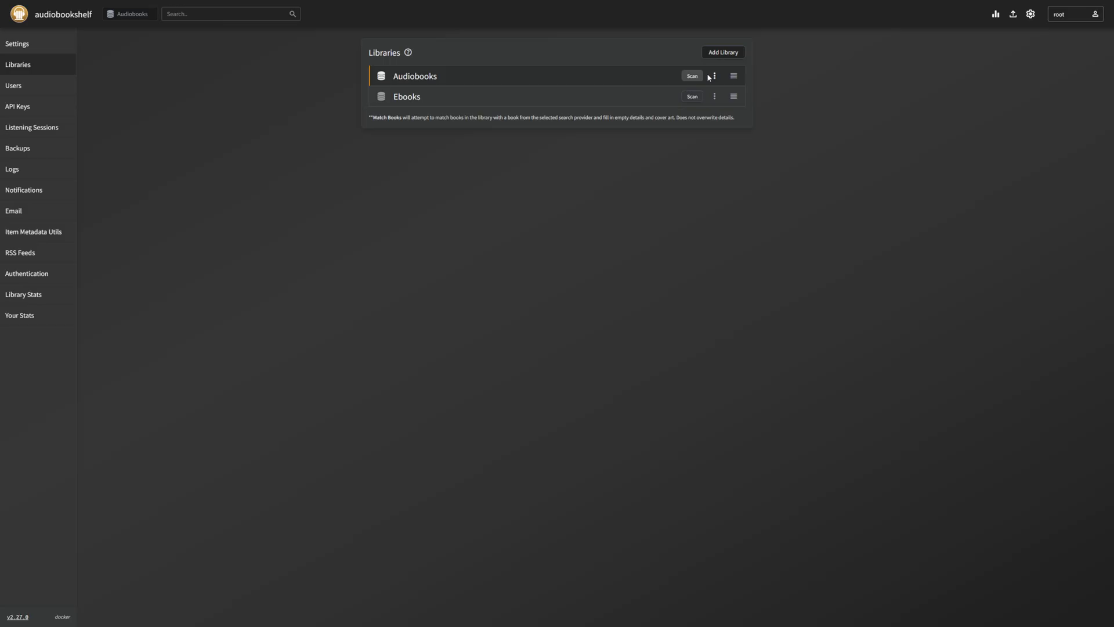
{"action": "left_click", "coordinate": [715, 77]}
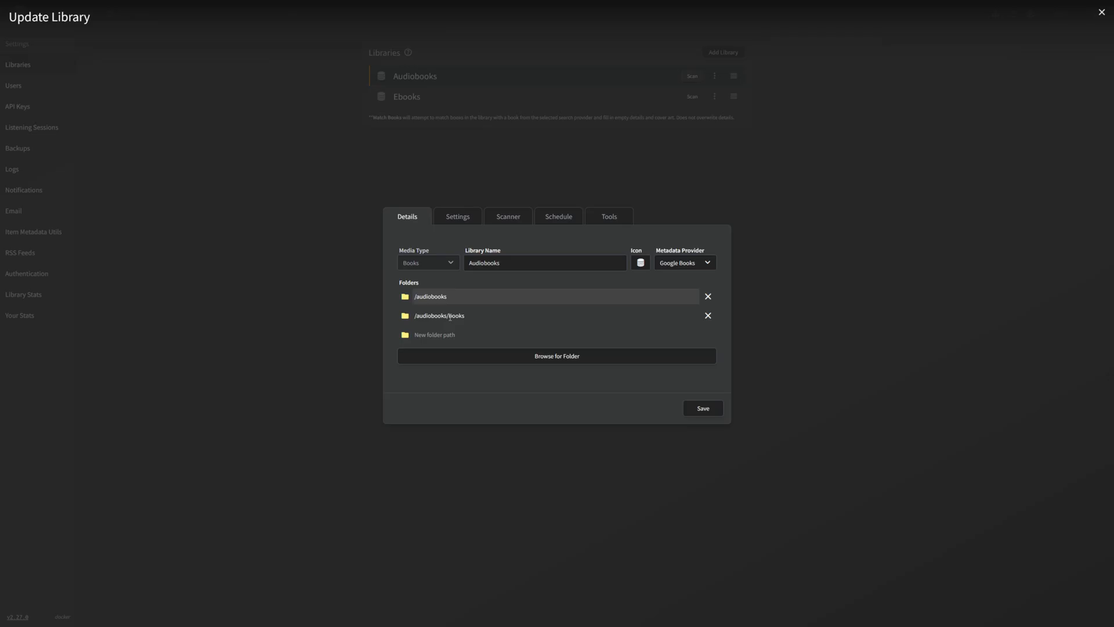
{"action": "triple_click", "coordinate": [439, 316]}
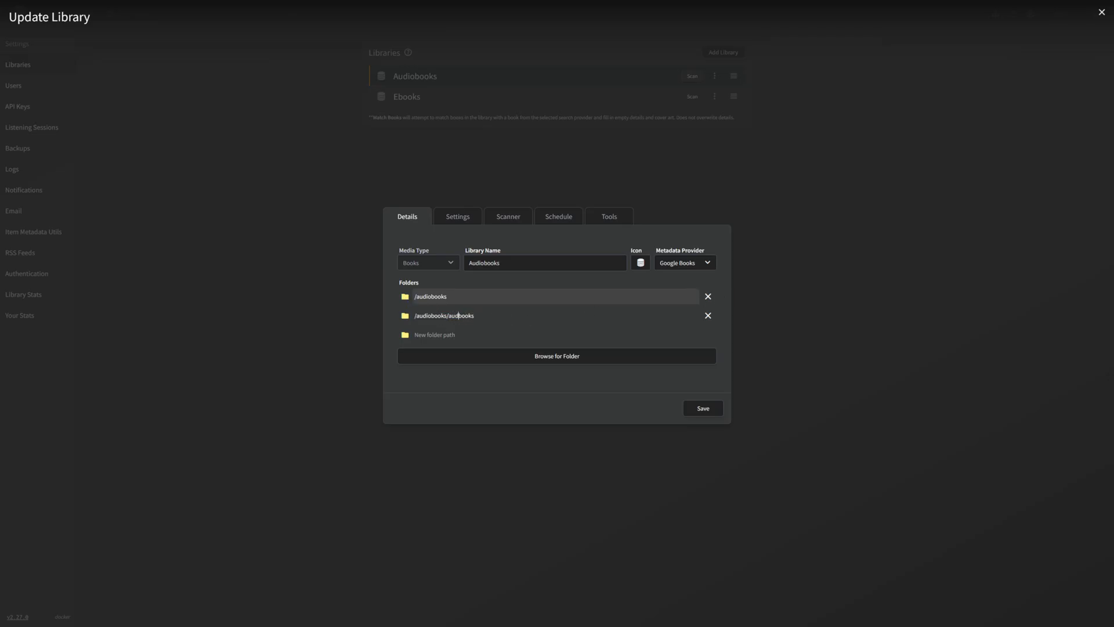
{"action": "left_click", "coordinate": [709, 296]}
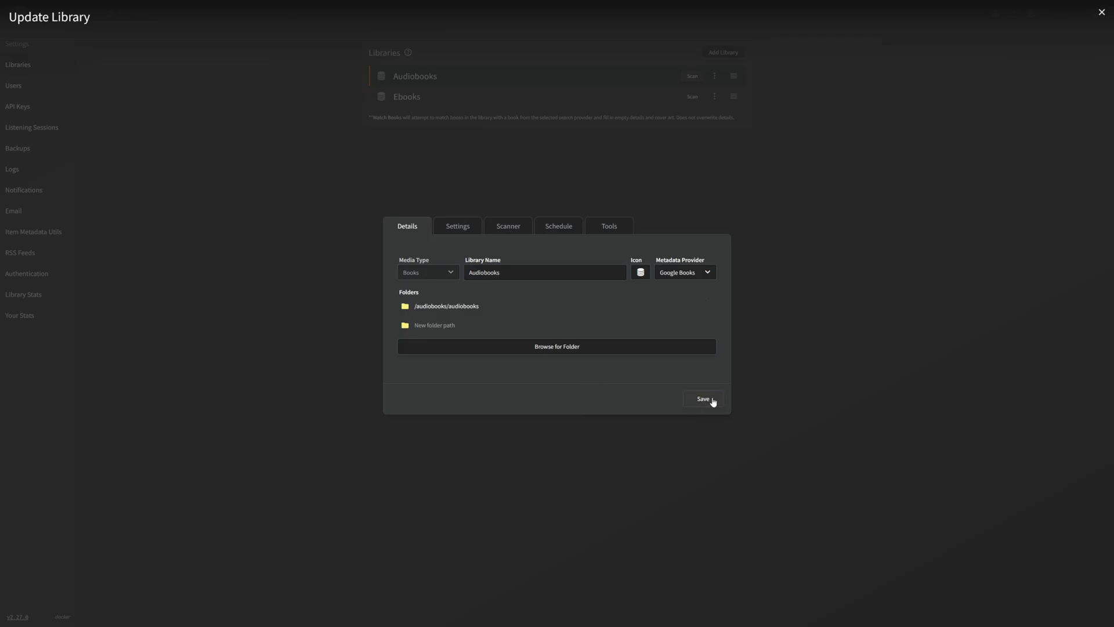
{"action": "left_click", "coordinate": [702, 398]}
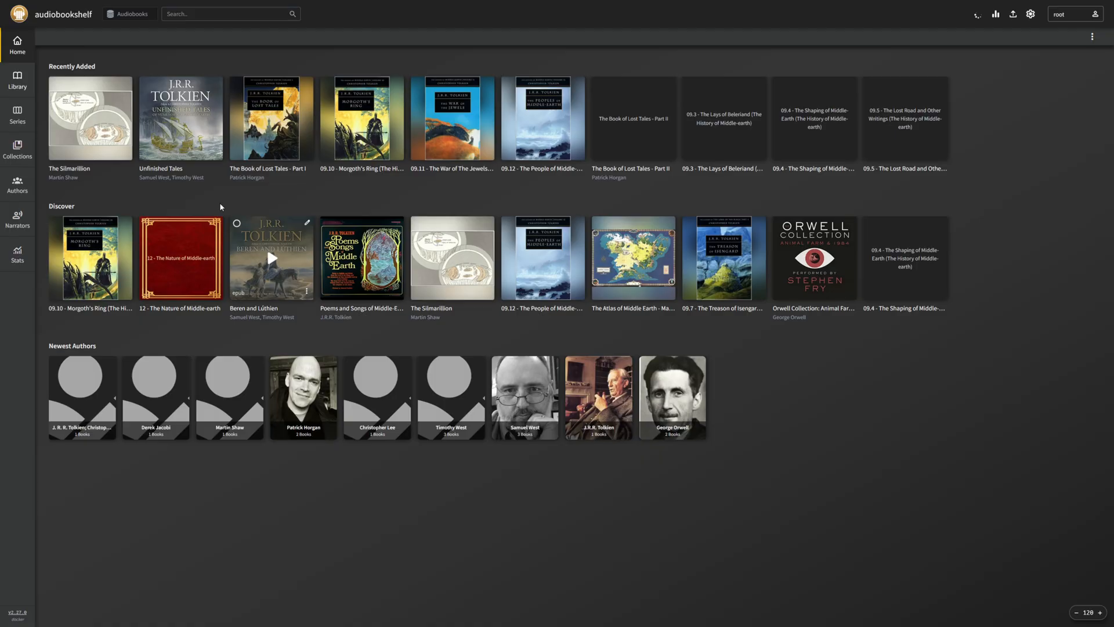
Switch to the Ebooks library and view the George Orwell 1984 ebook's details
{"action": "left_click", "coordinate": [128, 13]}
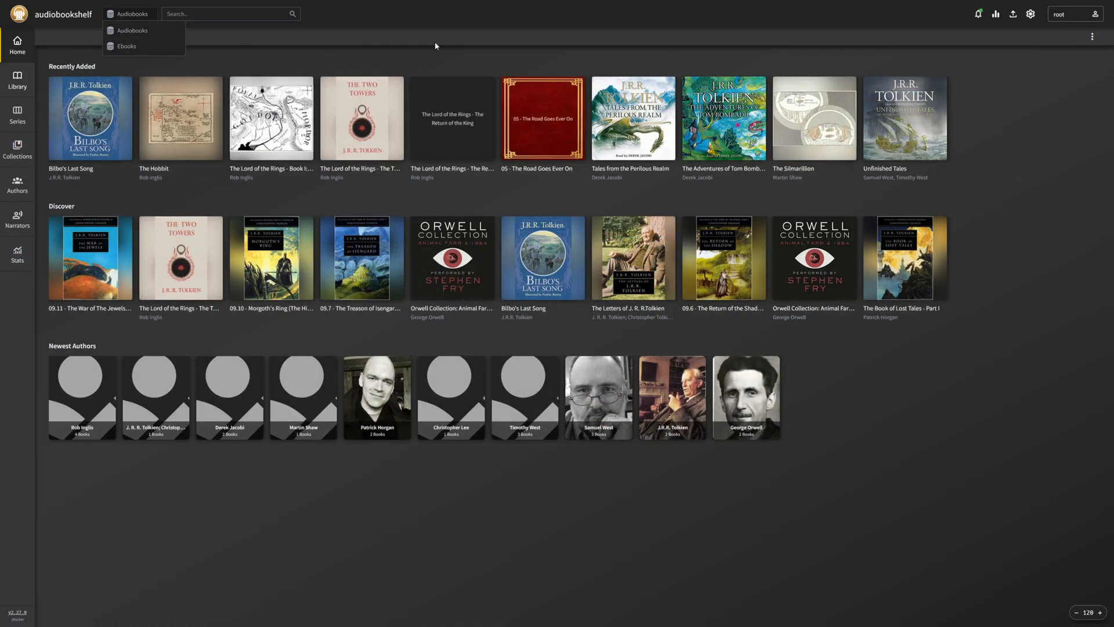
{"action": "left_click", "coordinate": [126, 47]}
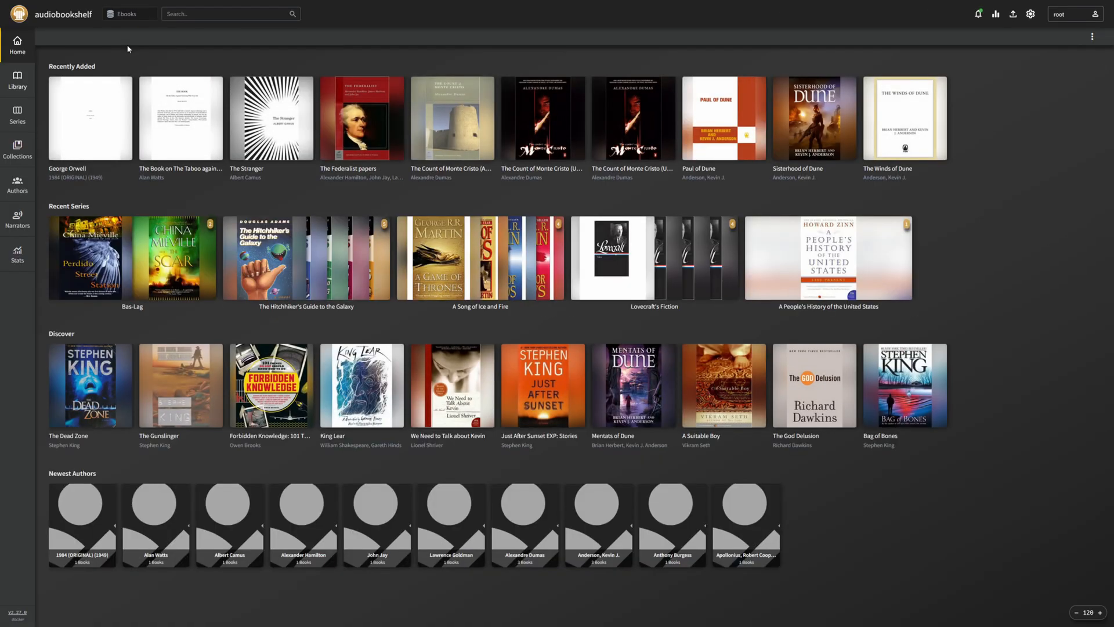
{"action": "mouse_move", "coordinate": [363, 300]}
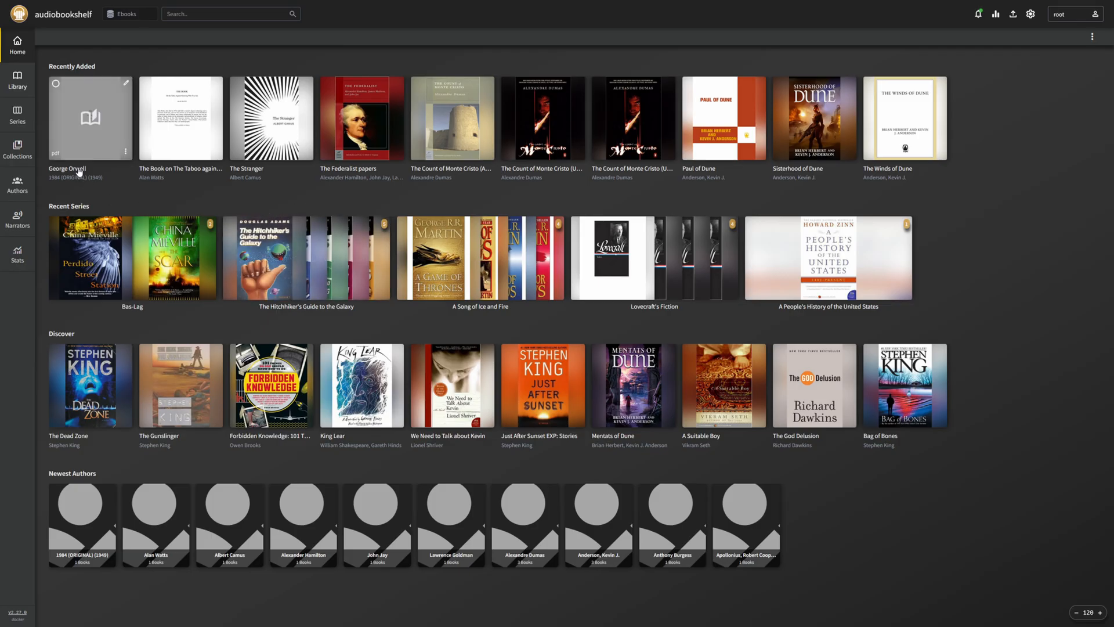
{"action": "left_click", "coordinate": [90, 119]}
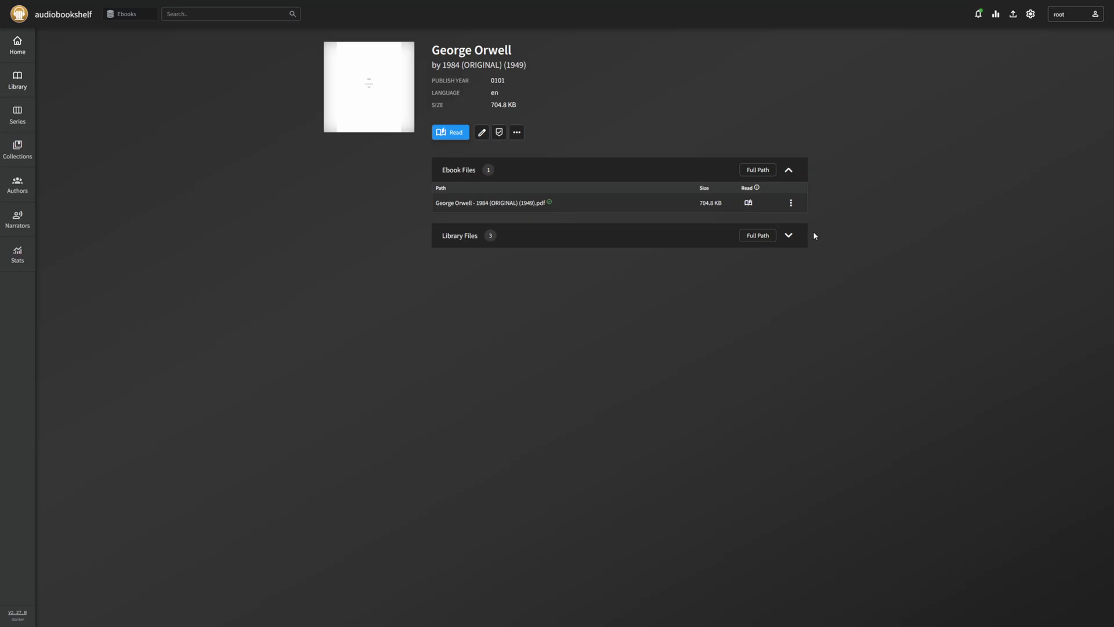
Check the ebook's more-actions menu, then return to the Ebooks library home
{"action": "left_click", "coordinate": [517, 132]}
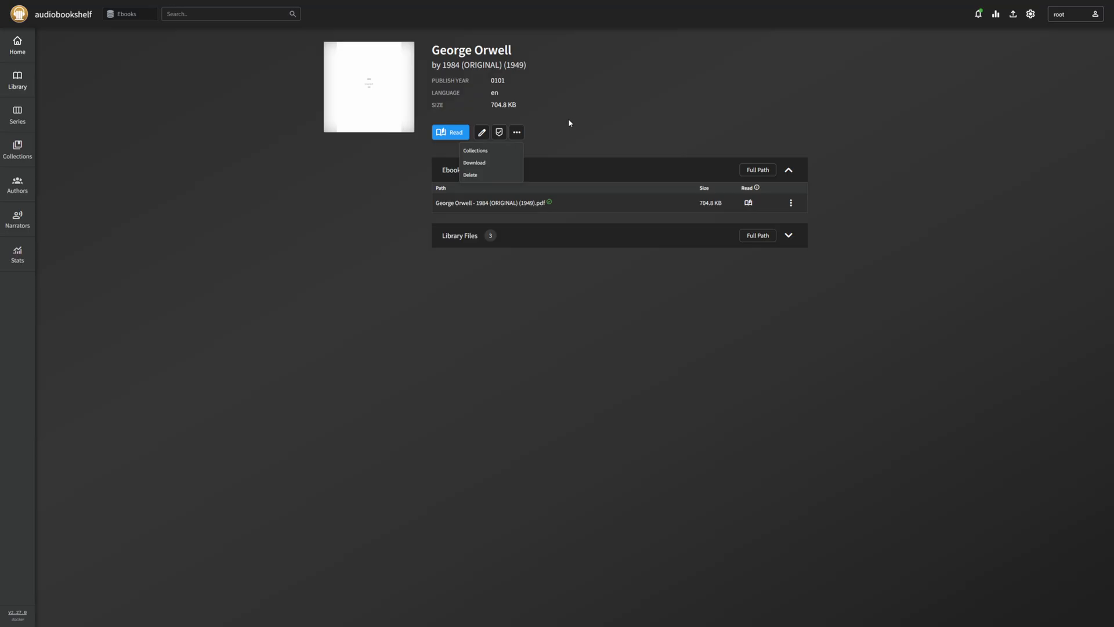
{"action": "left_click", "coordinate": [517, 133]}
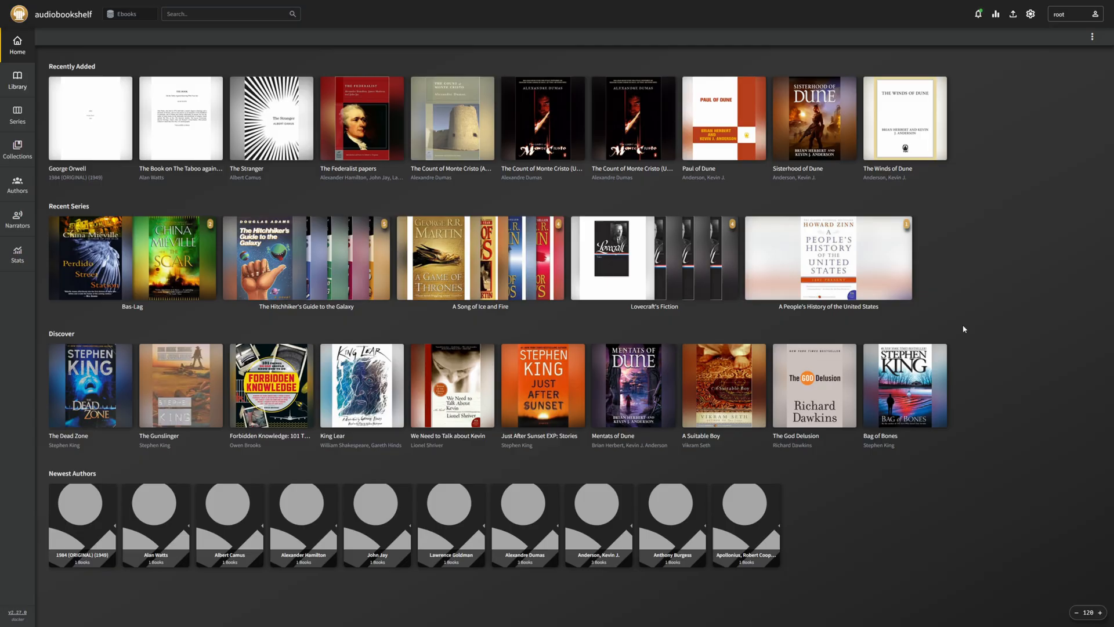
{"action": "mouse_move", "coordinate": [989, 323]}
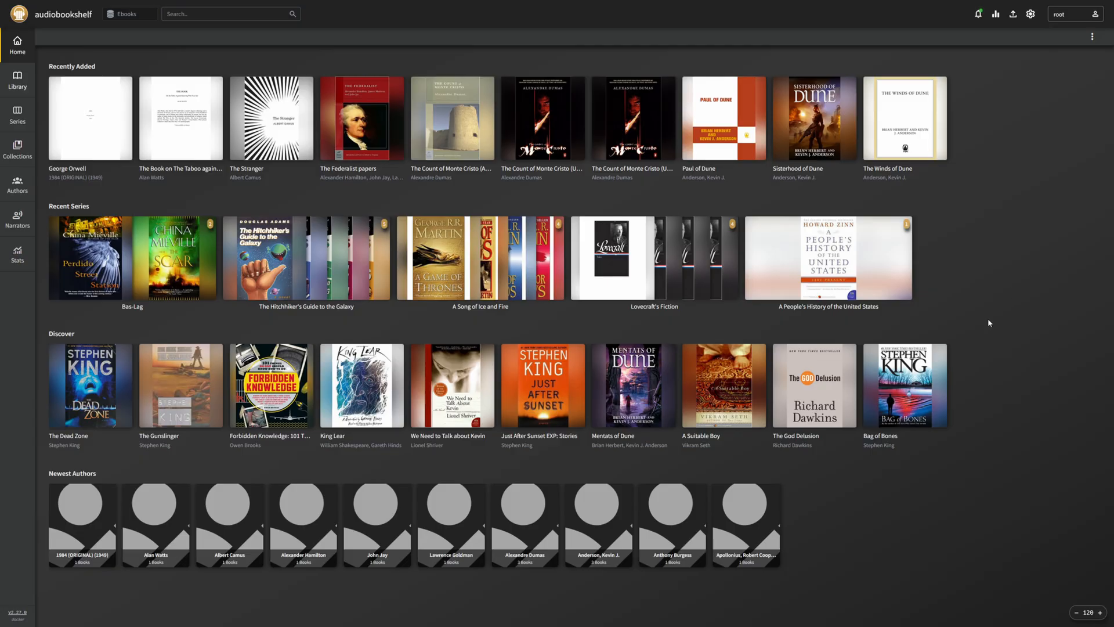
{"action": "mouse_move", "coordinate": [866, 341]}
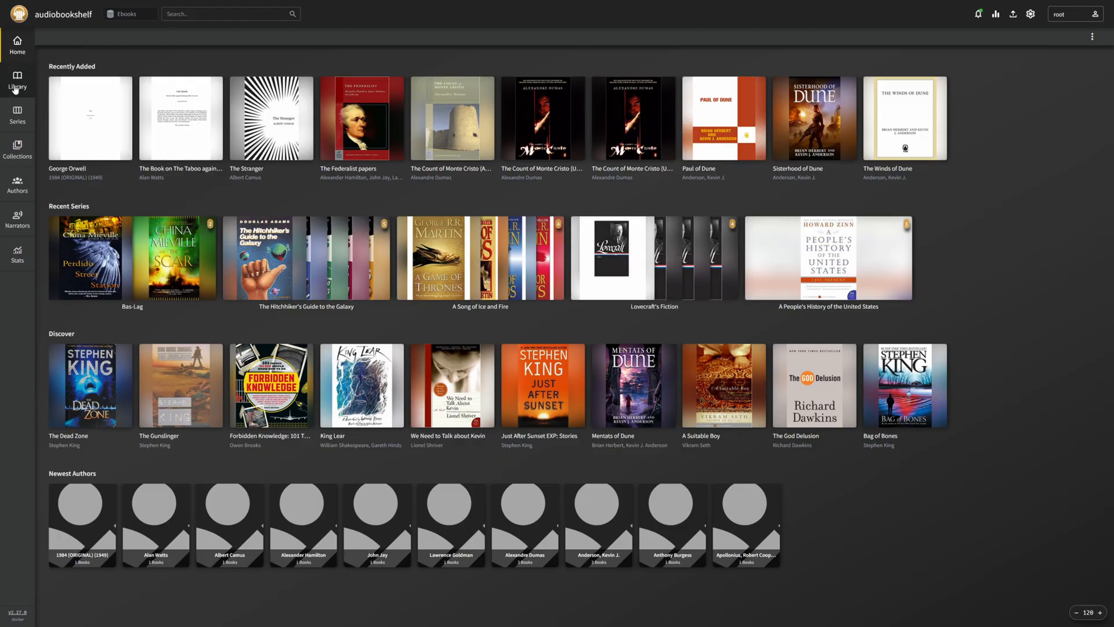
View the full Ebooks library grid of 357 books via the sidebar Library view
{"action": "left_click", "coordinate": [16, 81]}
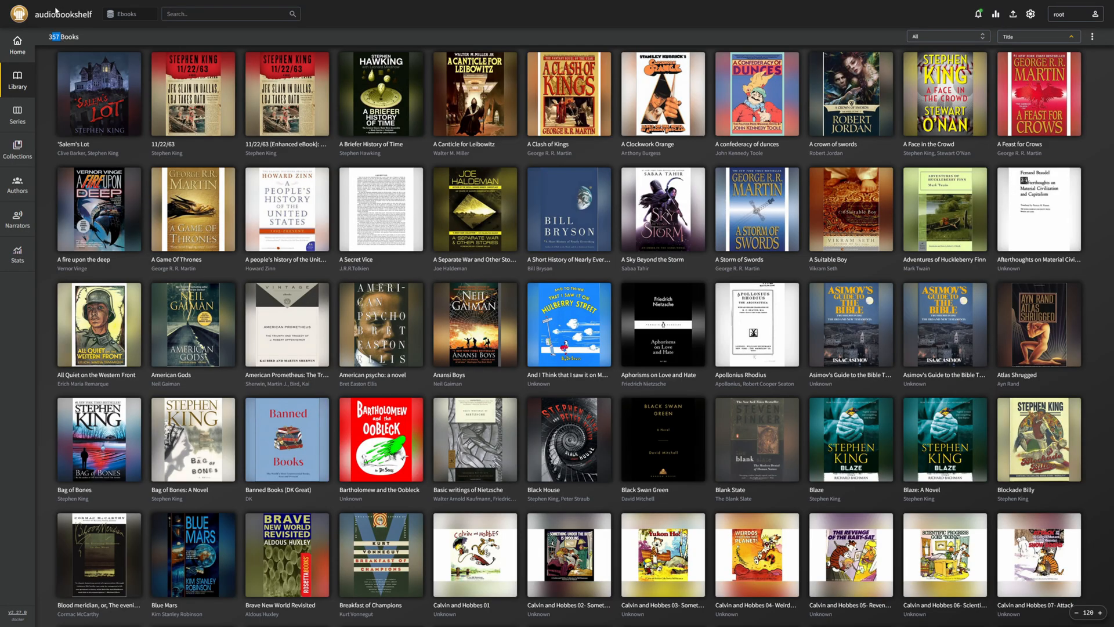
{"action": "left_click", "coordinate": [131, 14]}
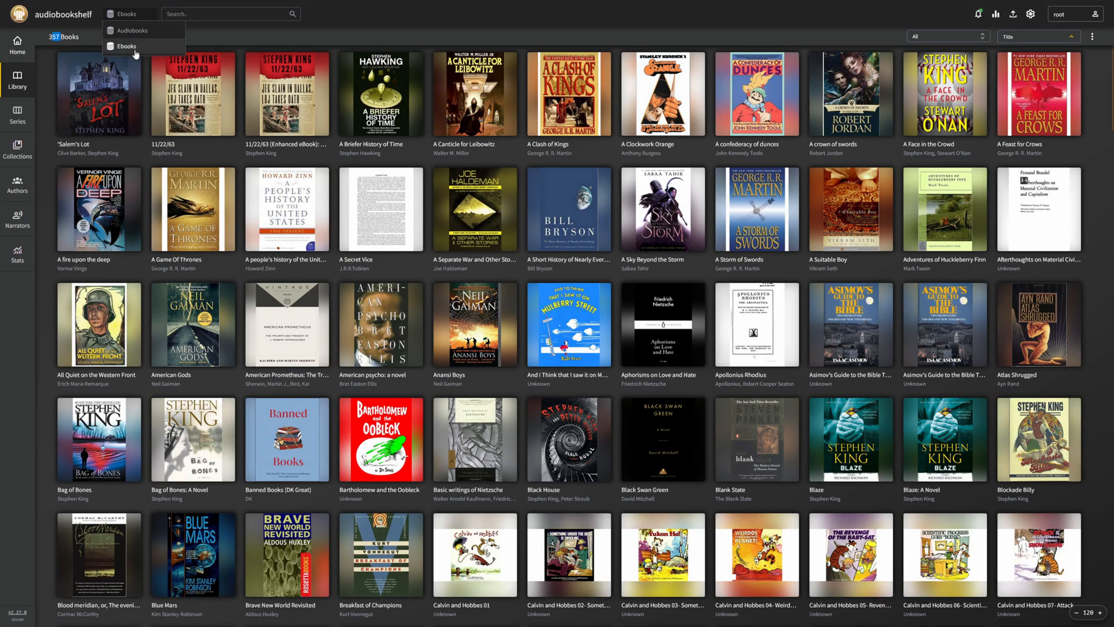
{"action": "left_click", "coordinate": [131, 30]}
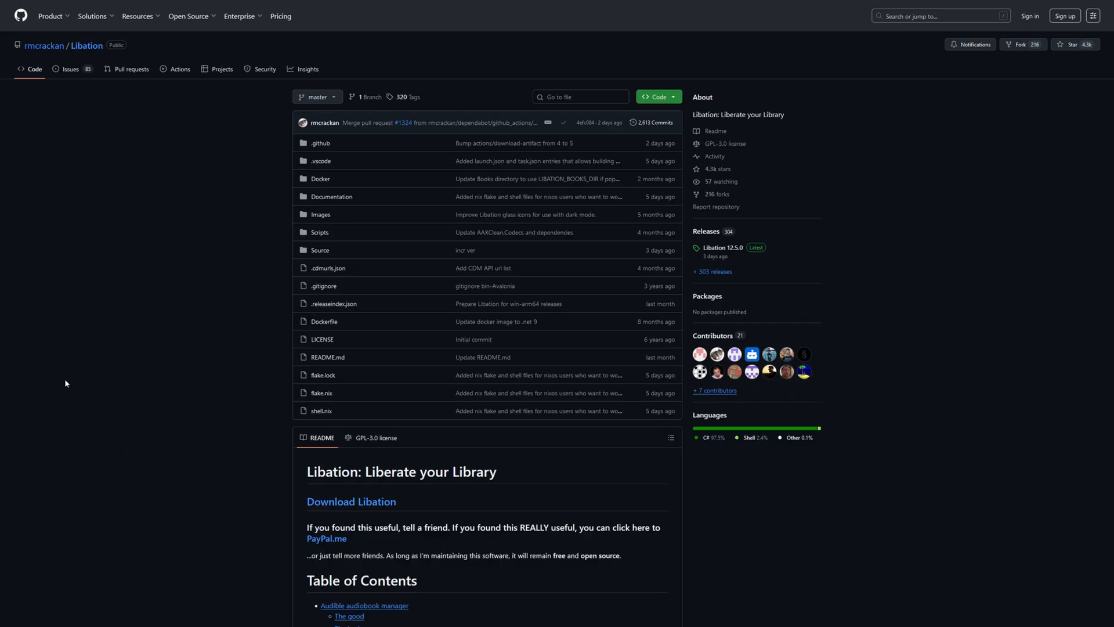
{"action": "mouse_move", "coordinate": [68, 363]}
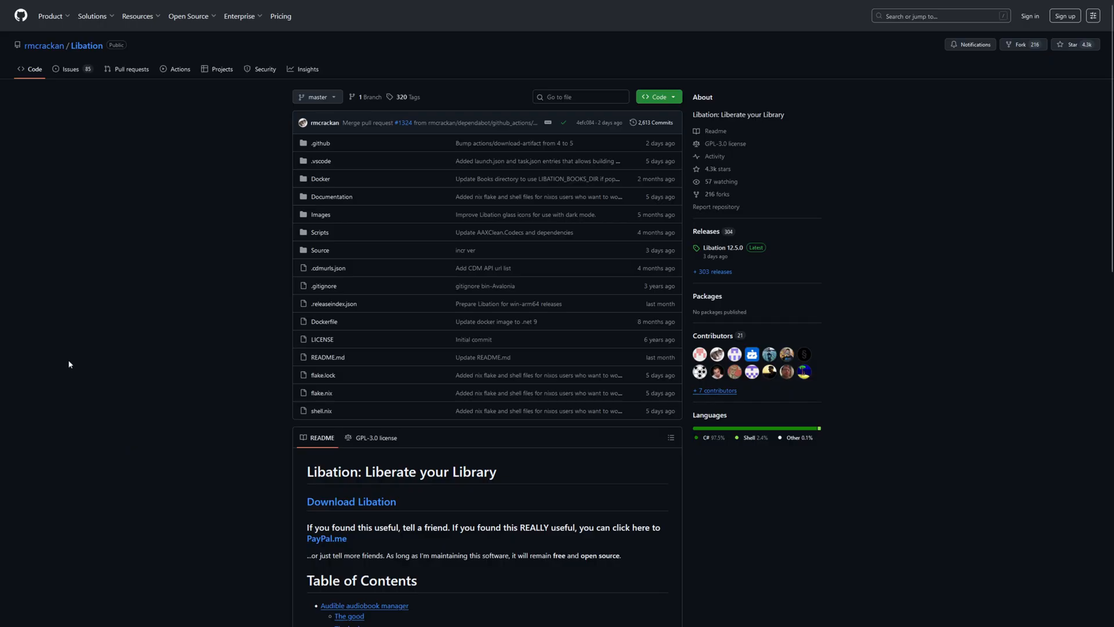
Scroll the Libation README down to its Download Libation link and table of contents
{"action": "scroll", "scroll_direction": "down", "scroll_amount": 3}
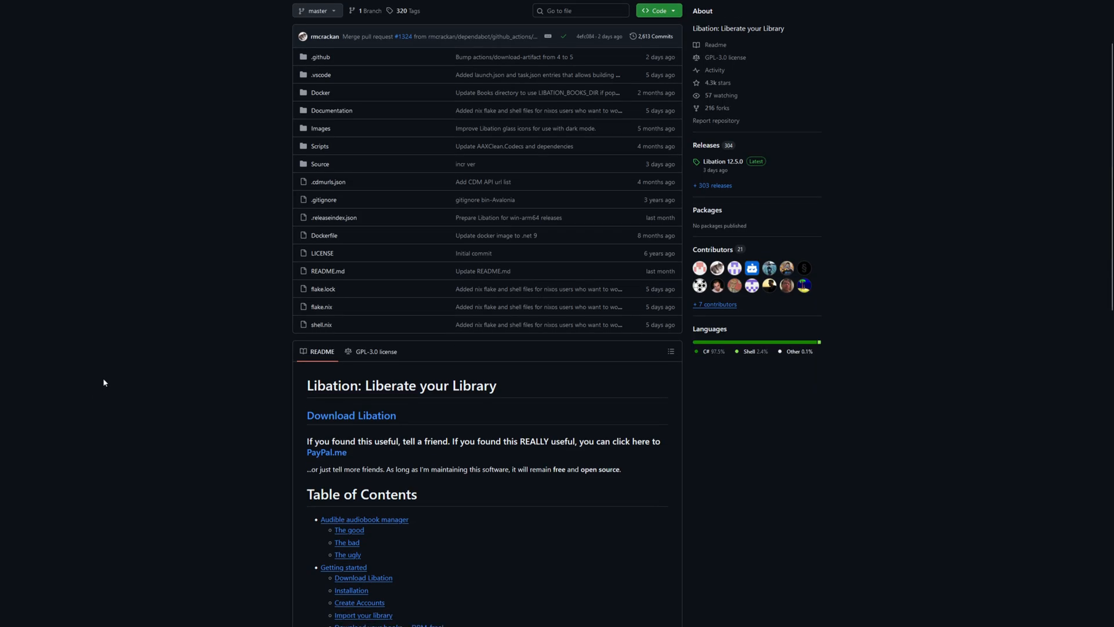
{"action": "scroll", "scroll_direction": "down", "scroll_amount": 3}
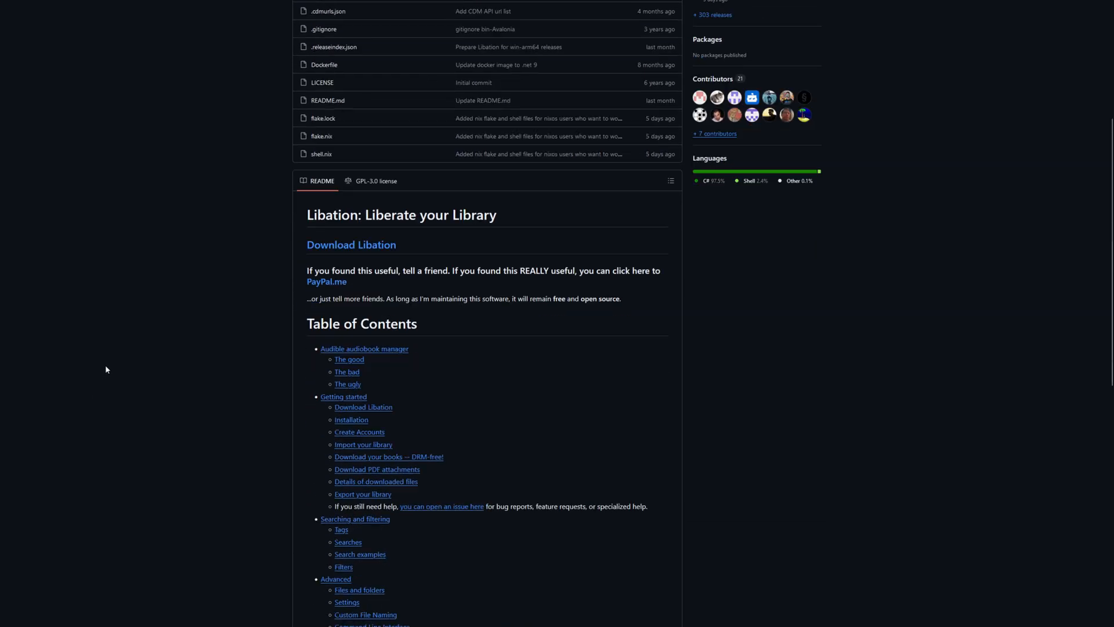
{"action": "scroll", "scroll_direction": "down", "scroll_amount": 3}
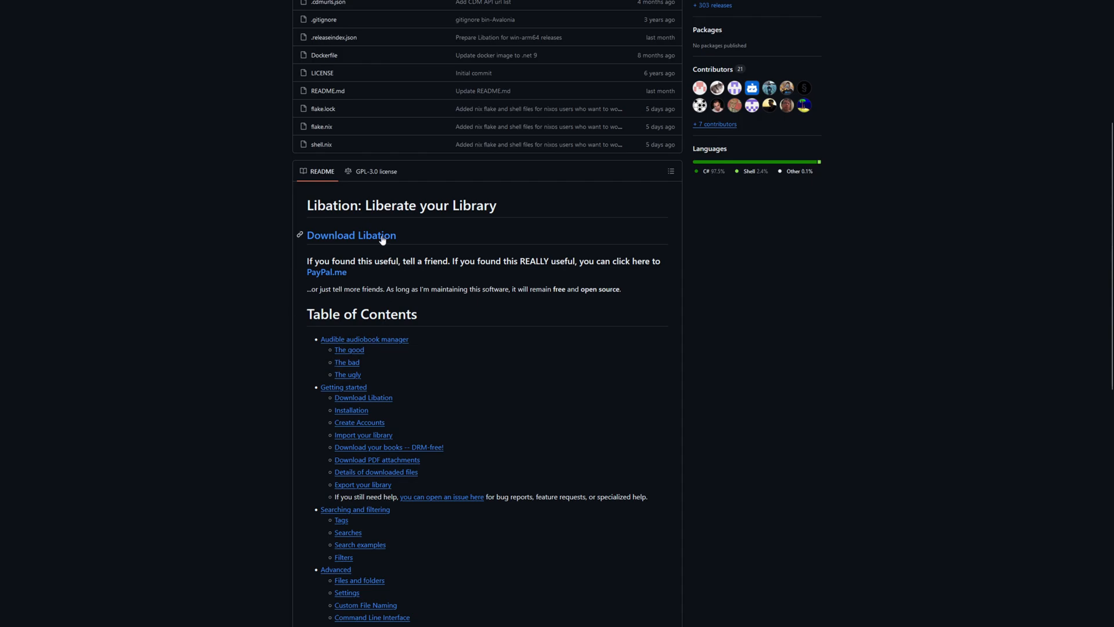
{"action": "mouse_move", "coordinate": [881, 312]}
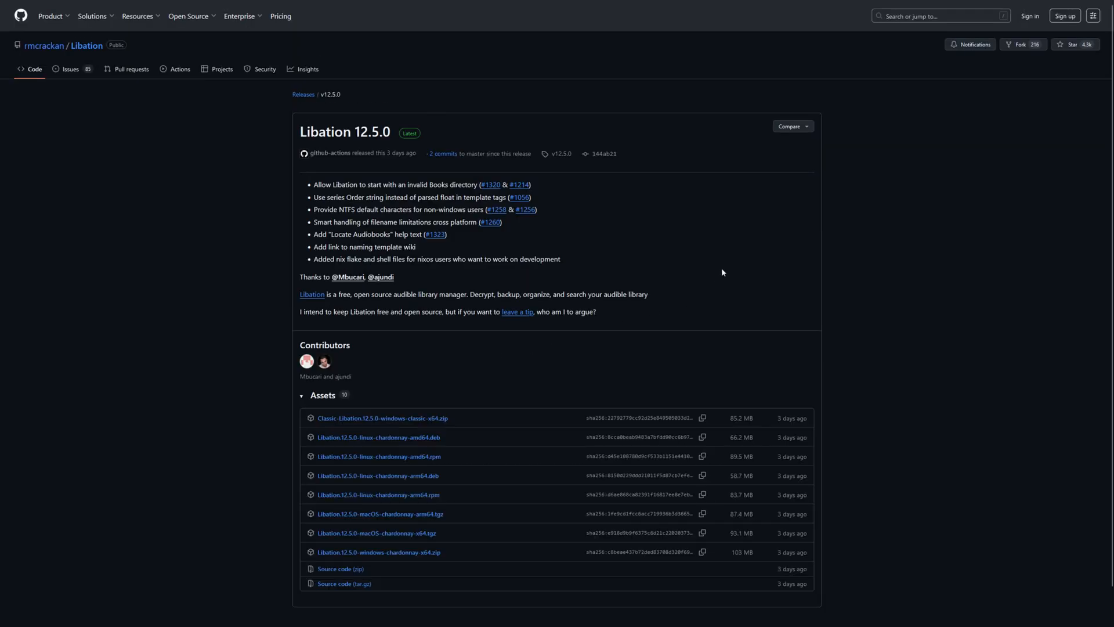
{"action": "mouse_move", "coordinate": [895, 356]}
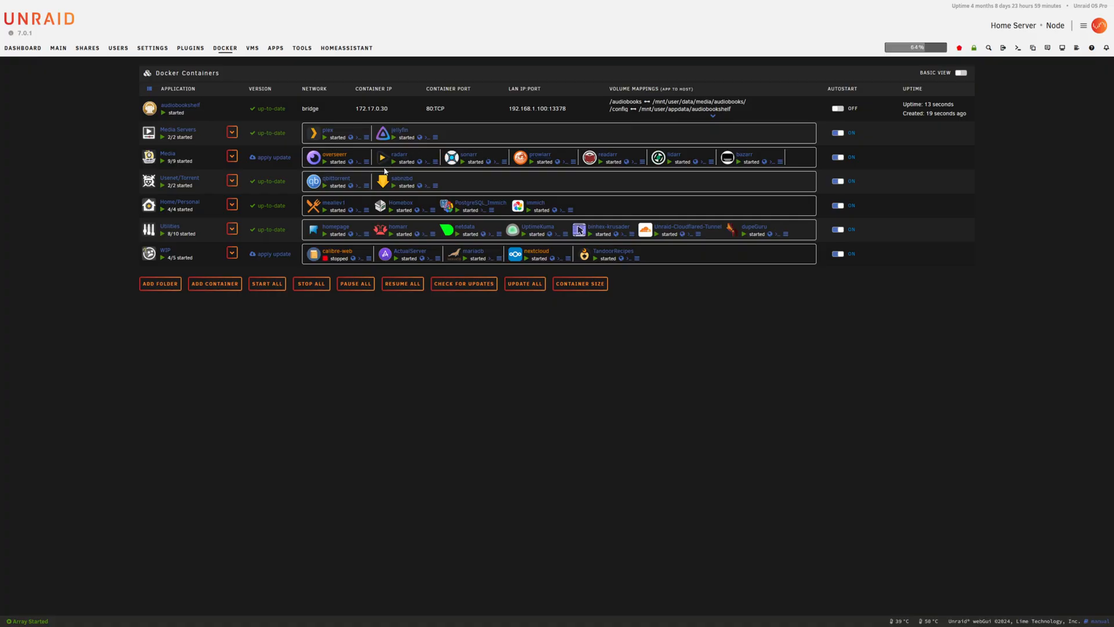
{"action": "mouse_move", "coordinate": [762, 413]}
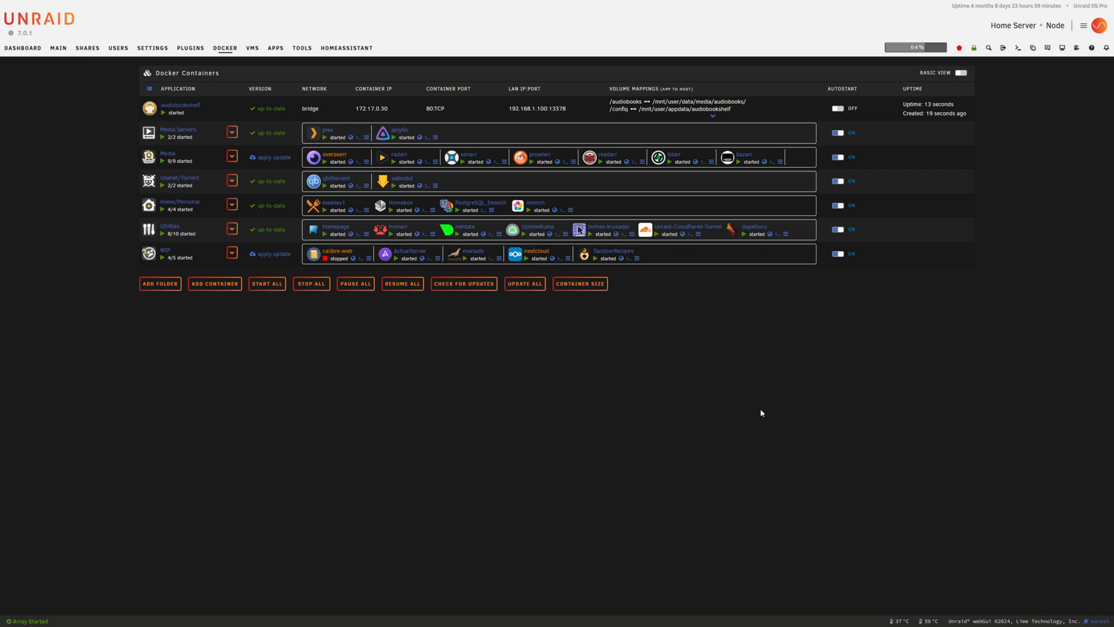
{"action": "mouse_move", "coordinate": [685, 384]}
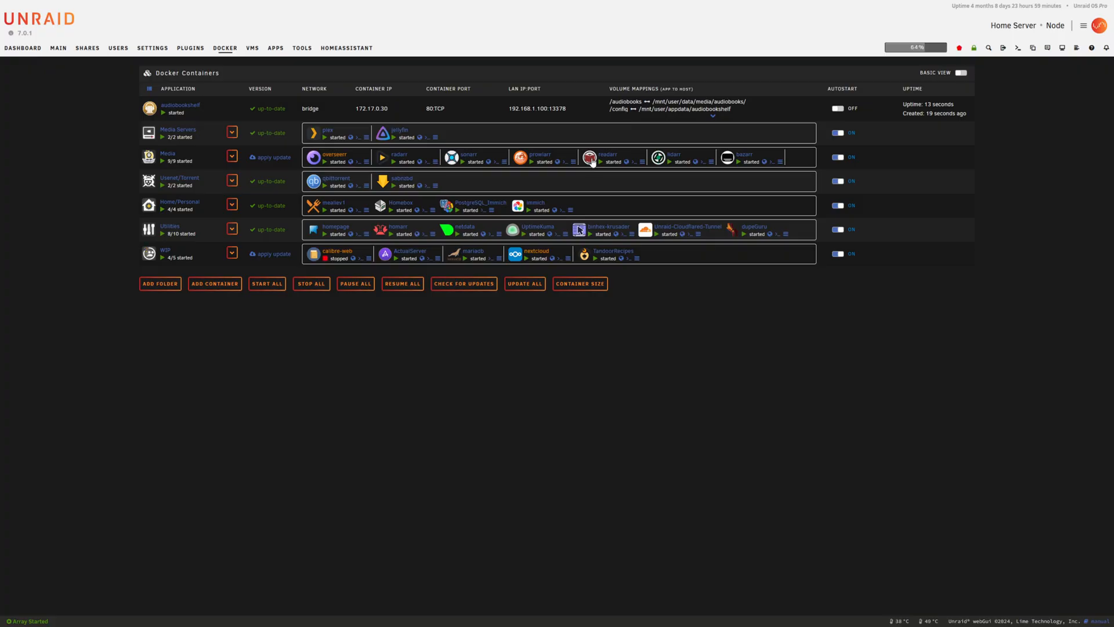
{"action": "mouse_move", "coordinate": [606, 163]}
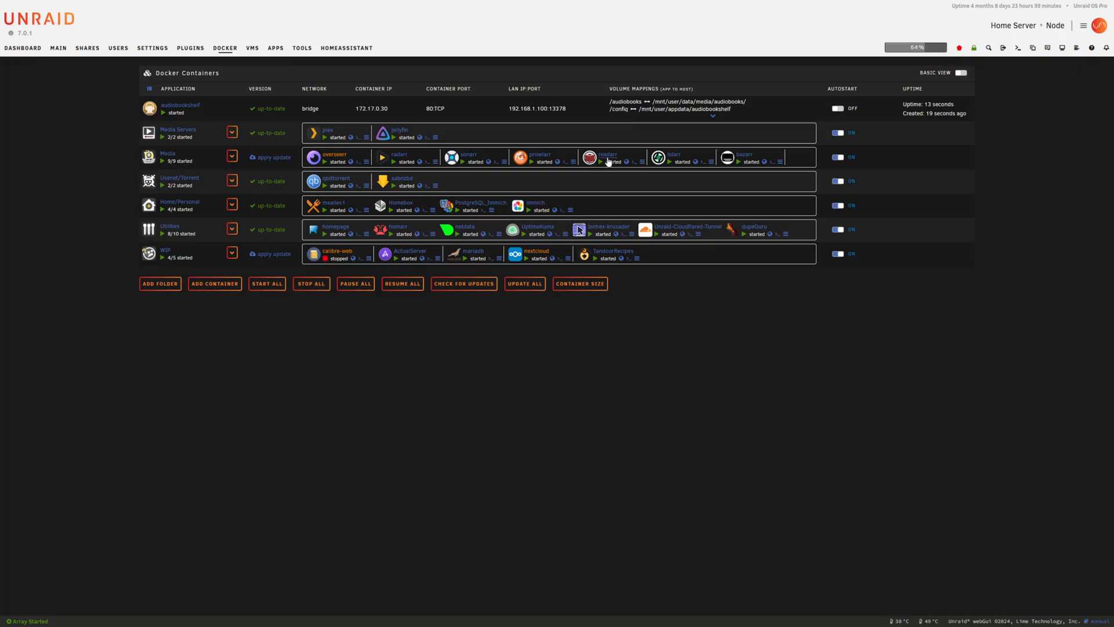